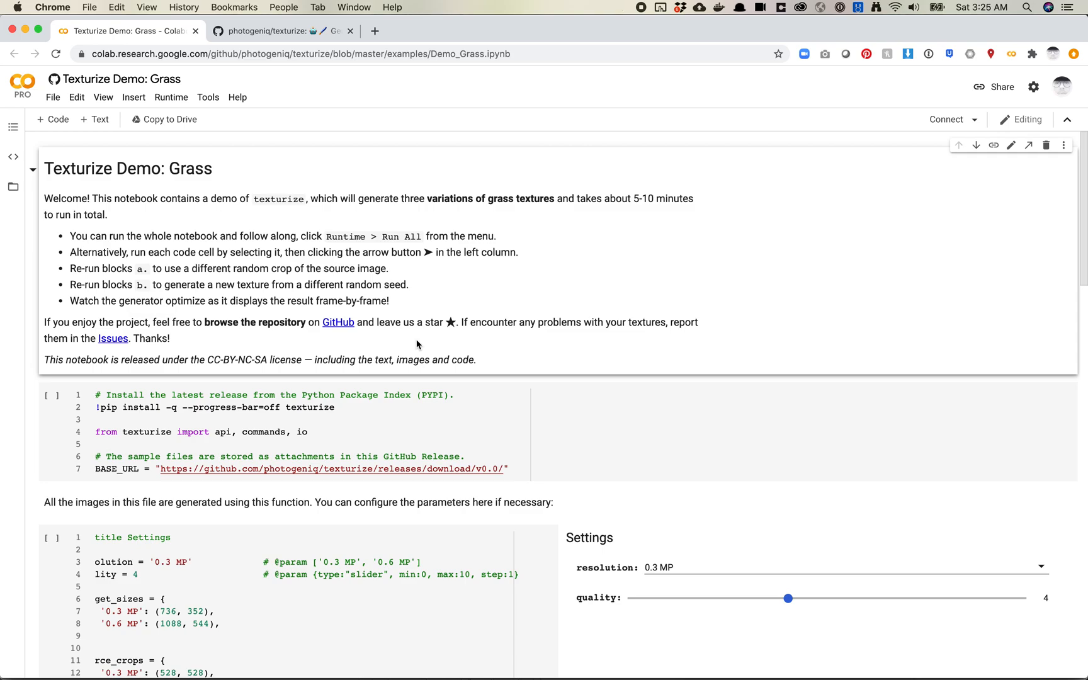
Open the texturize repository on GitHub and review its Remix, Remake and Mashup README examples.
{"action": "left_click", "coordinate": [281, 31]}
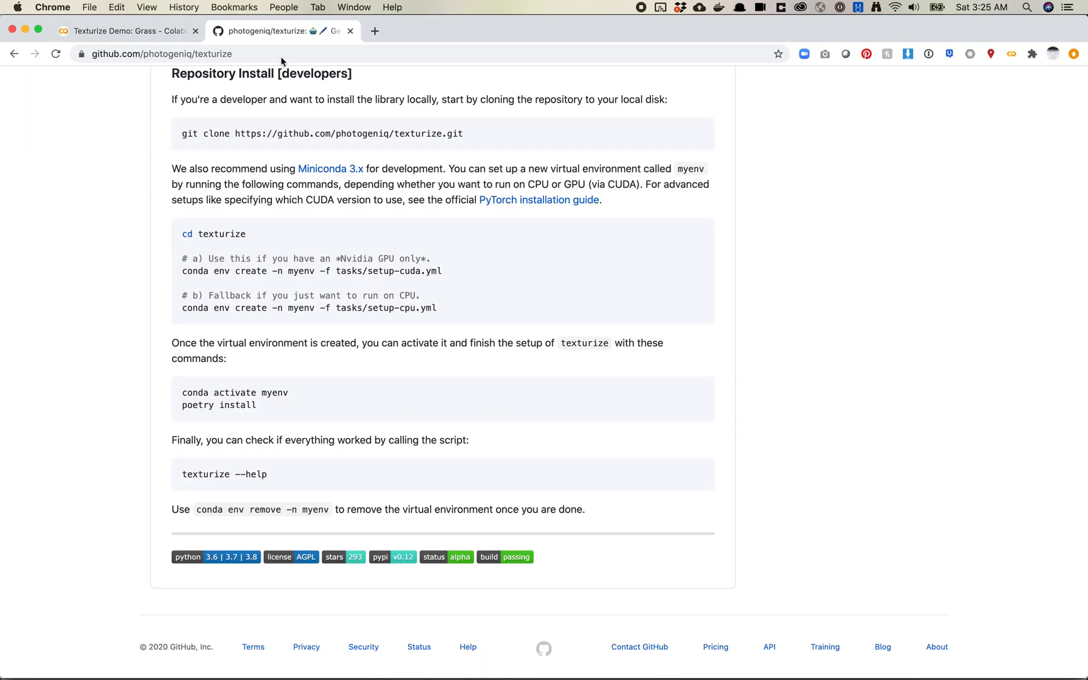
{"action": "scroll", "scroll_direction": "down", "scroll_amount": 3}
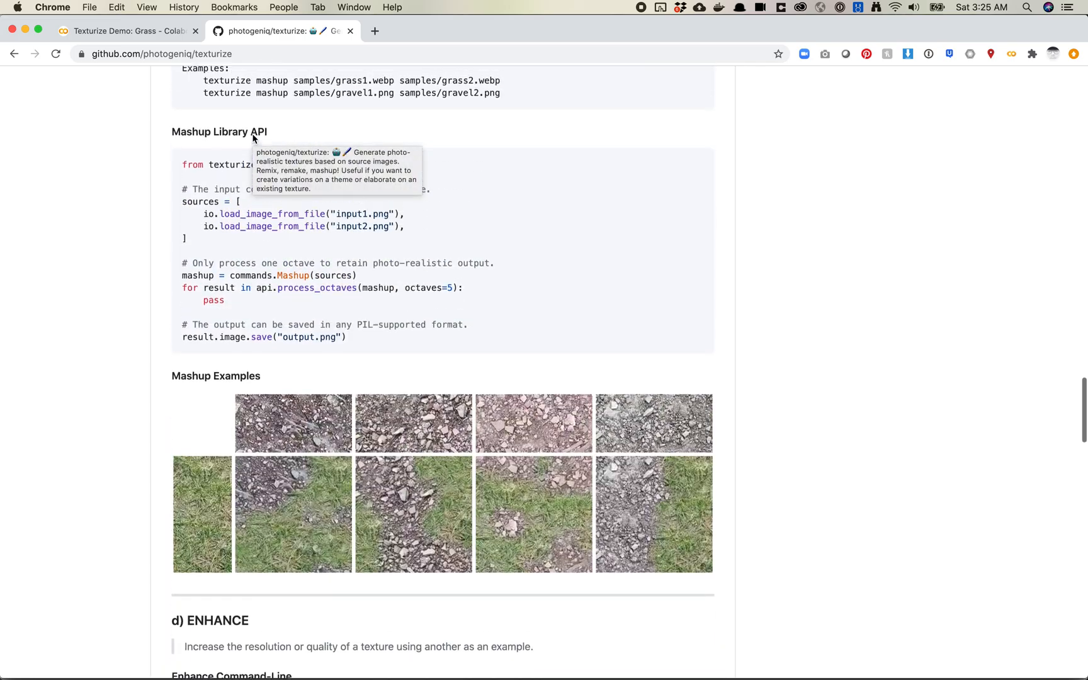
{"action": "scroll", "scroll_direction": "down", "scroll_amount": 3}
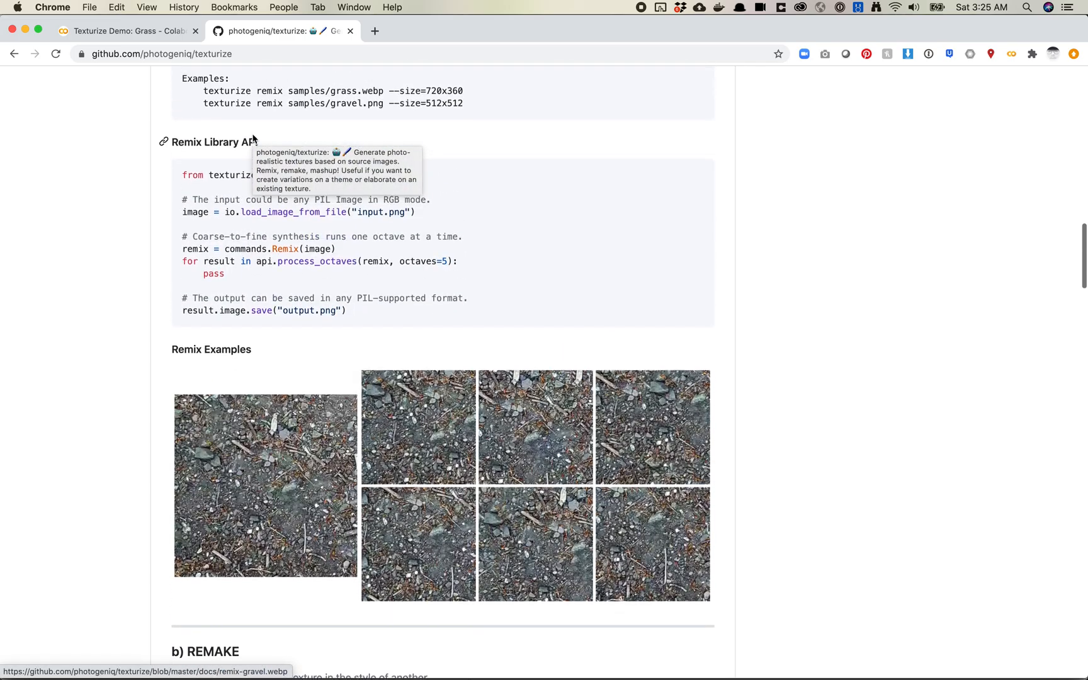
{"action": "scroll", "scroll_direction": "down", "scroll_amount": 3}
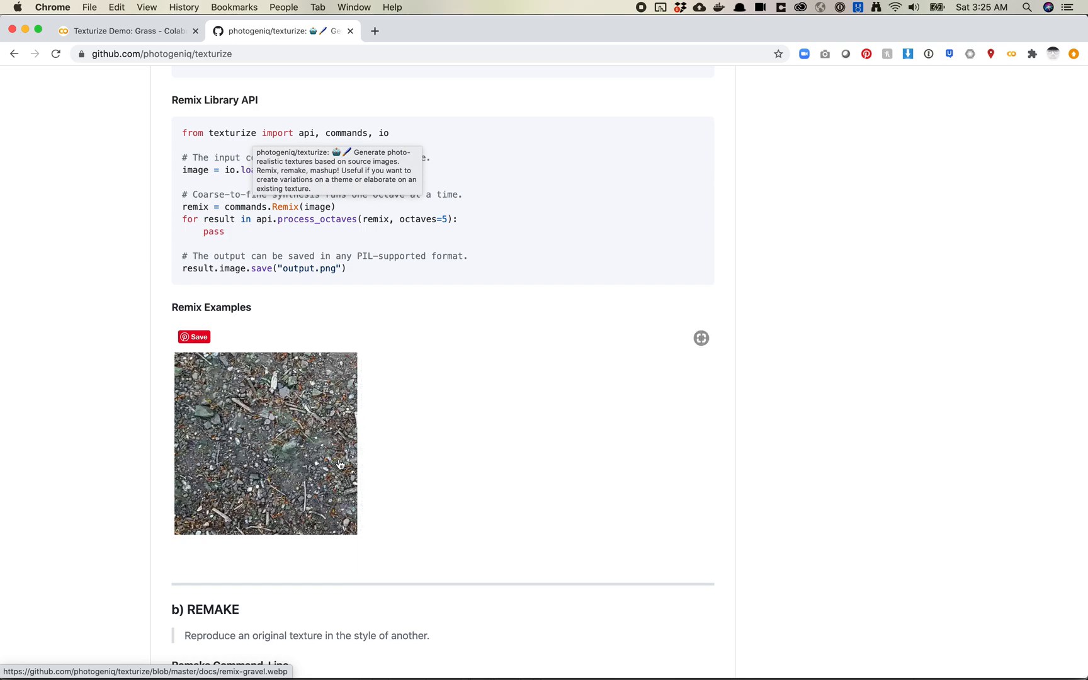
{"action": "left_click", "coordinate": [701, 338]}
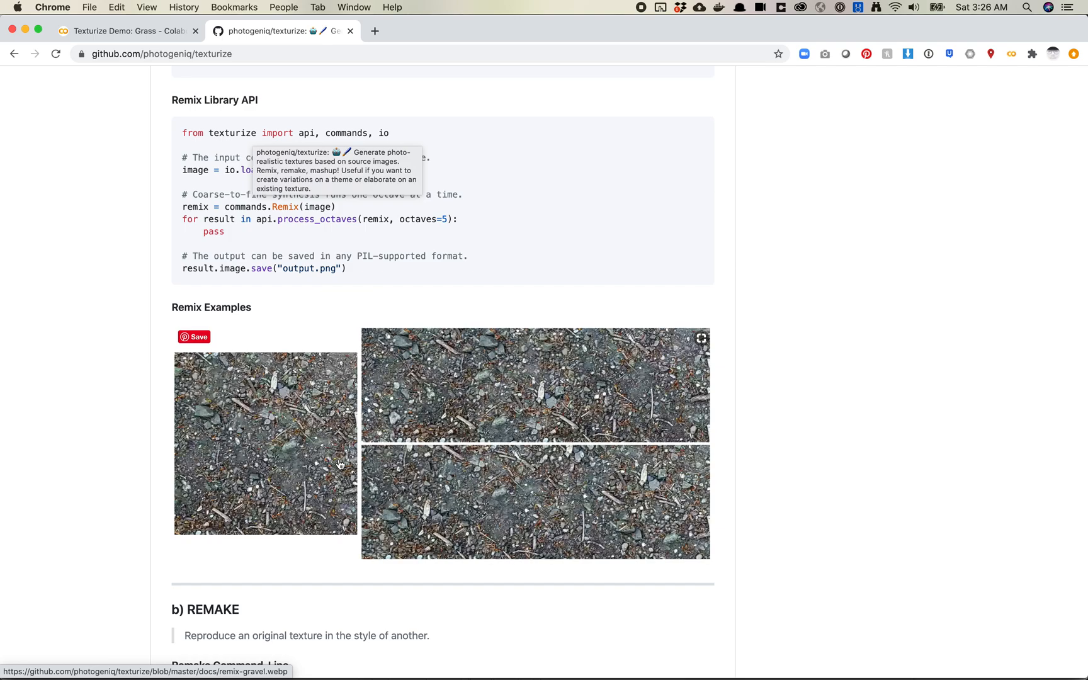
{"action": "scroll", "scroll_direction": "down", "scroll_amount": 3}
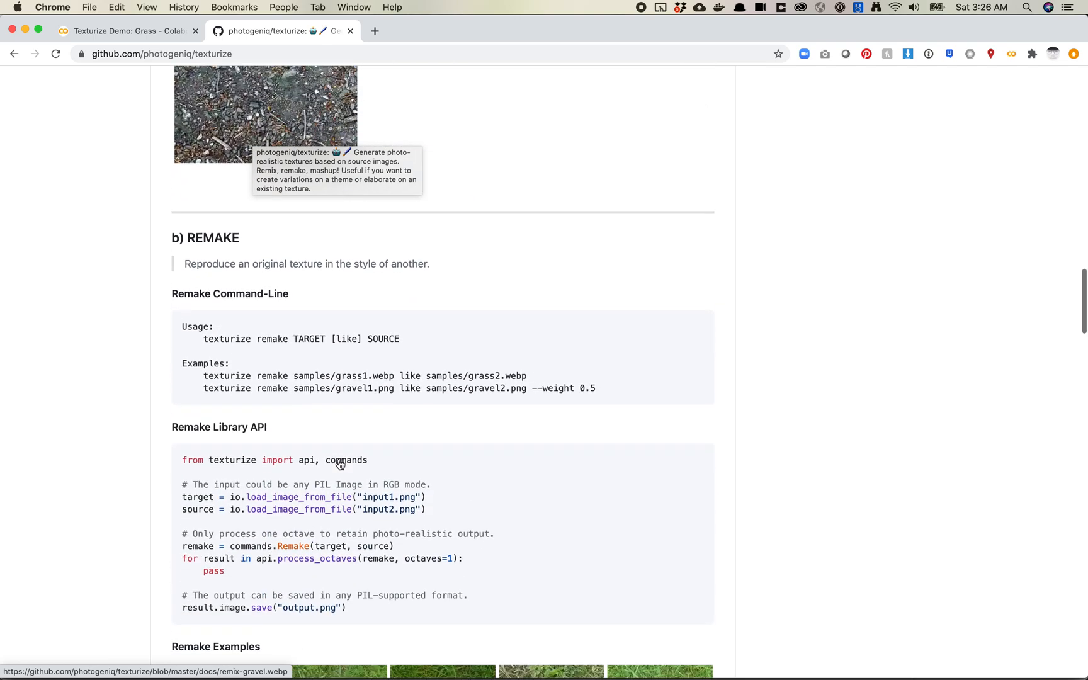
{"action": "scroll", "scroll_direction": "down", "scroll_amount": 3}
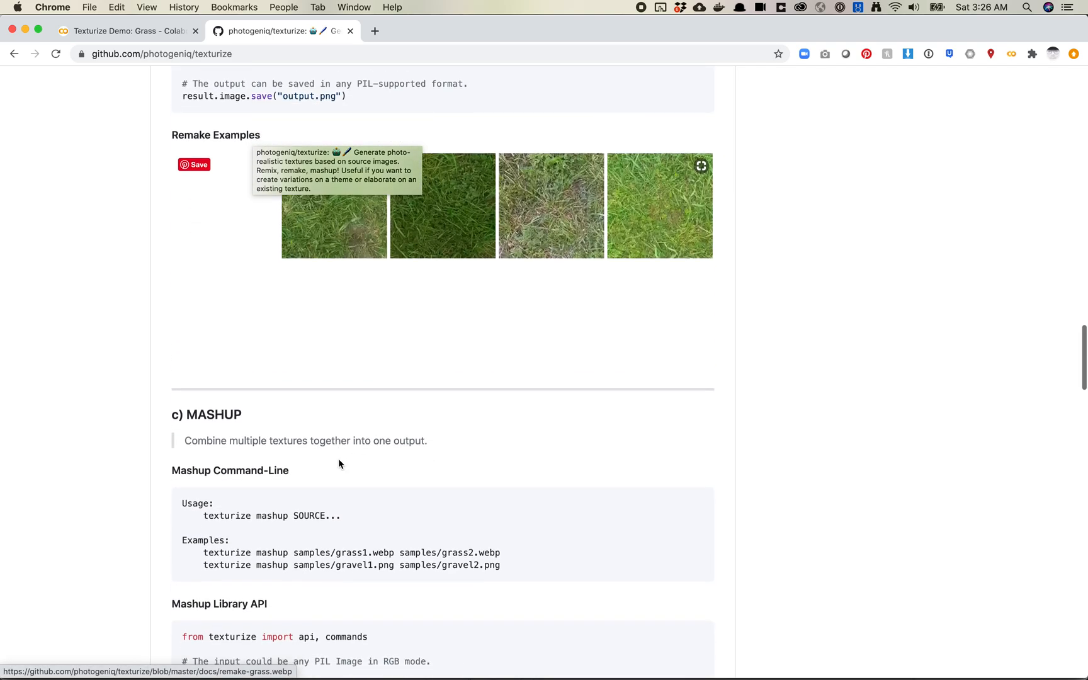
{"action": "scroll", "scroll_direction": "down", "scroll_amount": 3}
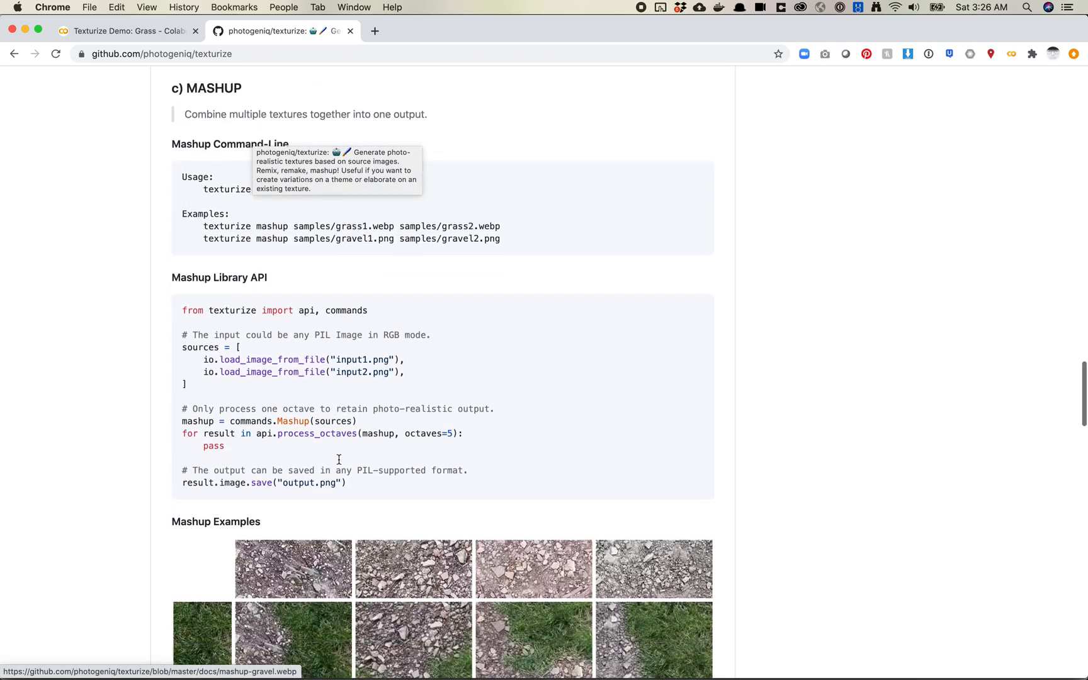
{"action": "scroll", "scroll_direction": "down", "scroll_amount": 3}
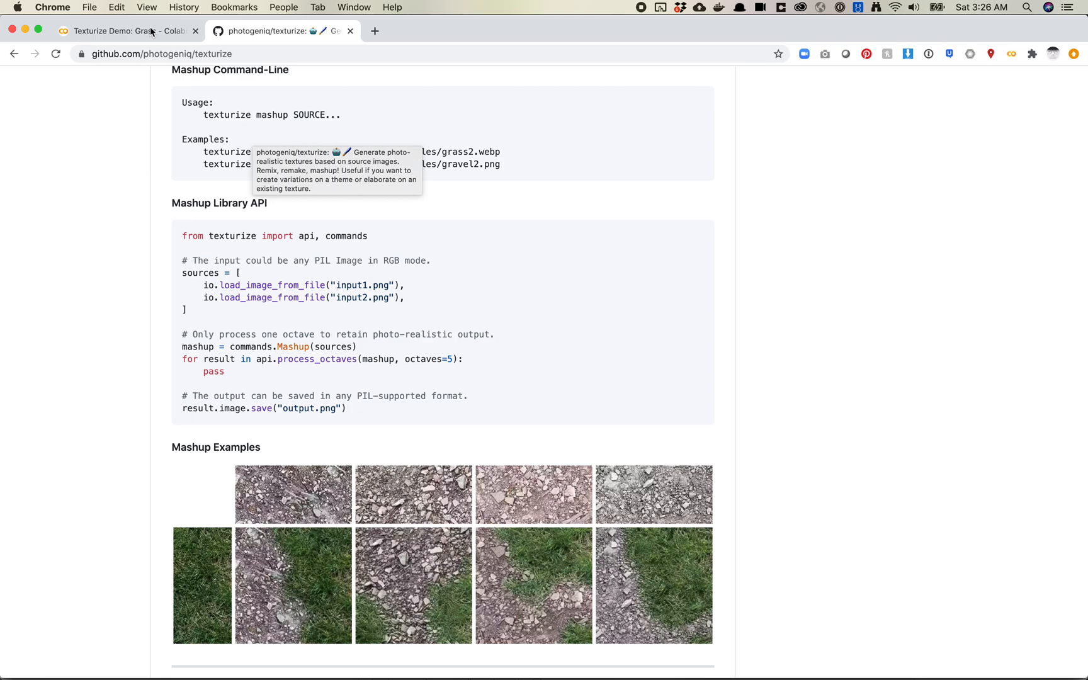
In the Grass notebook, verify Change runtime type shows Hardware accelerator GPU, then close it.
{"action": "left_click", "coordinate": [125, 31]}
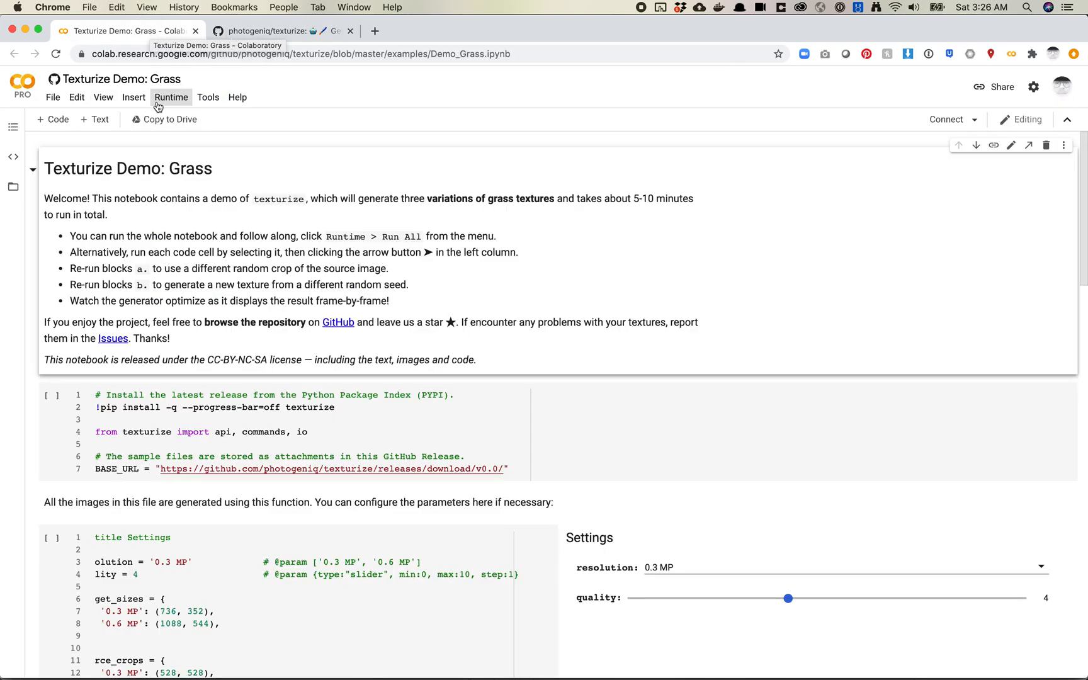
{"action": "mouse_move", "coordinate": [239, 217]}
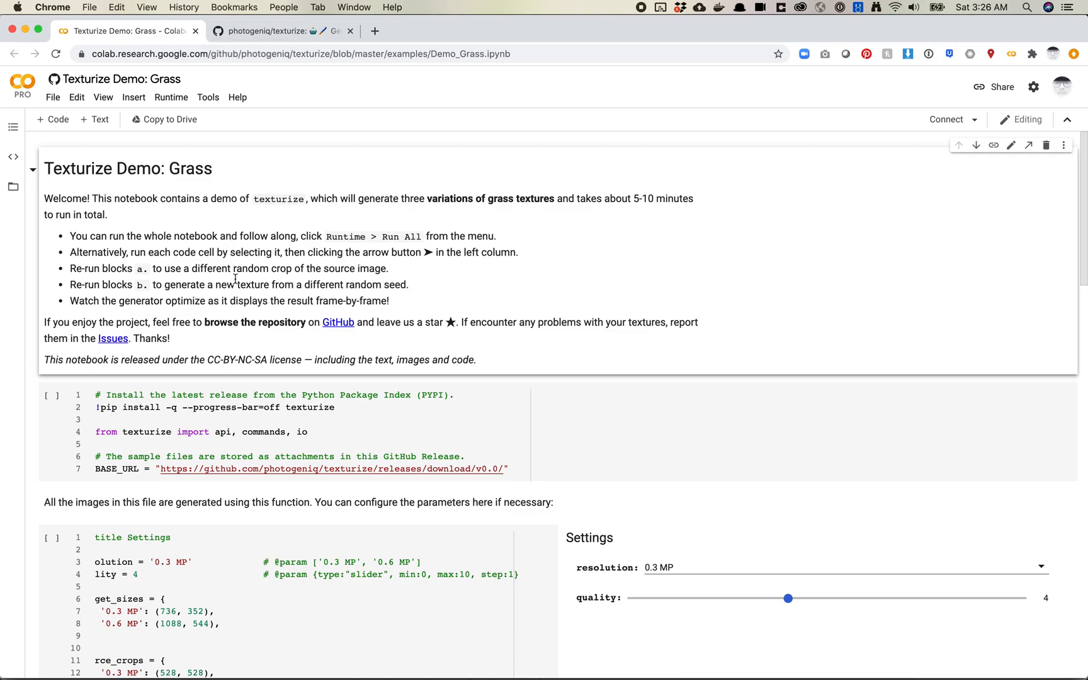
{"action": "mouse_move", "coordinate": [184, 188]}
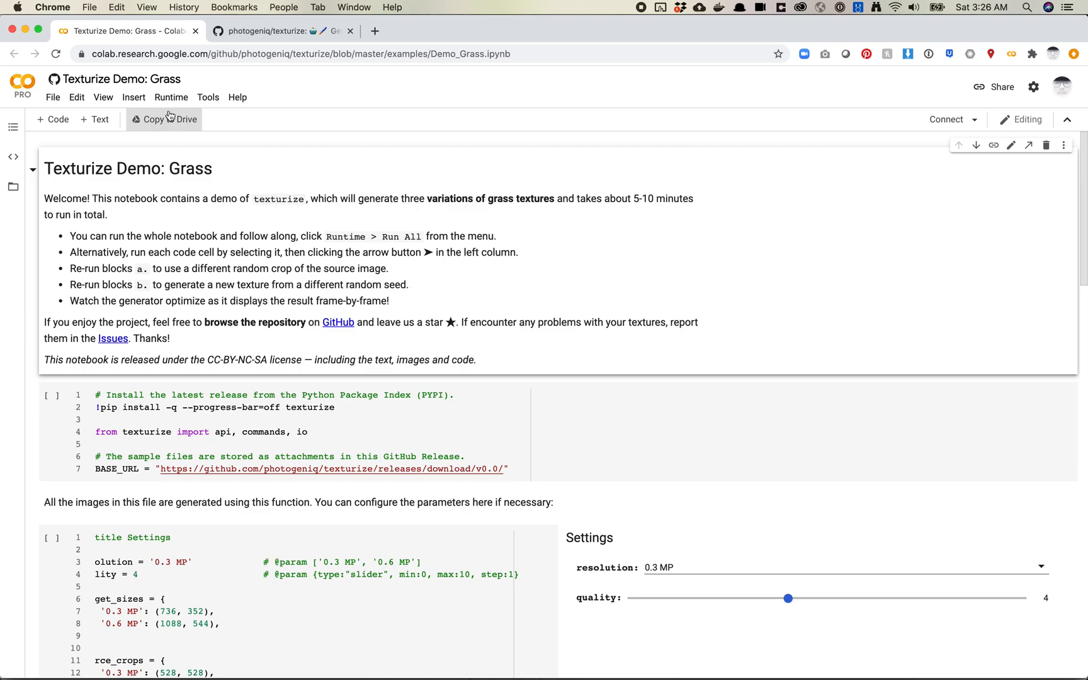
{"action": "left_click", "coordinate": [171, 97]}
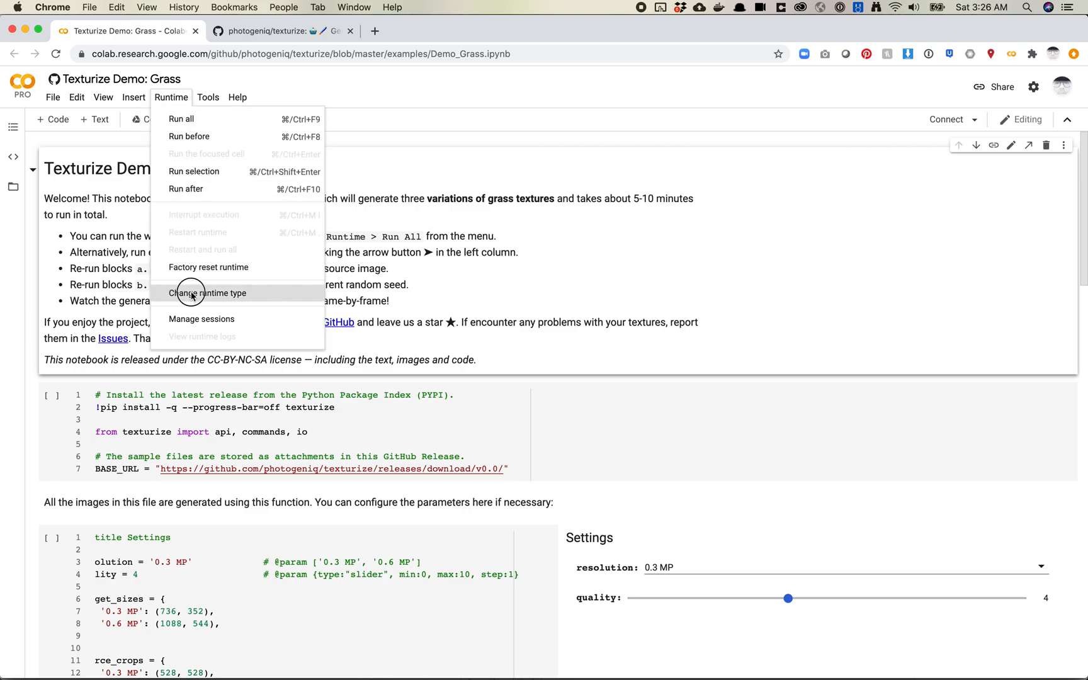
{"action": "left_click", "coordinate": [207, 293]}
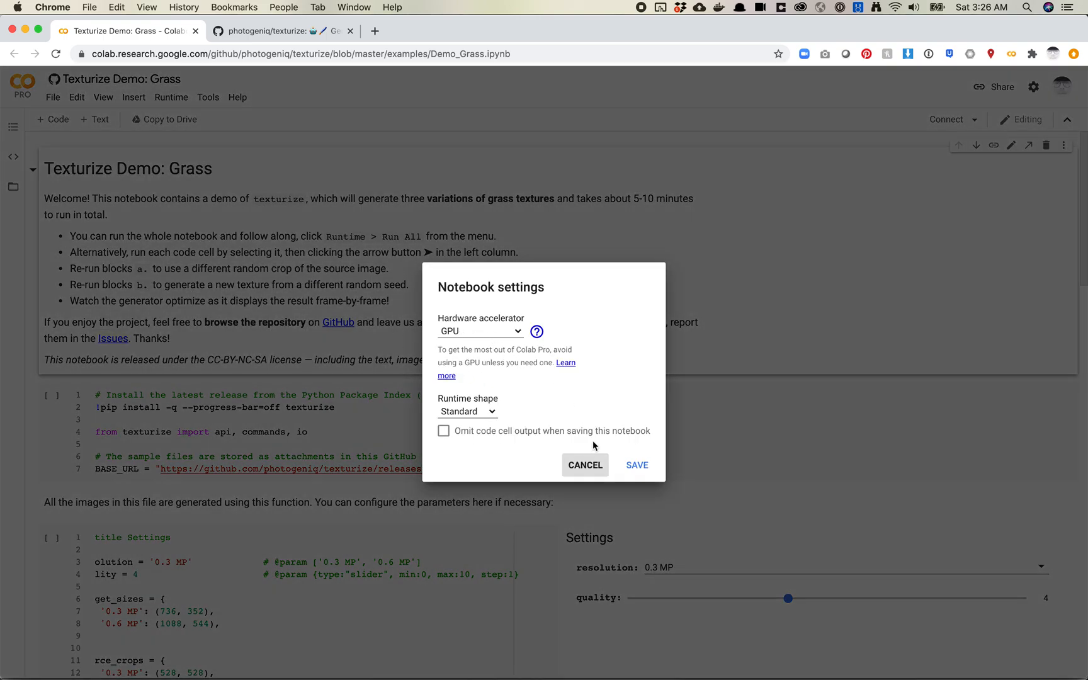
{"action": "left_click", "coordinate": [584, 465]}
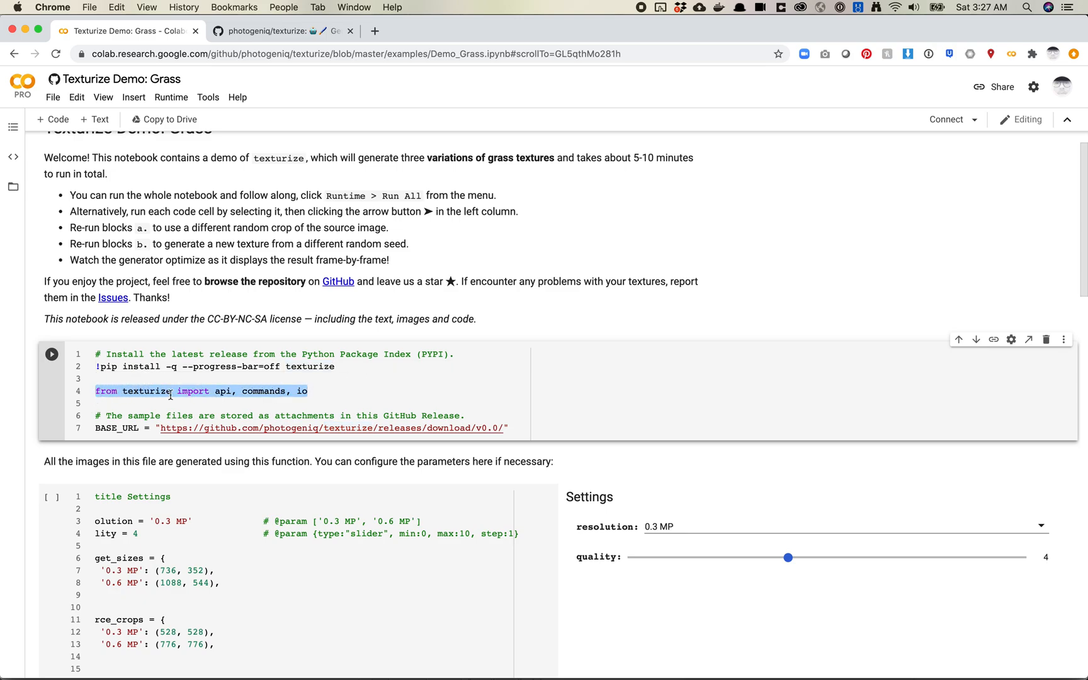
Run the install-and-import cell, choosing Run Anyway on the GitHub-authored notebook warning.
{"action": "left_click", "coordinate": [346, 390]}
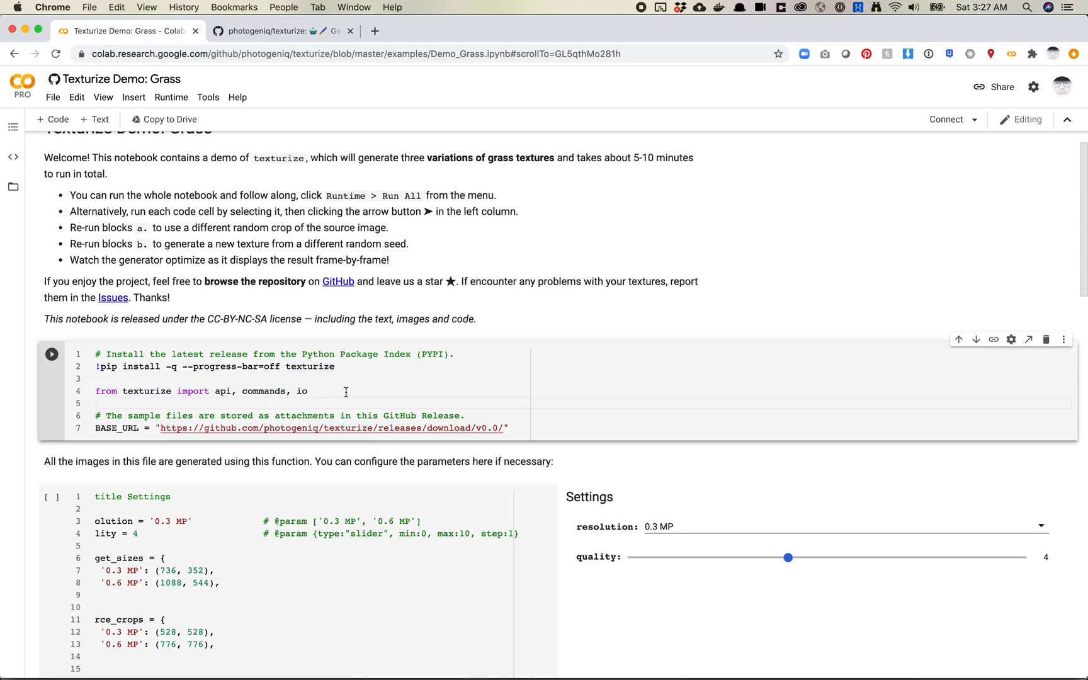
{"action": "scroll", "scroll_direction": "down", "scroll_amount": 3}
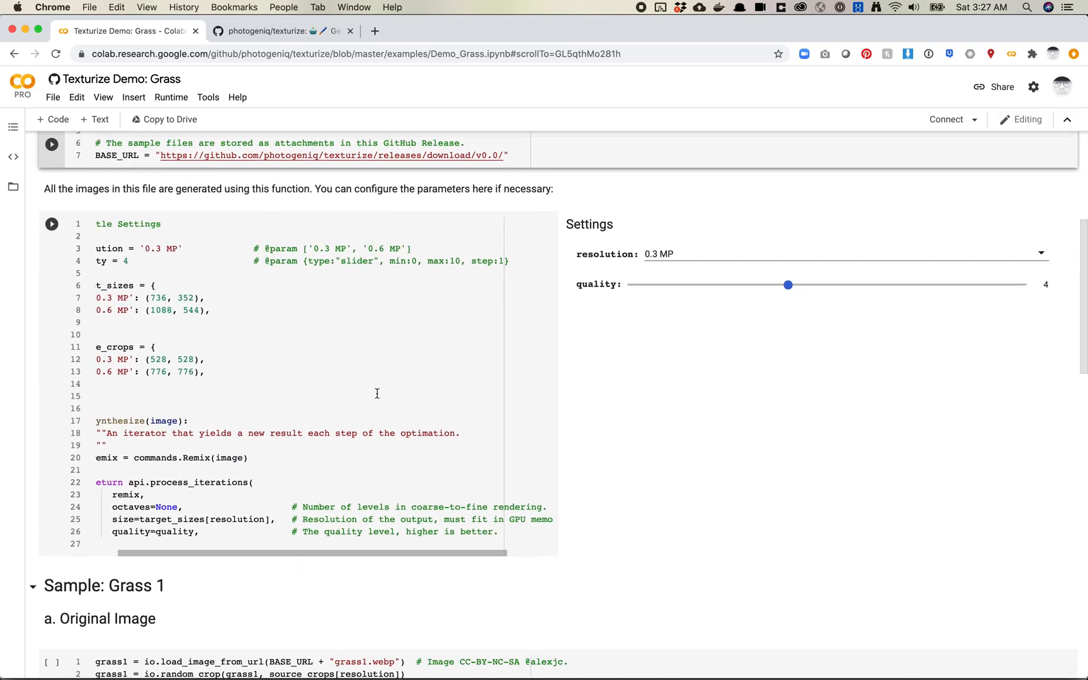
{"action": "scroll", "scroll_direction": "down", "scroll_amount": 3}
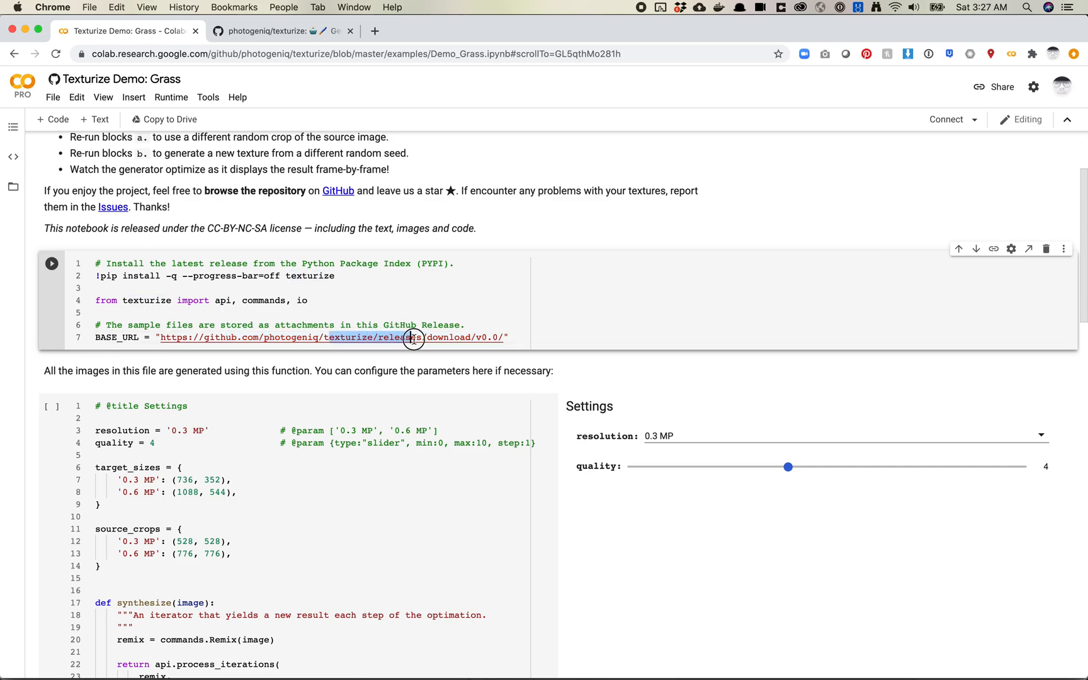
{"action": "left_click", "coordinate": [51, 263]}
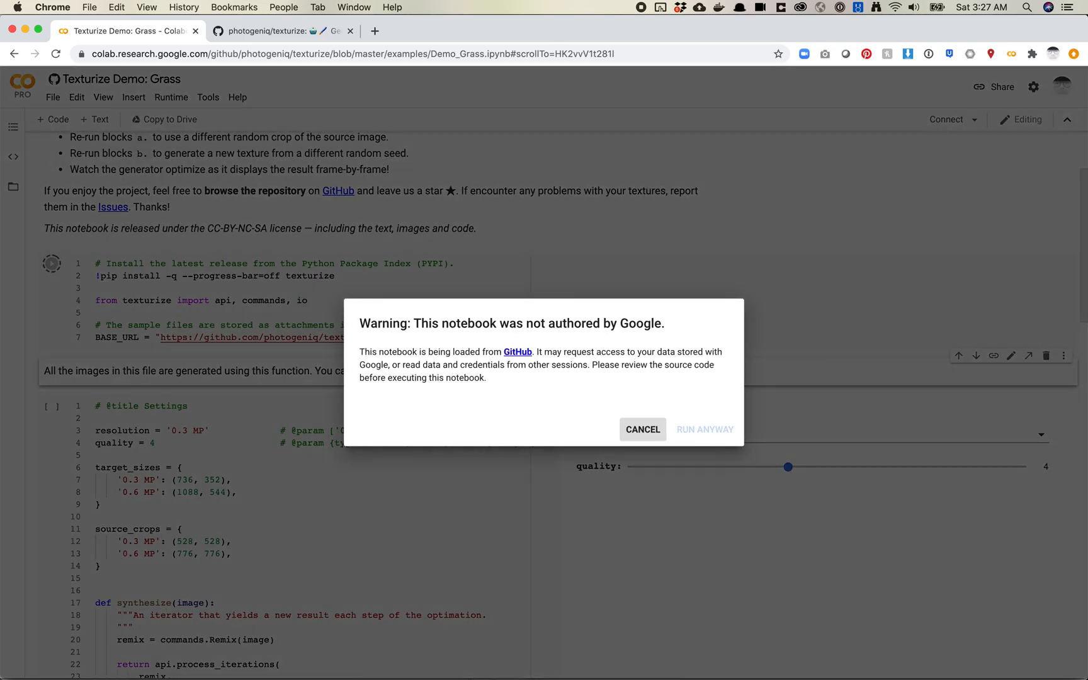
{"action": "left_click", "coordinate": [703, 429]}
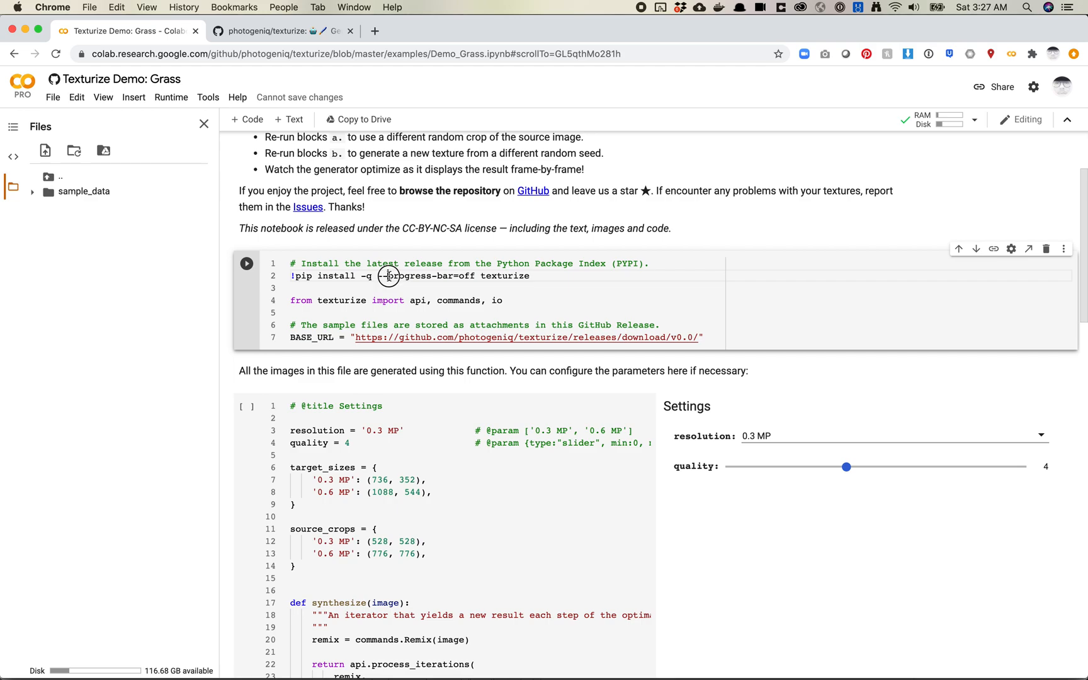
{"action": "double_click", "coordinate": [427, 276]}
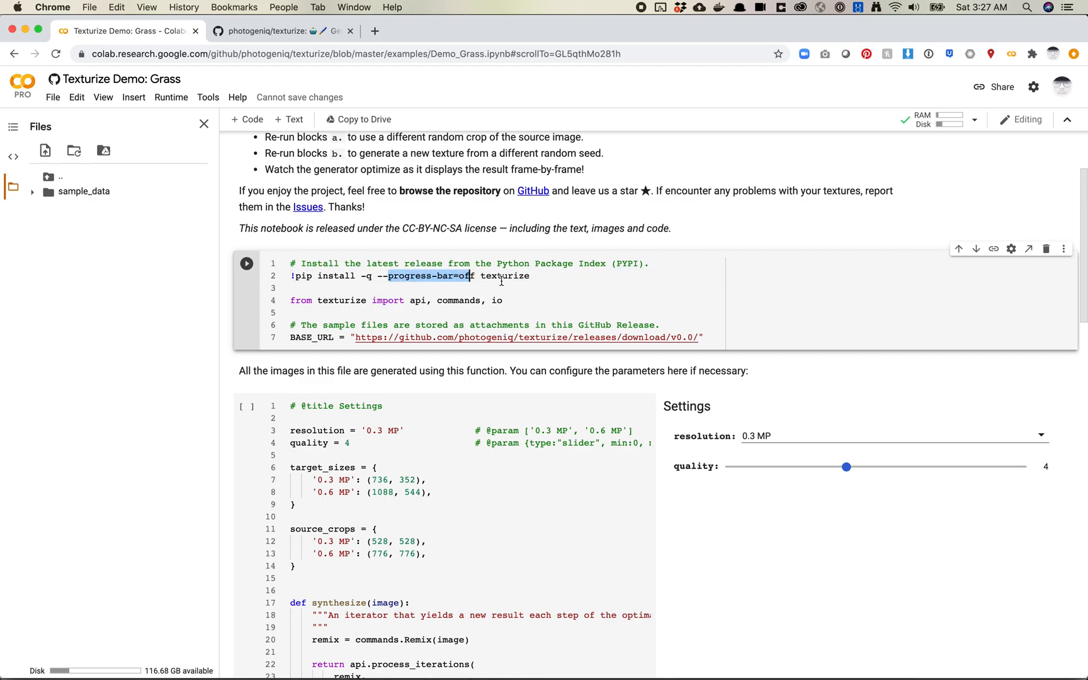
{"action": "left_click", "coordinate": [478, 276]}
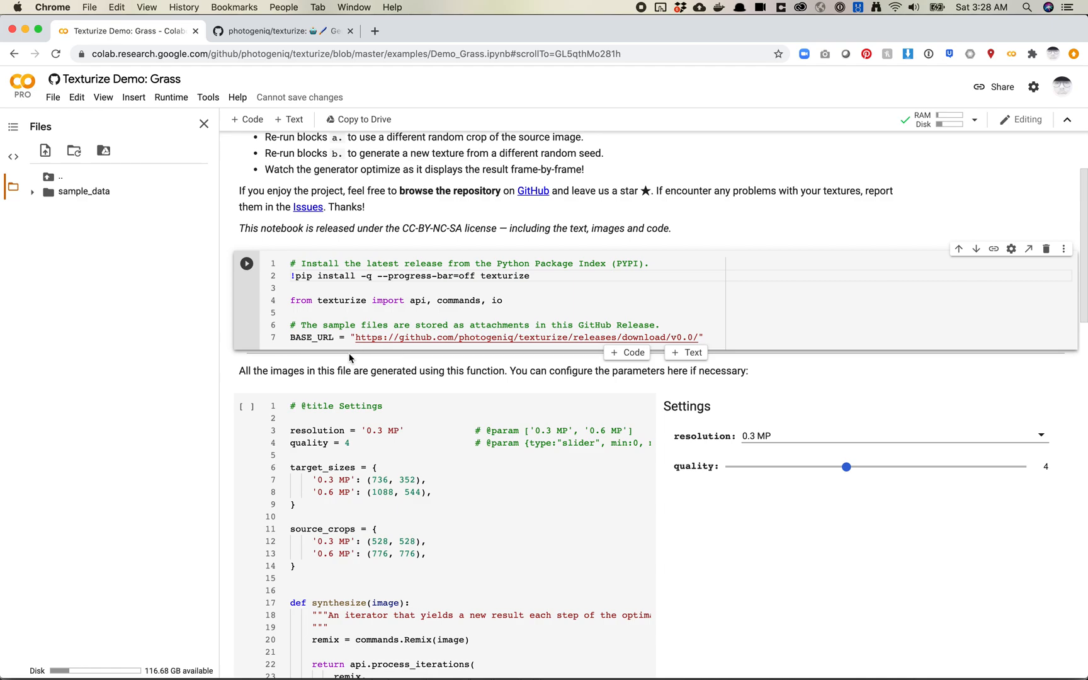
{"action": "mouse_move", "coordinate": [411, 359]}
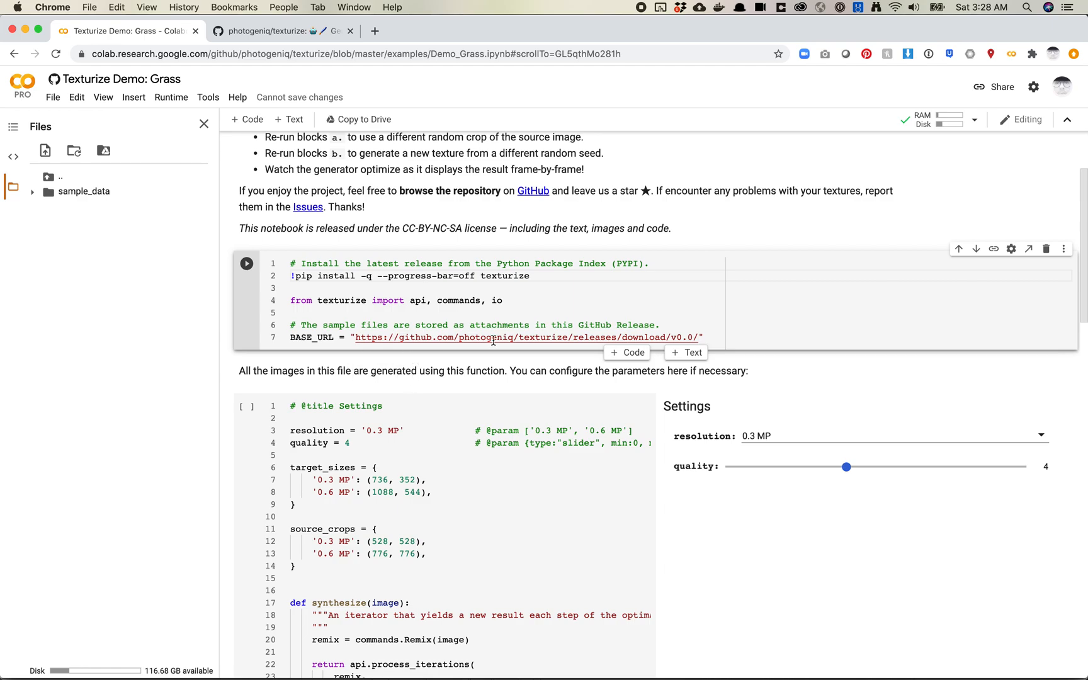
{"action": "scroll", "scroll_direction": "down", "scroll_amount": 3}
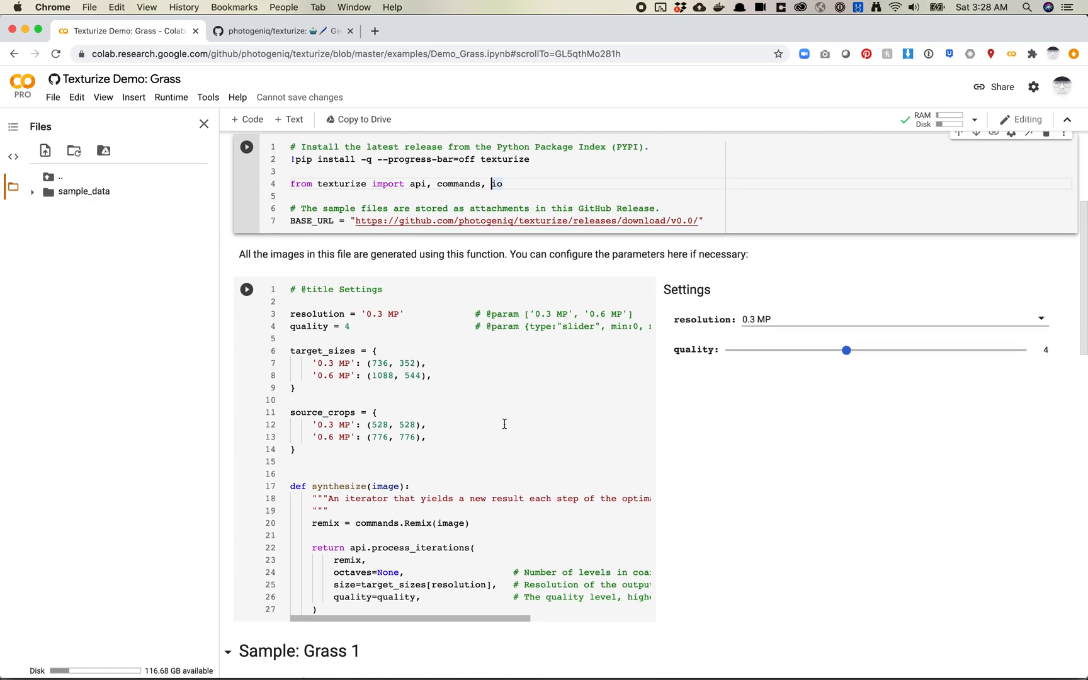
{"action": "mouse_move", "coordinate": [544, 344]}
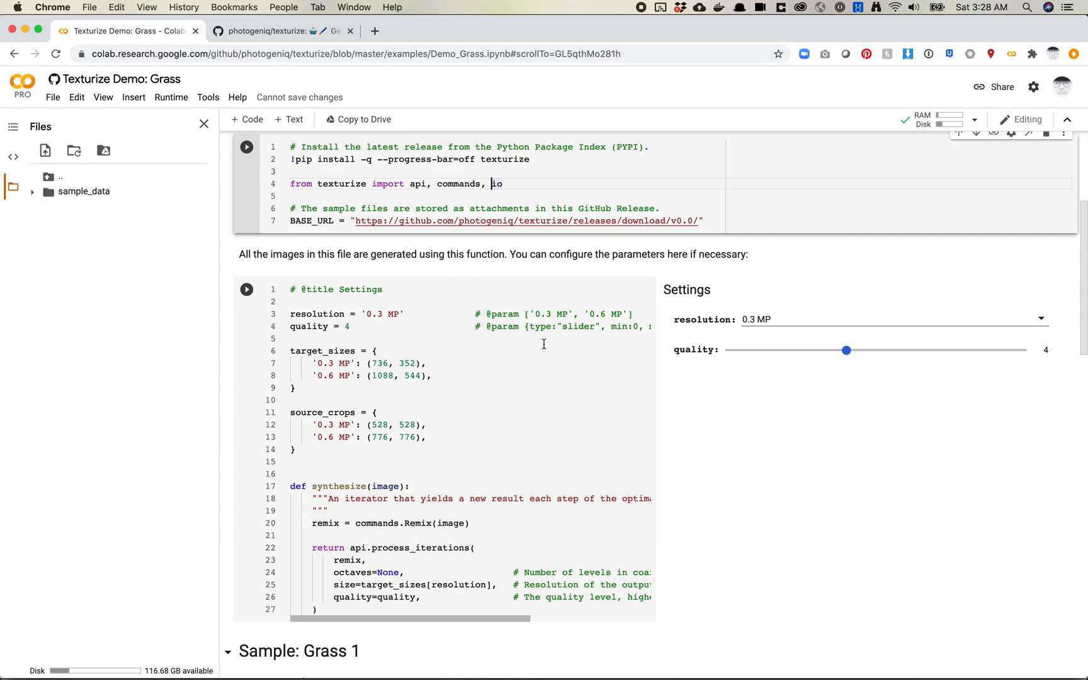
{"action": "mouse_move", "coordinate": [764, 373]}
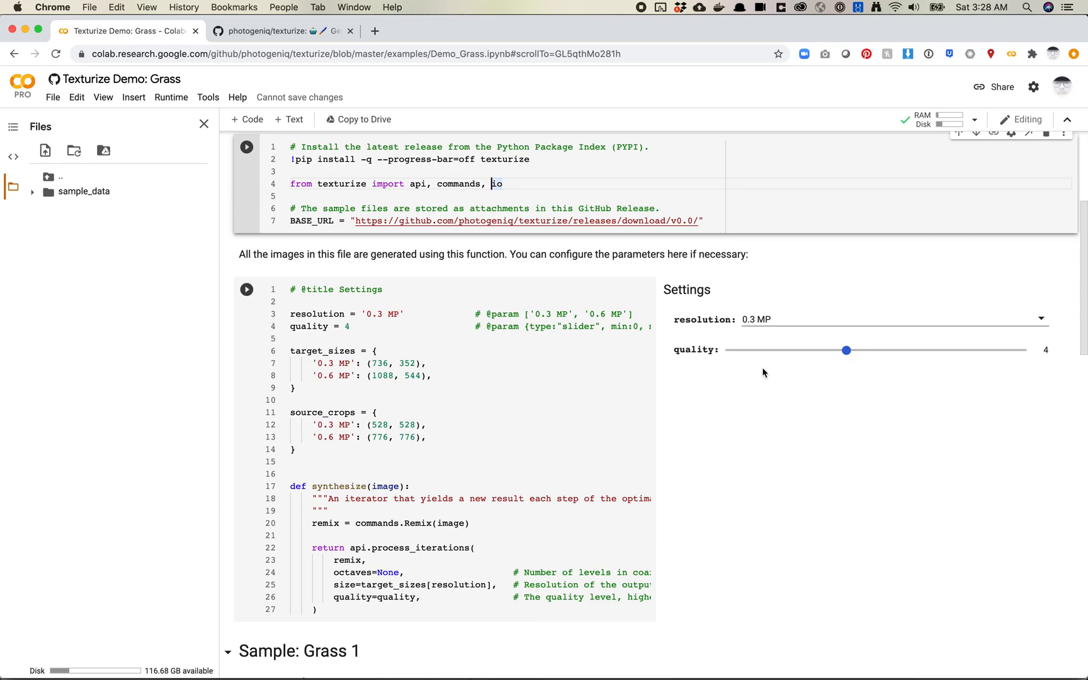
{"action": "mouse_move", "coordinate": [764, 312]}
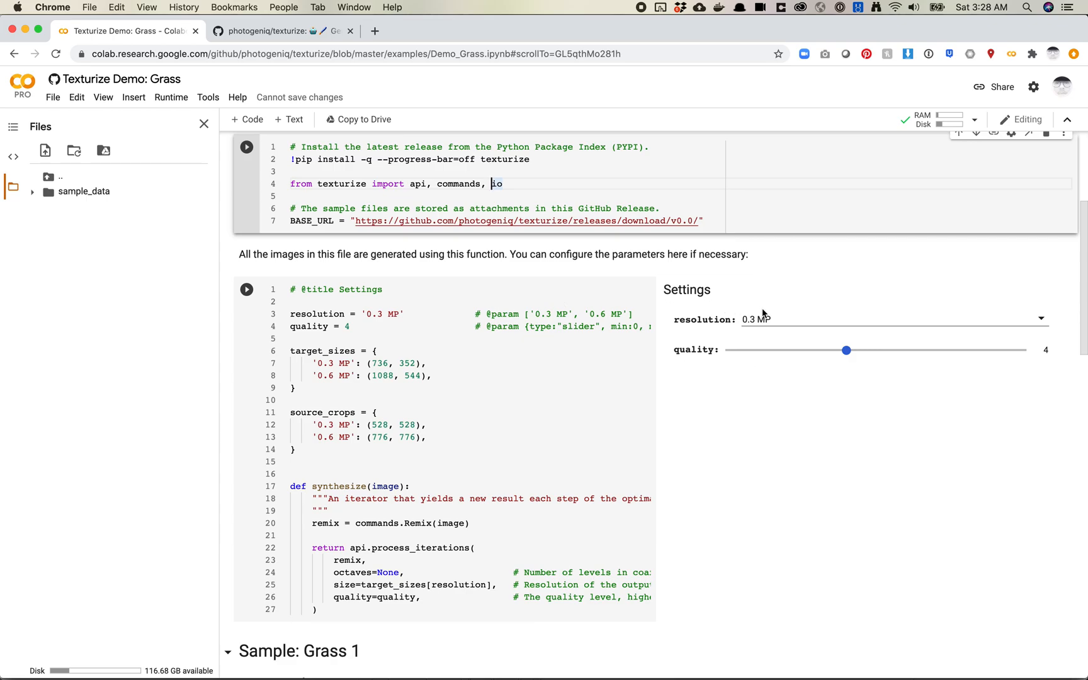
In the Settings form, keep resolution at 0.3 MP and settle the quality slider at 5.
{"action": "left_click", "coordinate": [893, 320]}
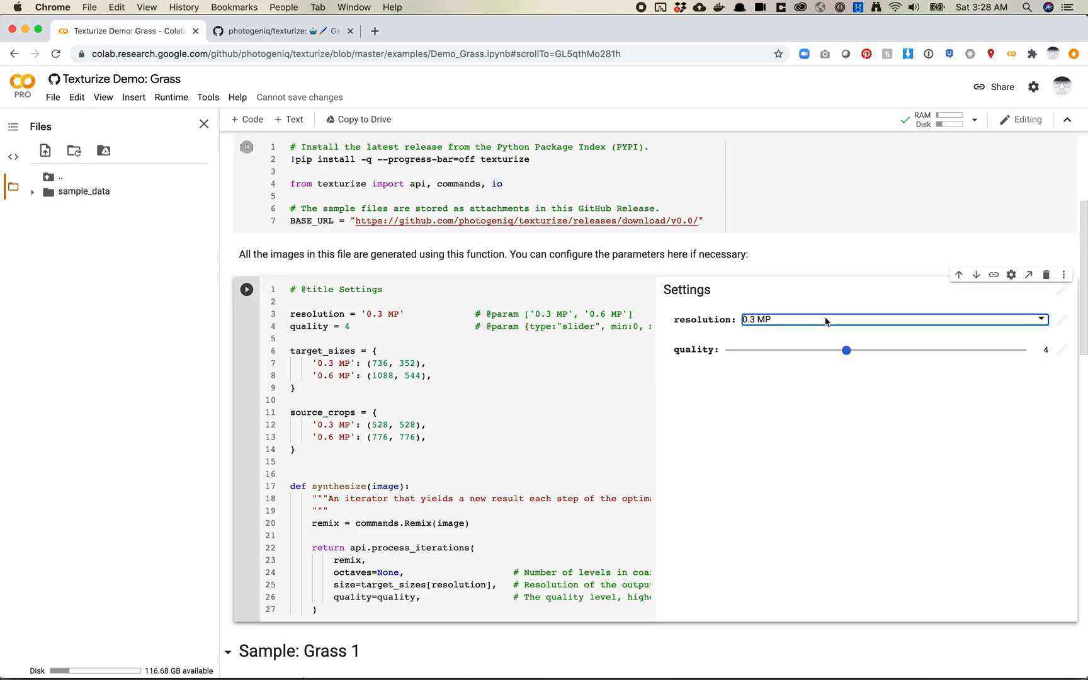
{"action": "left_click", "coordinate": [892, 319]}
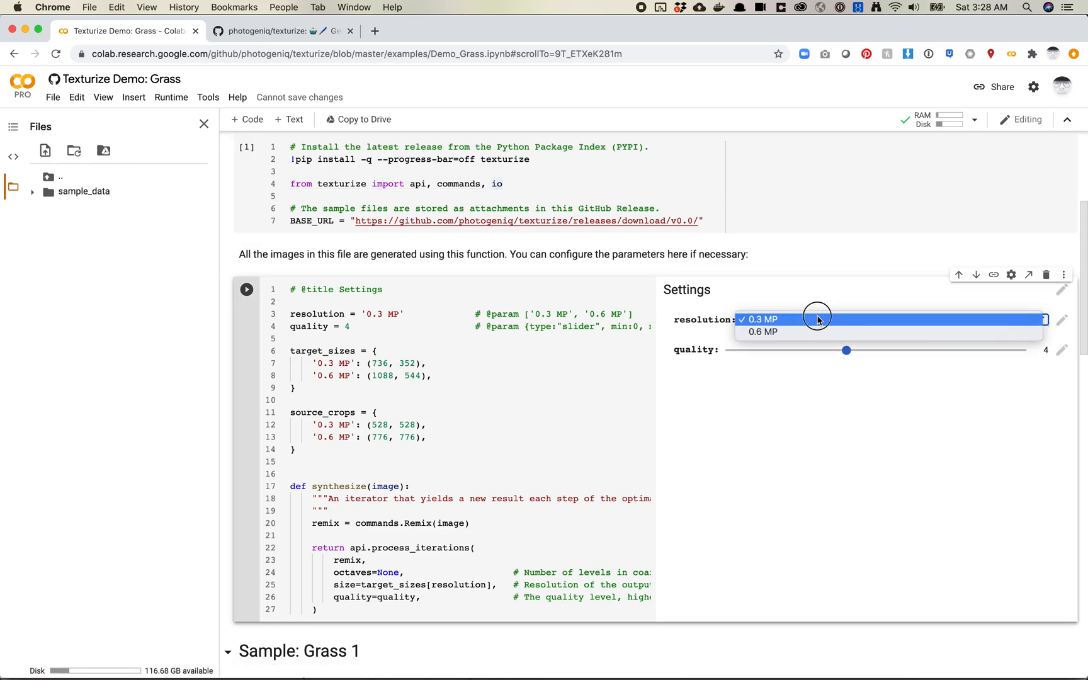
{"action": "mouse_move", "coordinate": [789, 320]}
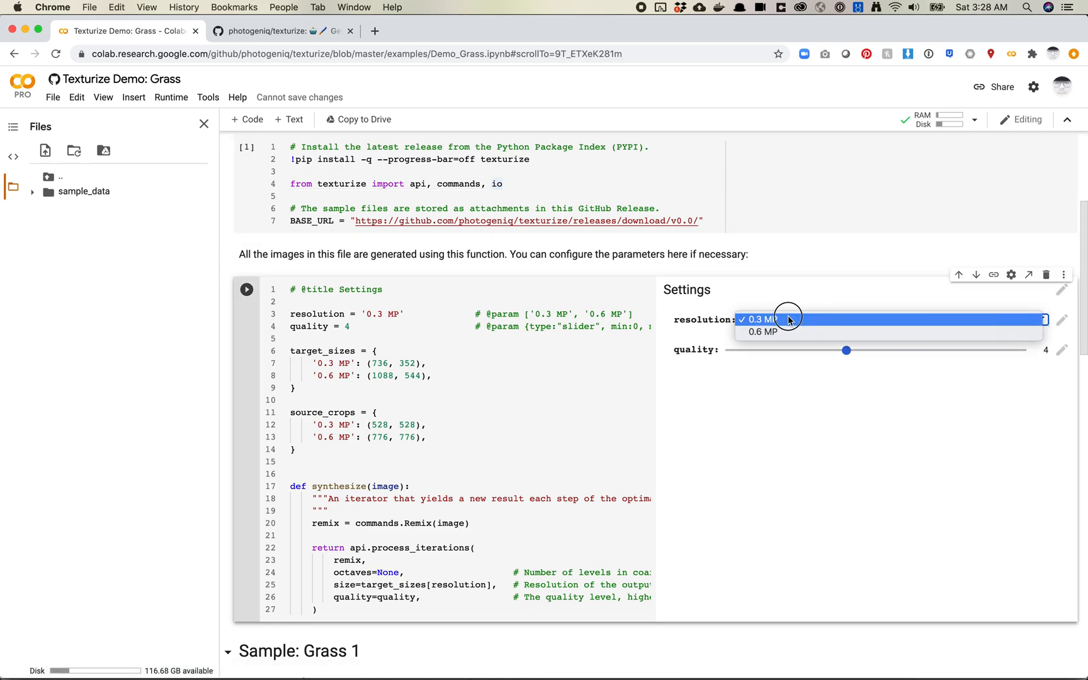
{"action": "left_click", "coordinate": [761, 320]}
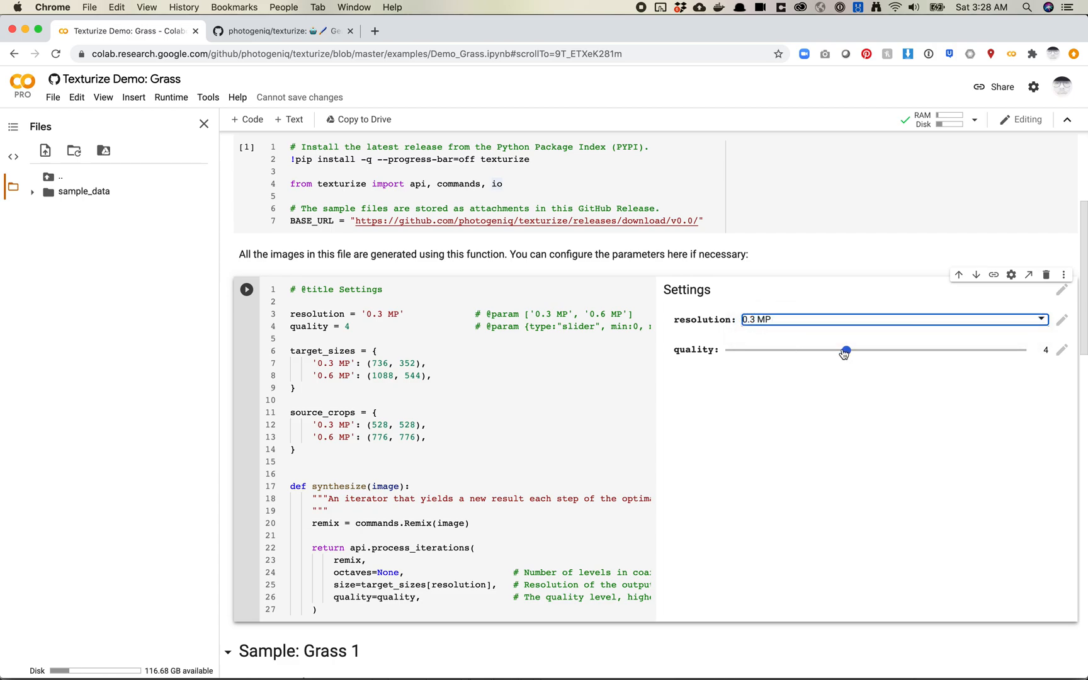
{"action": "left_click_drag", "start_coordinate": [844, 351], "coordinate": [906, 351]}
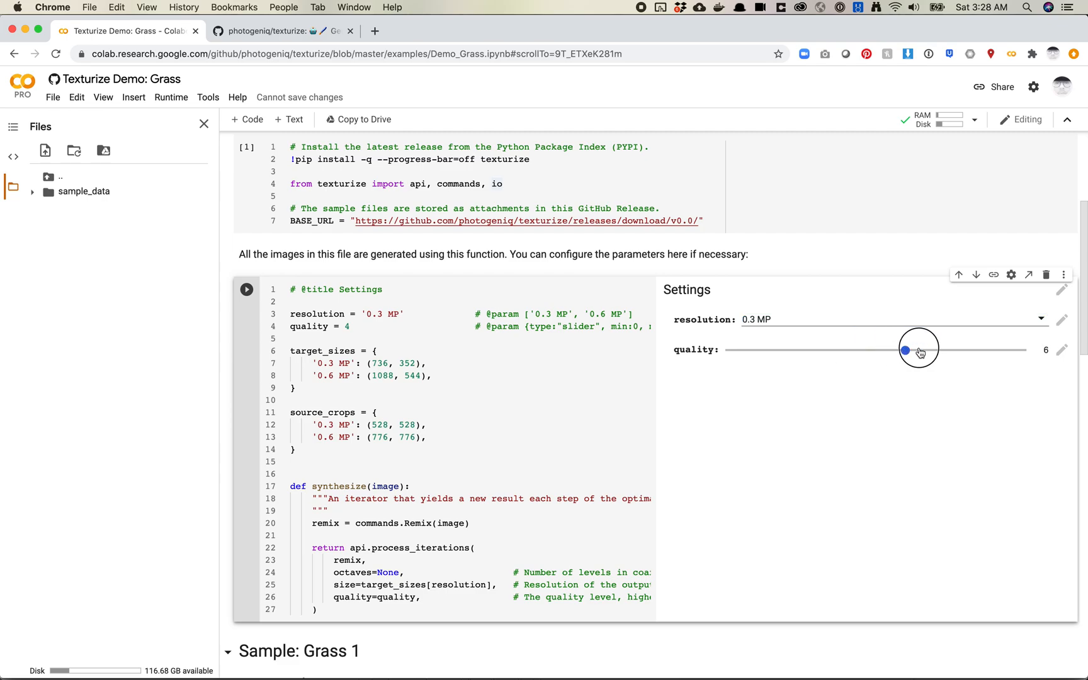
{"action": "left_click_drag", "start_coordinate": [919, 350], "coordinate": [837, 349]}
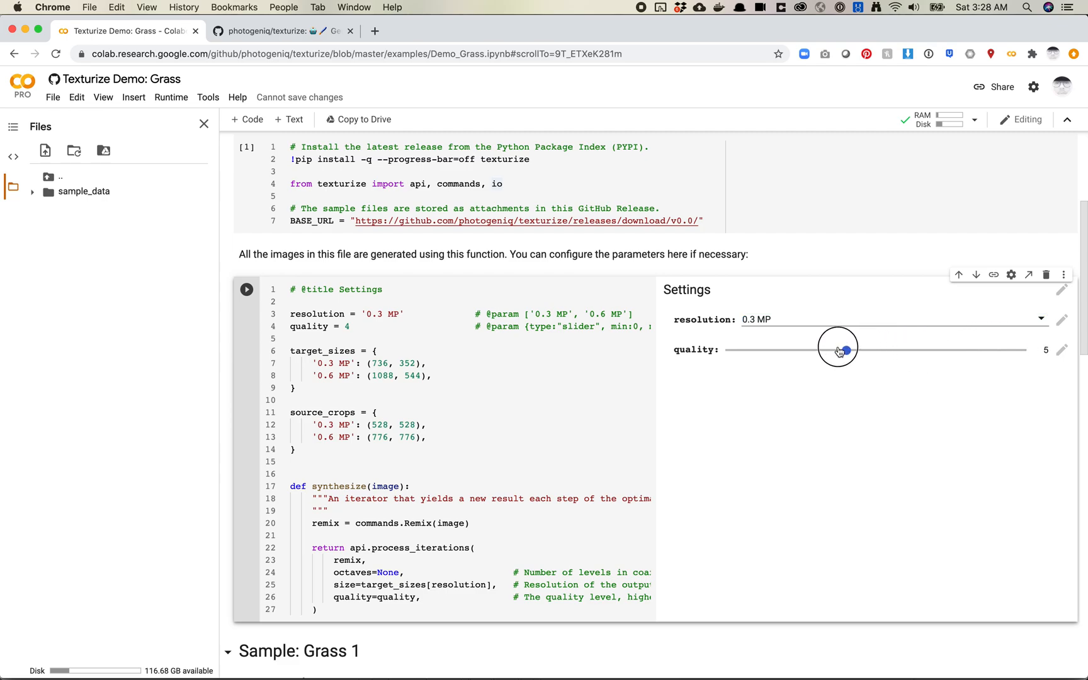
{"action": "left_click_drag", "start_coordinate": [845, 350], "coordinate": [845, 350]}
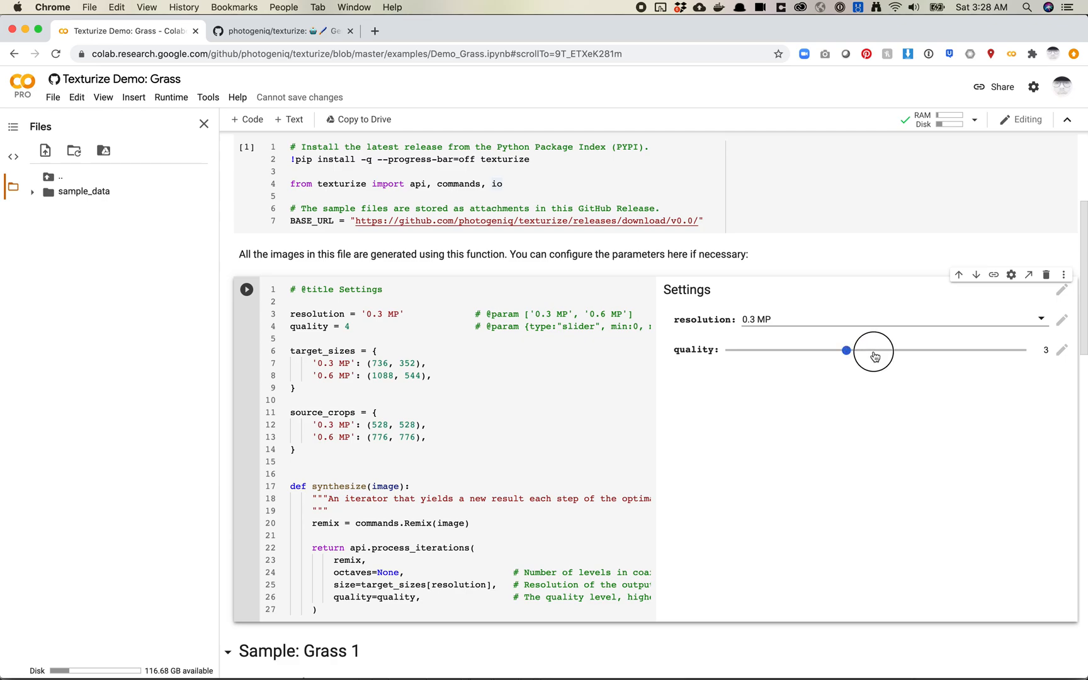
{"action": "left_click_drag", "start_coordinate": [845, 351], "coordinate": [875, 351]}
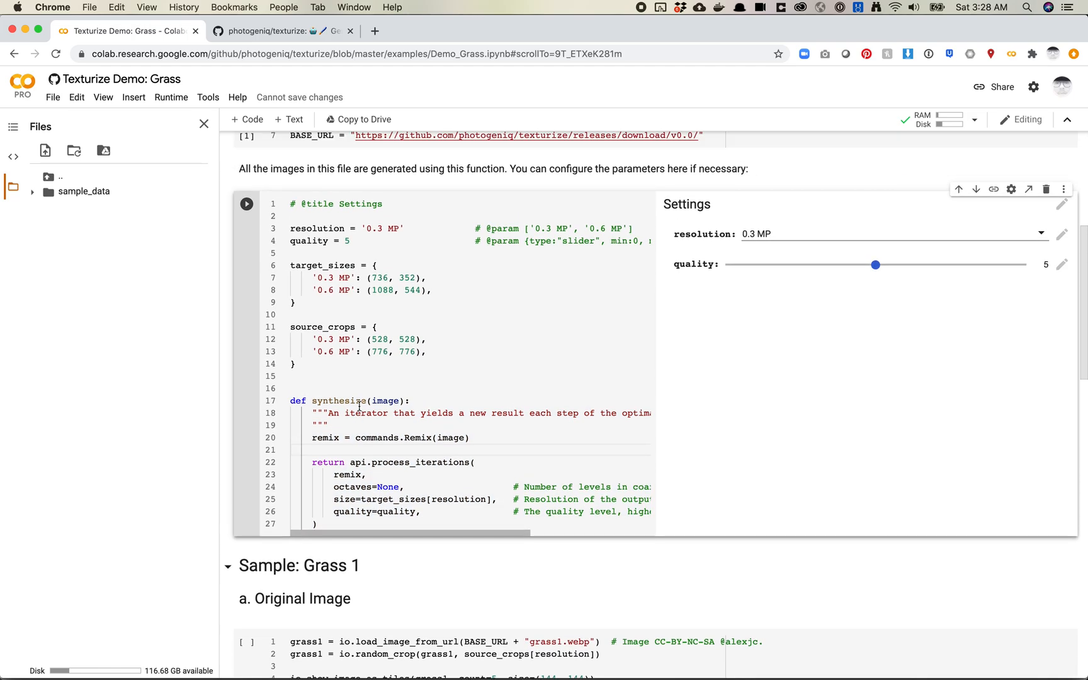
{"action": "scroll", "scroll_direction": "down", "scroll_amount": 3}
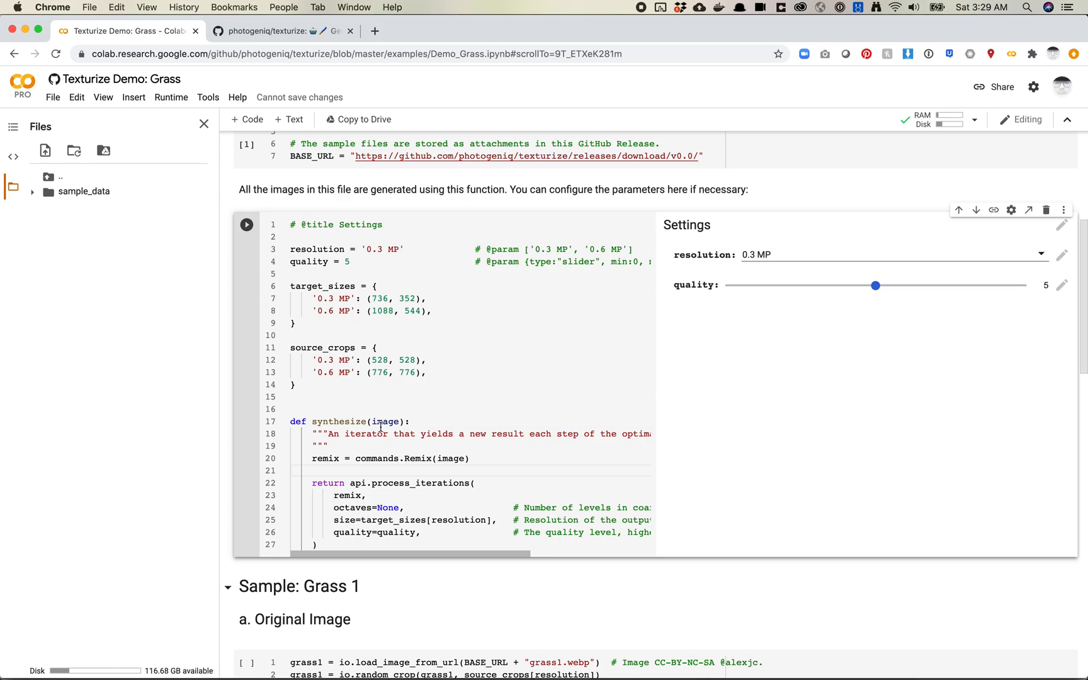
{"action": "left_click_drag", "start_coordinate": [290, 421], "coordinate": [318, 545]}
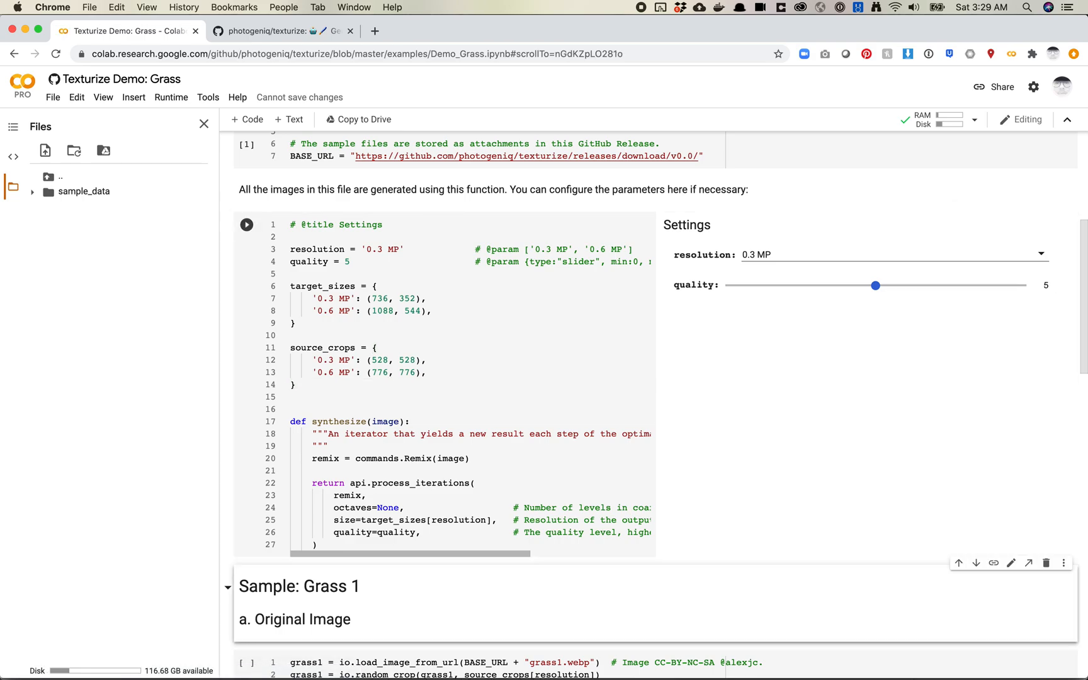
Run the Settings cell and the grass1 Original Image cell to show five cropped tiles.
{"action": "scroll", "scroll_direction": "down", "scroll_amount": 3}
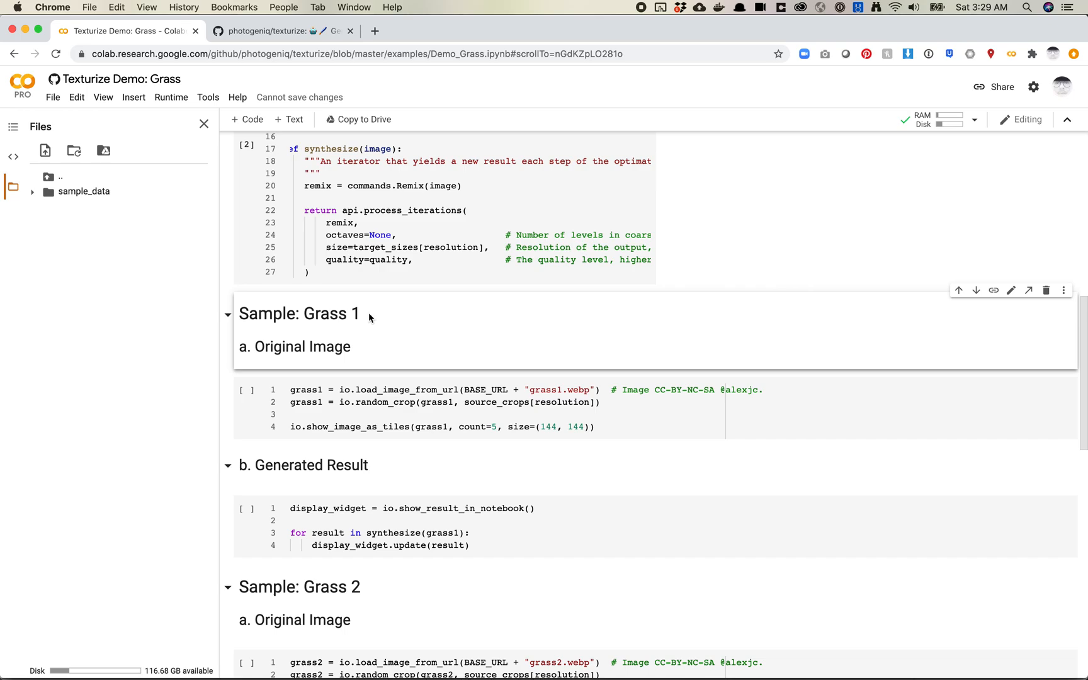
{"action": "left_click", "coordinate": [321, 390]}
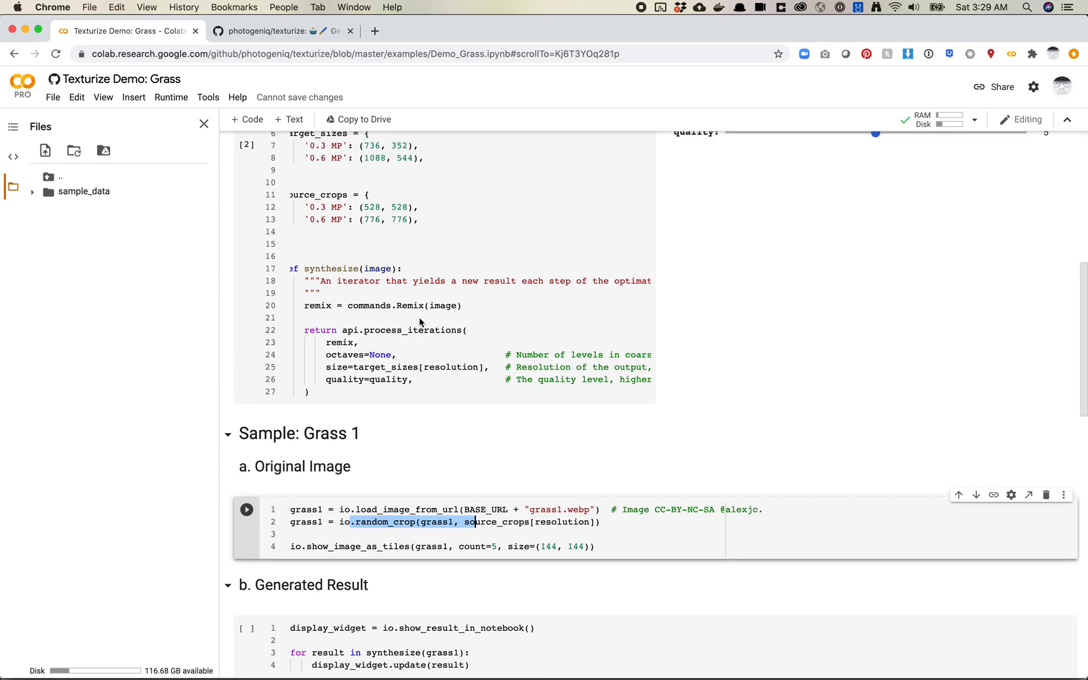
{"action": "scroll", "scroll_direction": "down", "scroll_amount": 3}
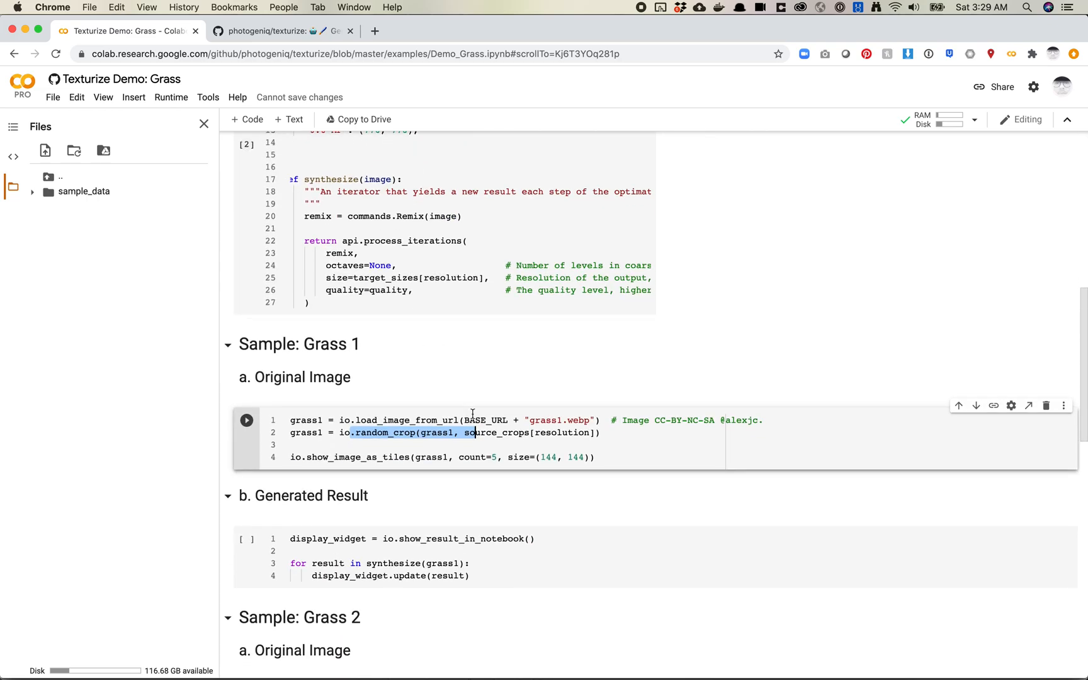
{"action": "scroll", "scroll_direction": "down", "scroll_amount": 3}
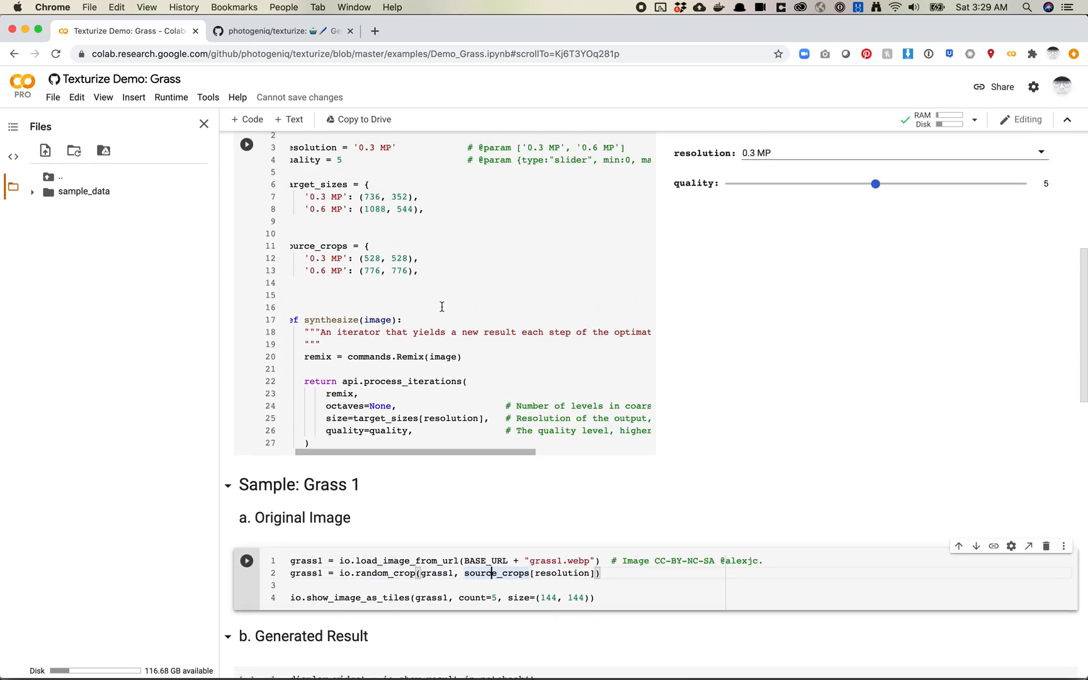
{"action": "scroll", "scroll_direction": "down", "scroll_amount": 3}
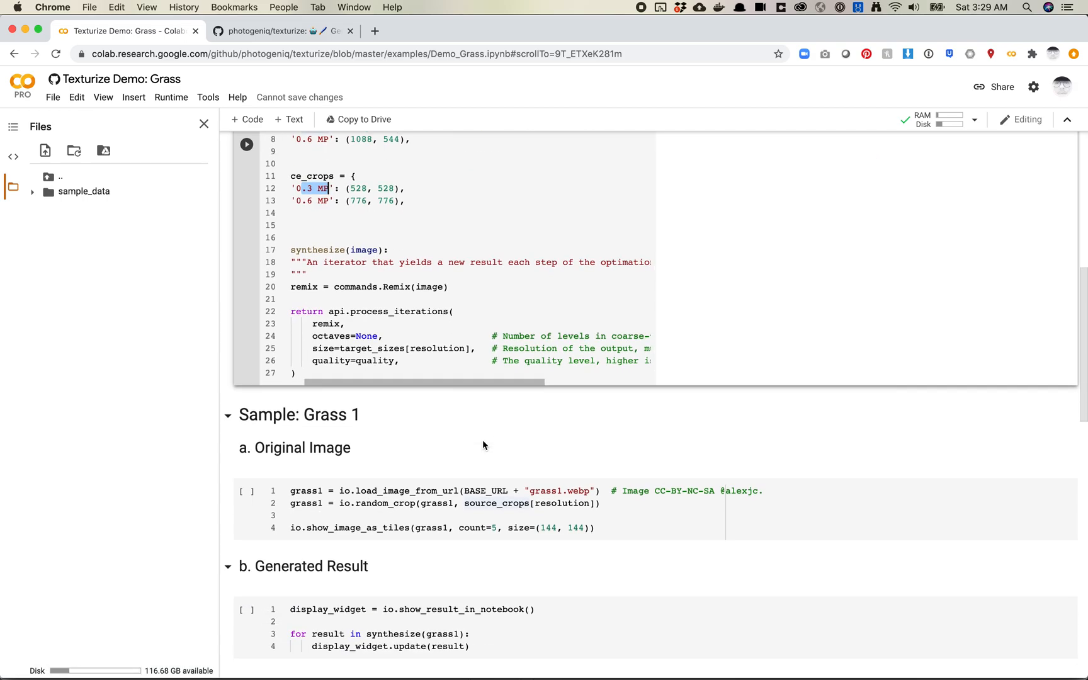
{"action": "scroll", "scroll_direction": "down", "scroll_amount": 3}
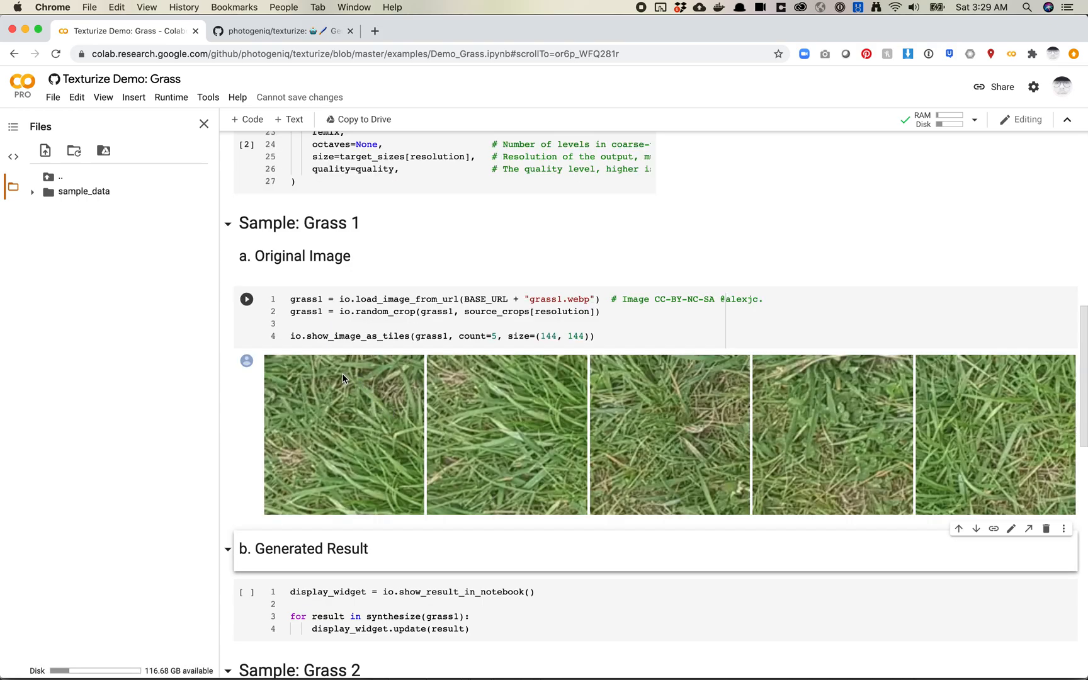
{"action": "mouse_move", "coordinate": [680, 445]}
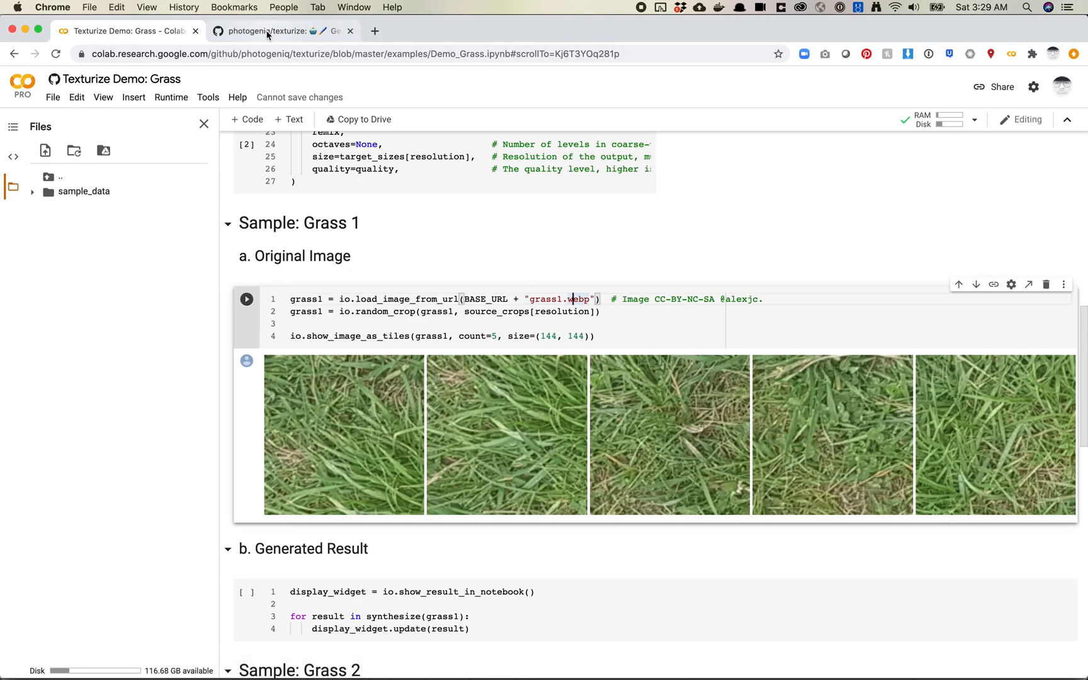
Open examples/grass1.webp on GitHub, view it raw, and return to the Colab notebook.
{"action": "left_click", "coordinate": [277, 31]}
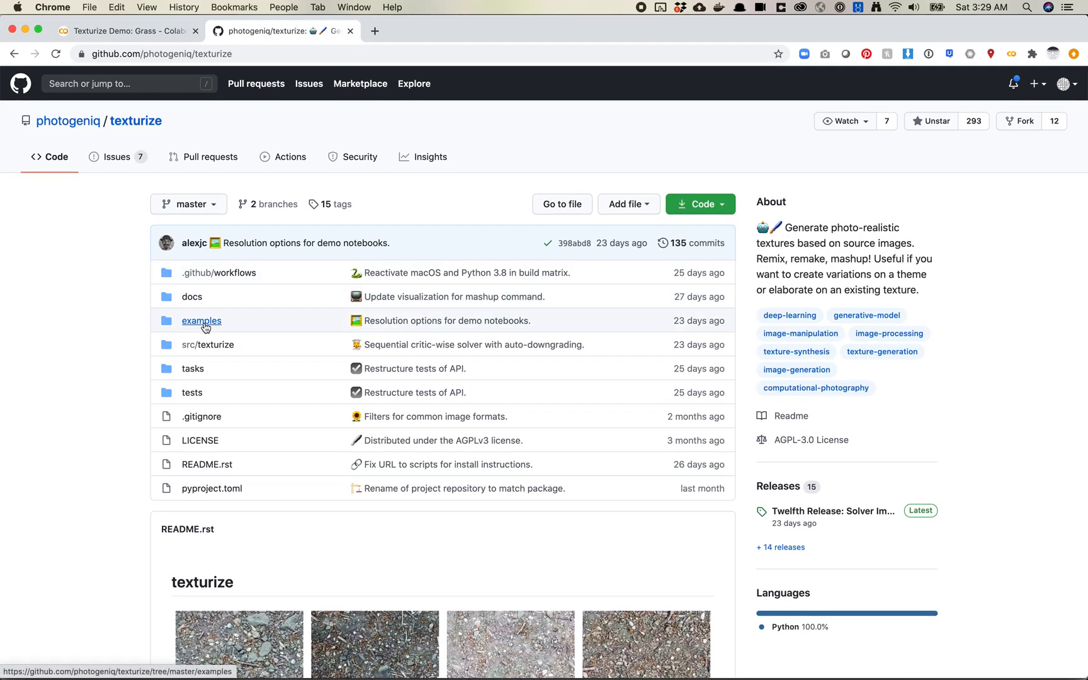
{"action": "left_click", "coordinate": [202, 320]}
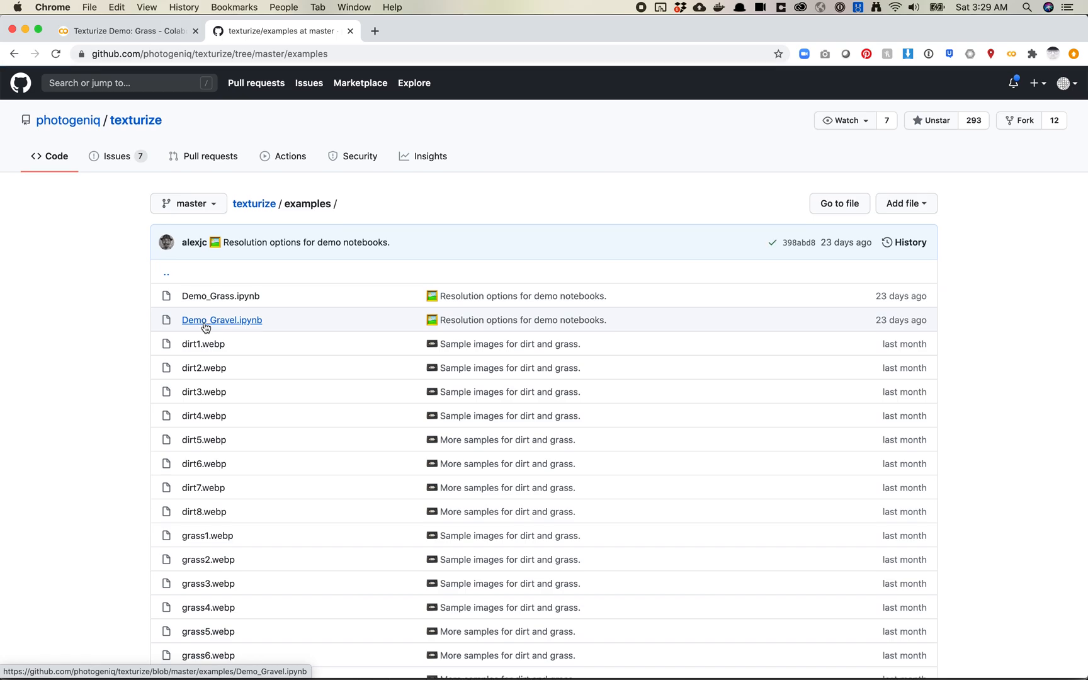
{"action": "left_click", "coordinate": [129, 32]}
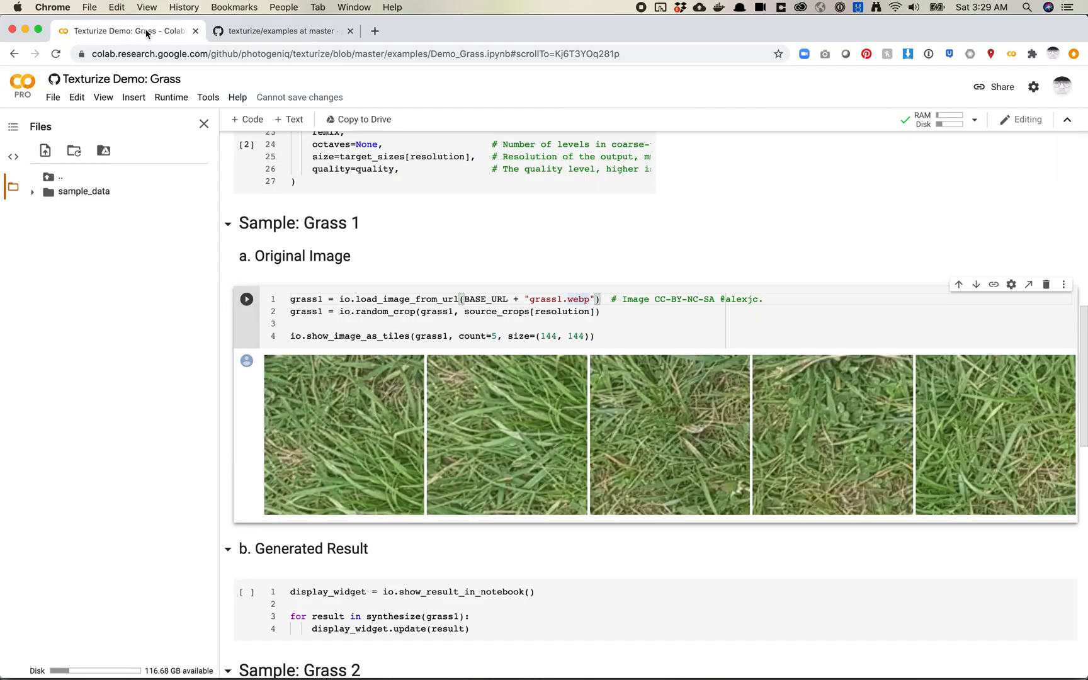
{"action": "left_click", "coordinate": [280, 32]}
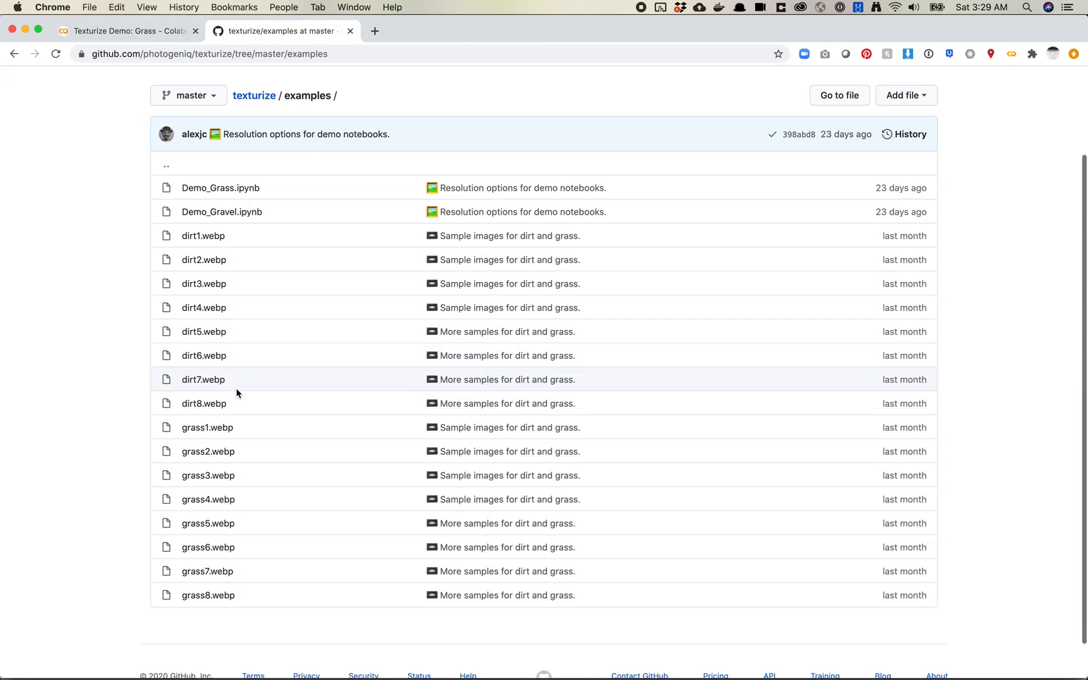
{"action": "left_click", "coordinate": [206, 428]}
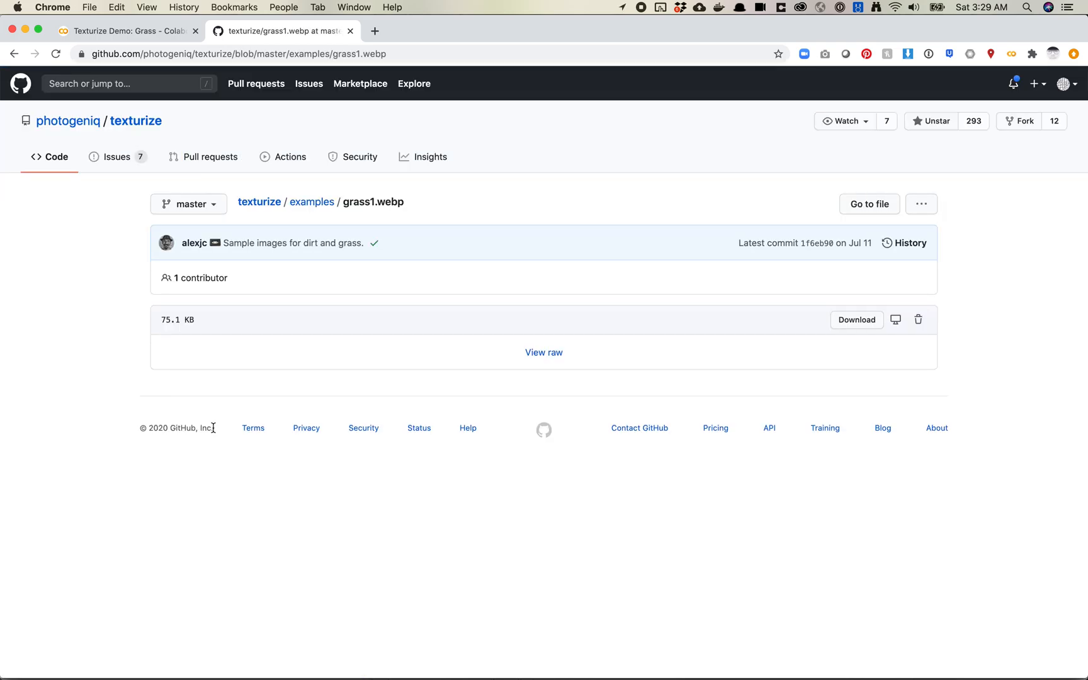
{"action": "left_click", "coordinate": [544, 353]}
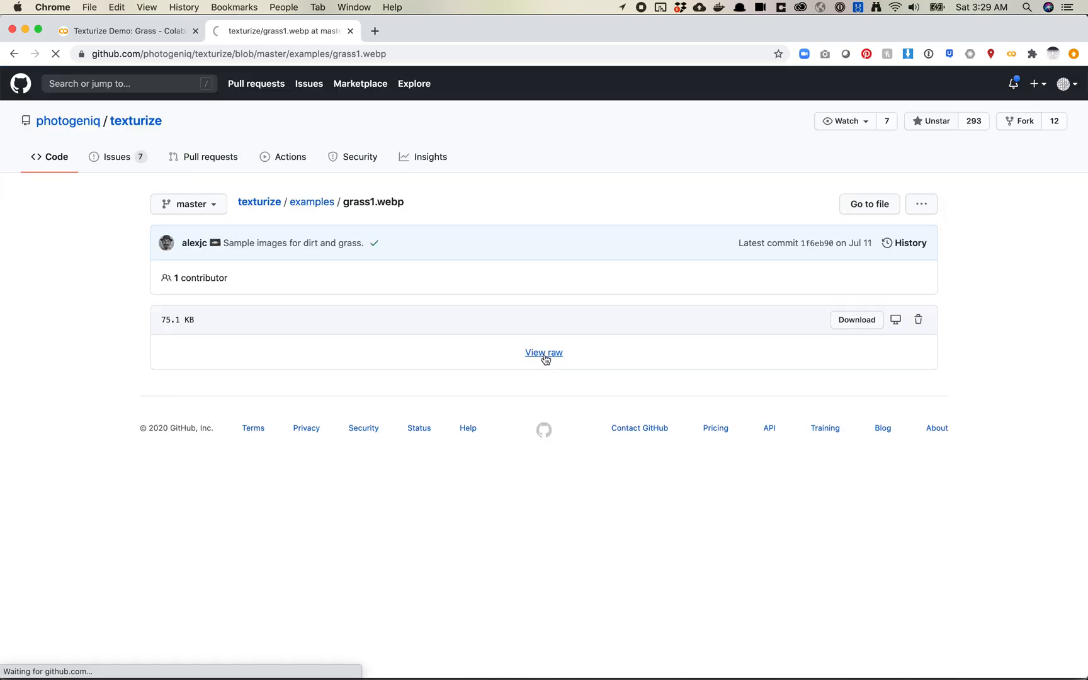
{"action": "left_click", "coordinate": [544, 353]}
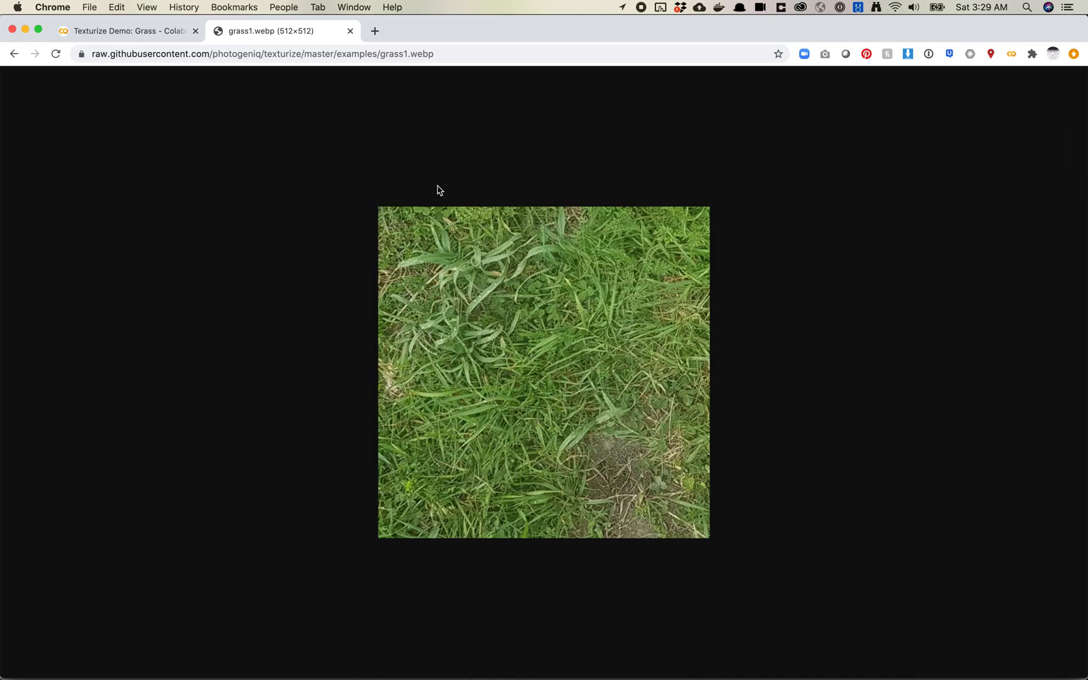
{"action": "left_click", "coordinate": [125, 32]}
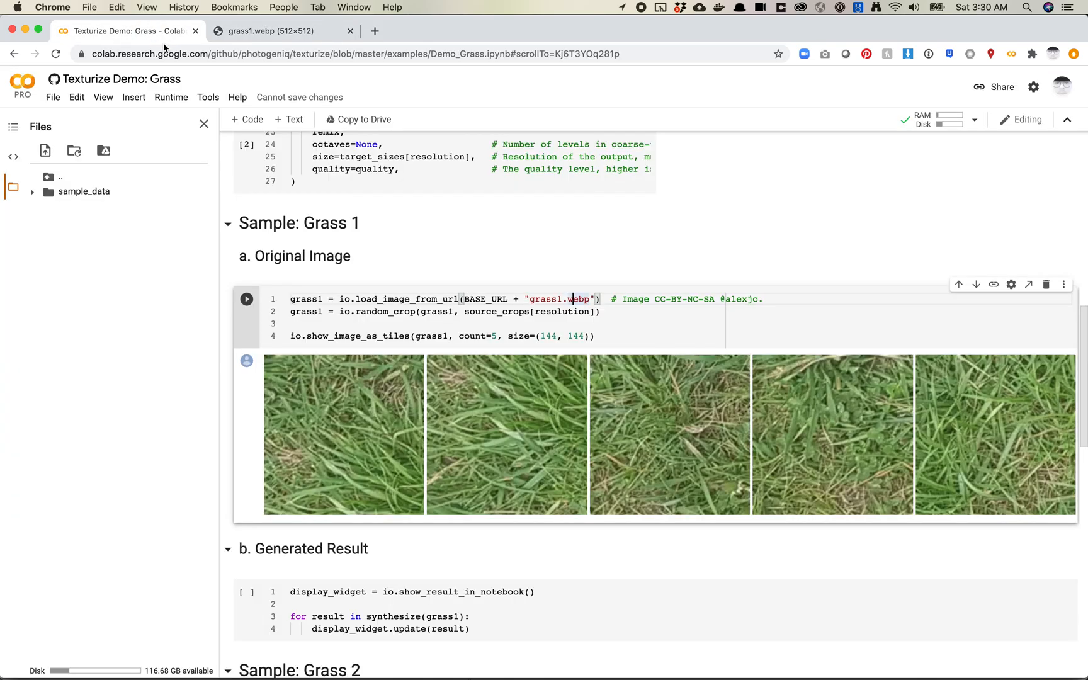
Run the Grass 1 Generated Result cell to synthesize a 736×352 texture from grass1.
{"action": "scroll", "scroll_direction": "down", "scroll_amount": 3}
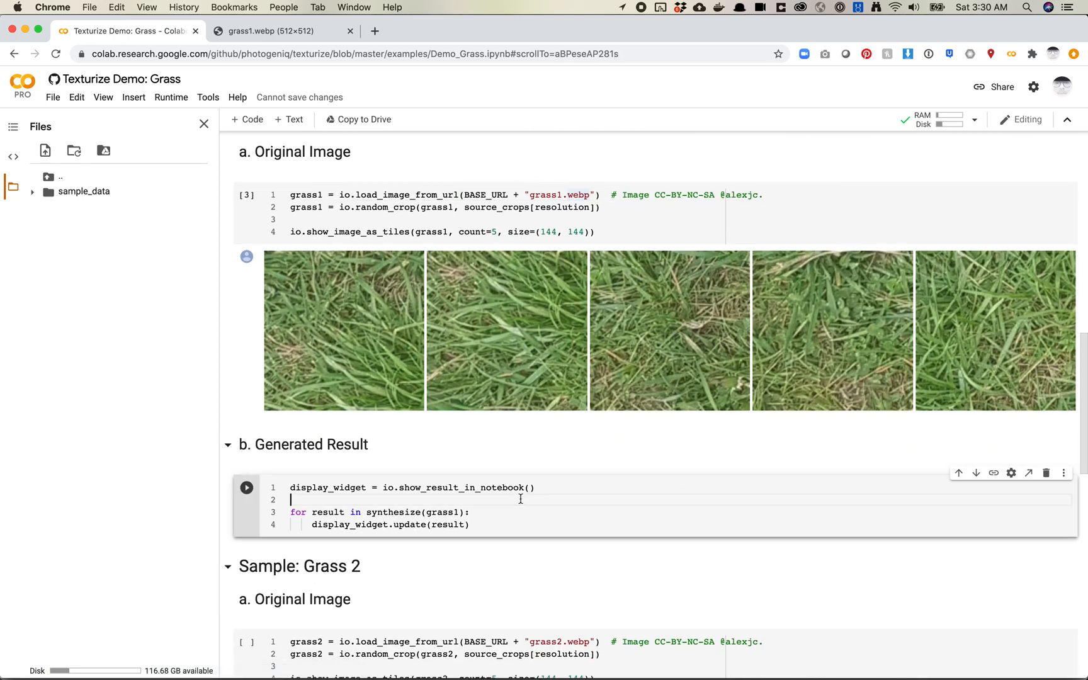
{"action": "left_click", "coordinate": [469, 512]}
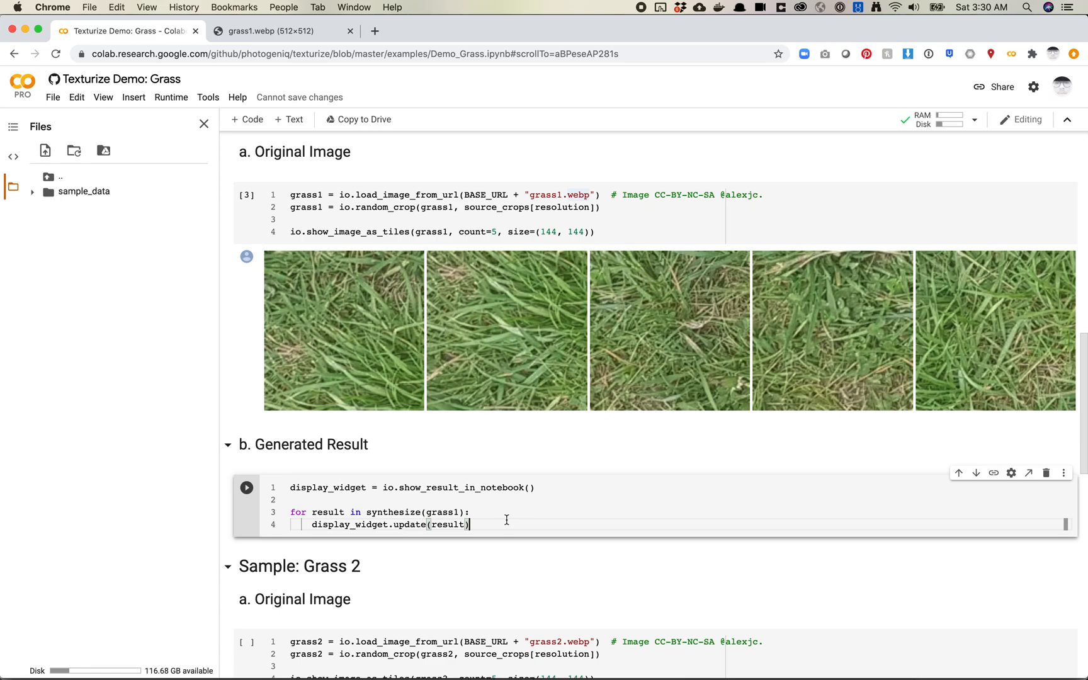
{"action": "left_click", "coordinate": [246, 488]}
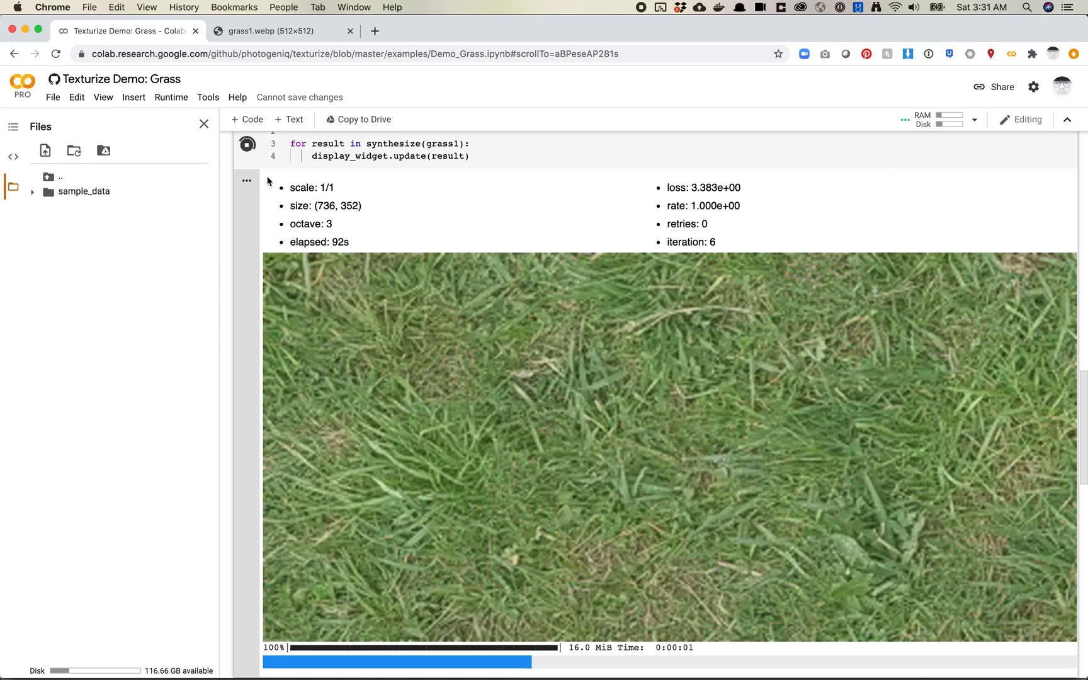
{"action": "scroll", "scroll_direction": "down", "scroll_amount": 3}
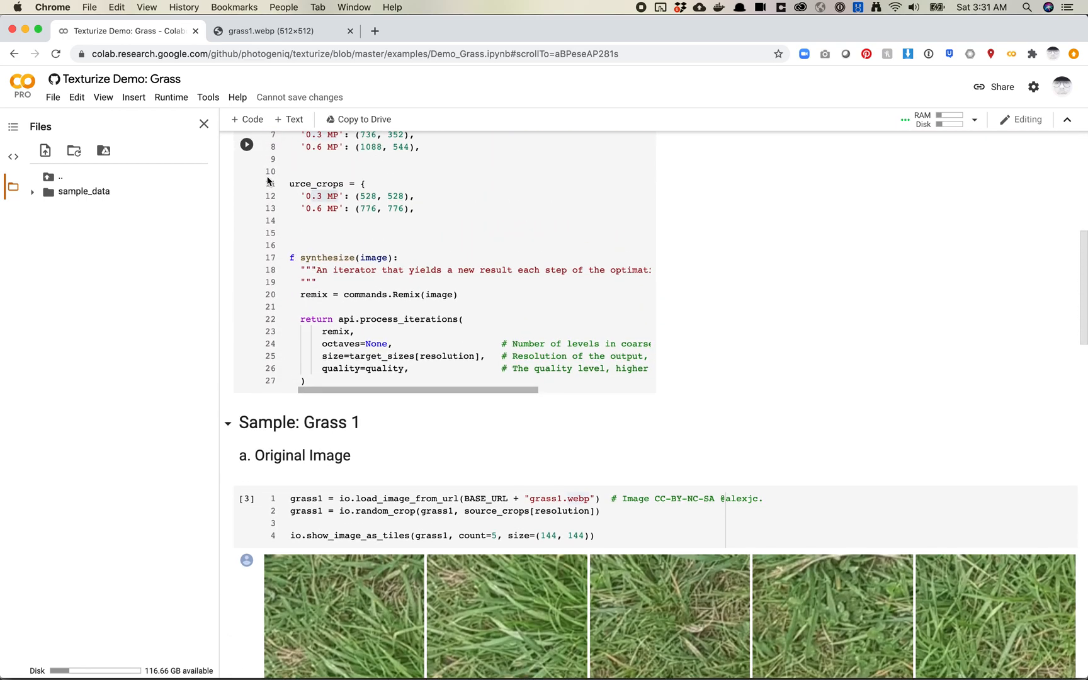
{"action": "double_click", "coordinate": [378, 356]}
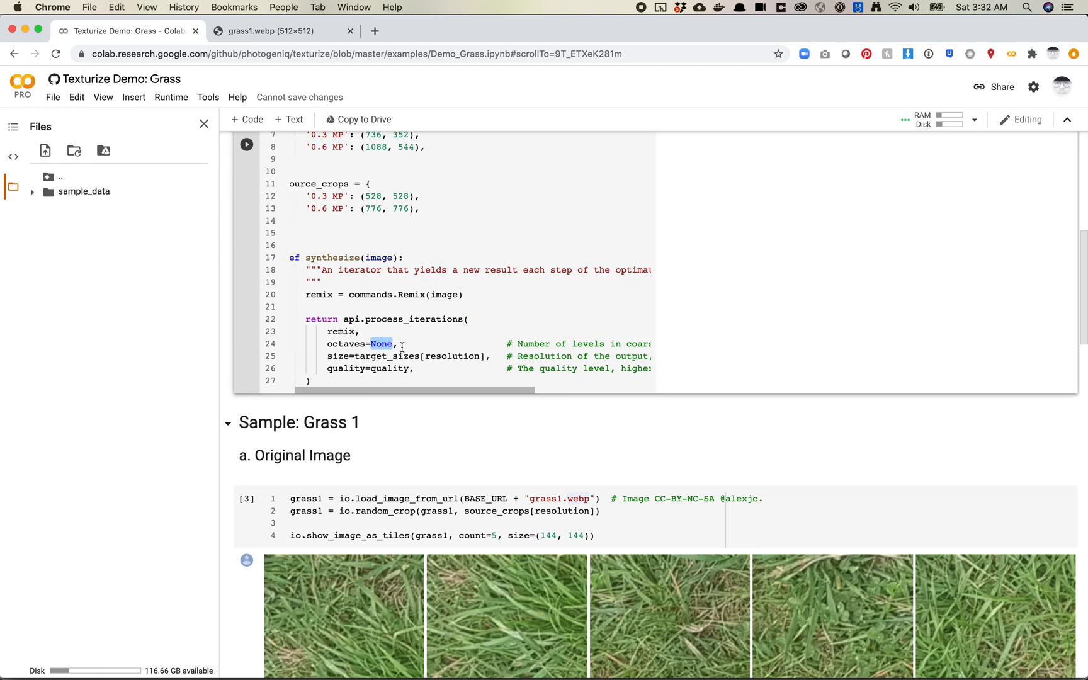
{"action": "scroll", "scroll_direction": "down", "scroll_amount": 3}
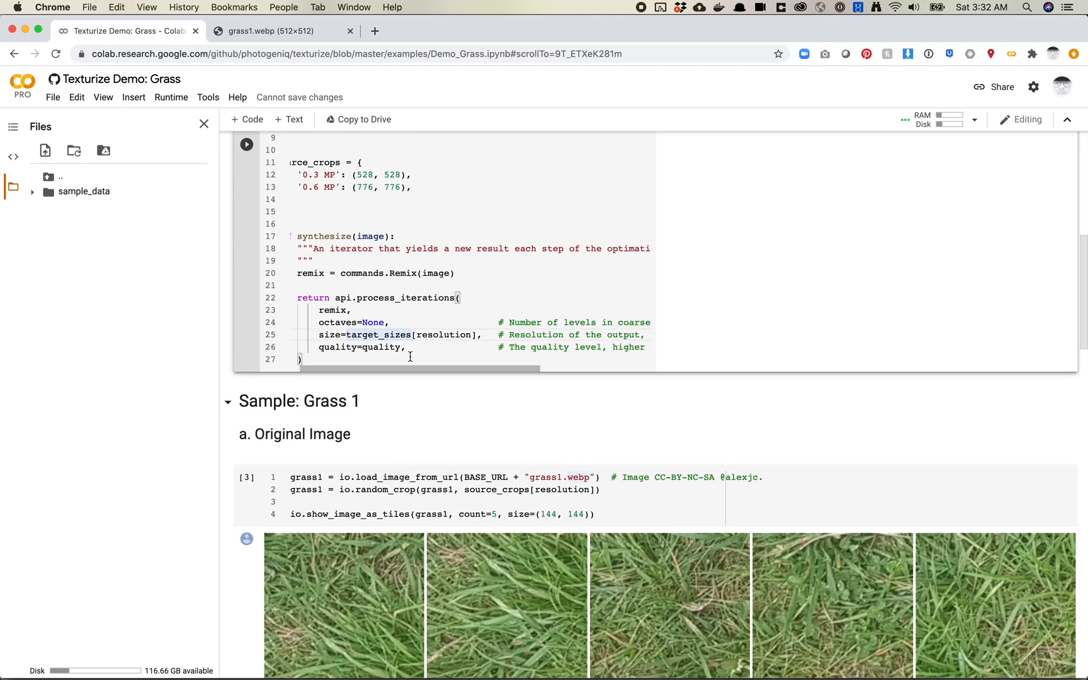
{"action": "scroll", "scroll_direction": "right", "scroll_amount": 3}
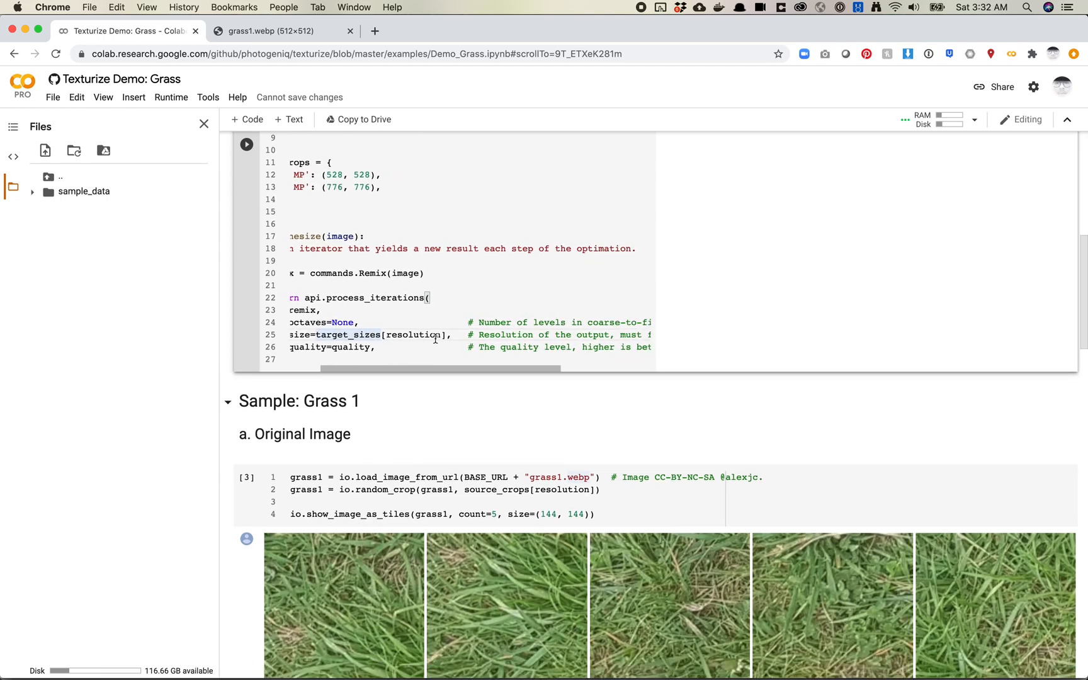
{"action": "scroll", "scroll_direction": "down", "scroll_amount": 3}
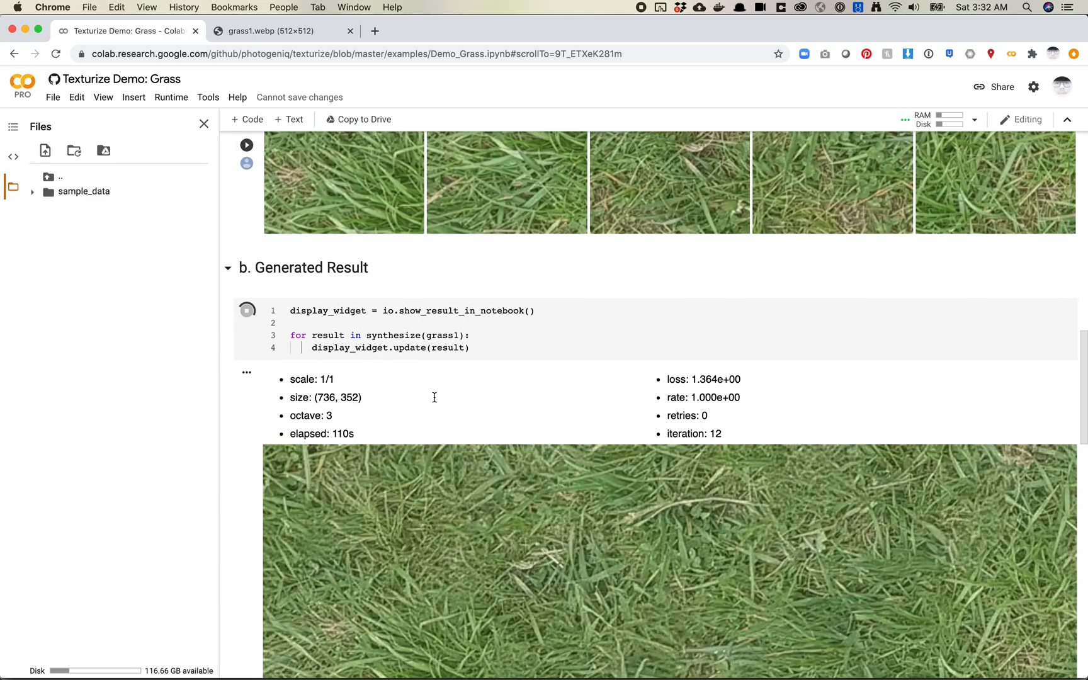
Follow the synthesis past iteration 38, then switch to the GitHub grass1.webp tab.
{"action": "scroll", "scroll_direction": "down", "scroll_amount": 3}
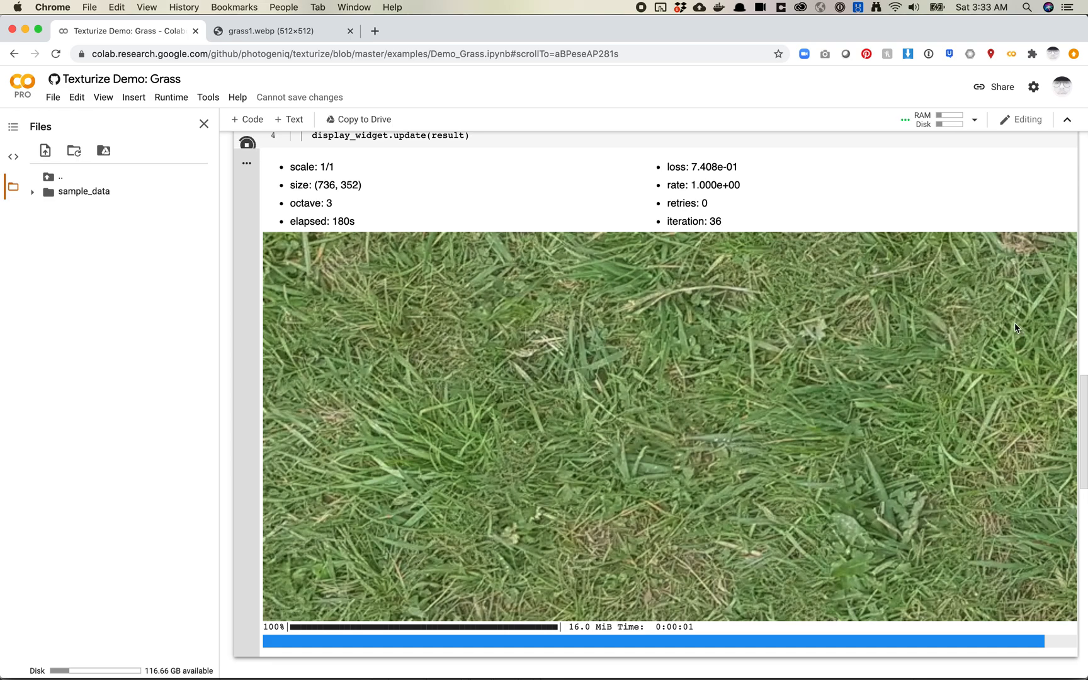
{"action": "mouse_move", "coordinate": [206, 292]}
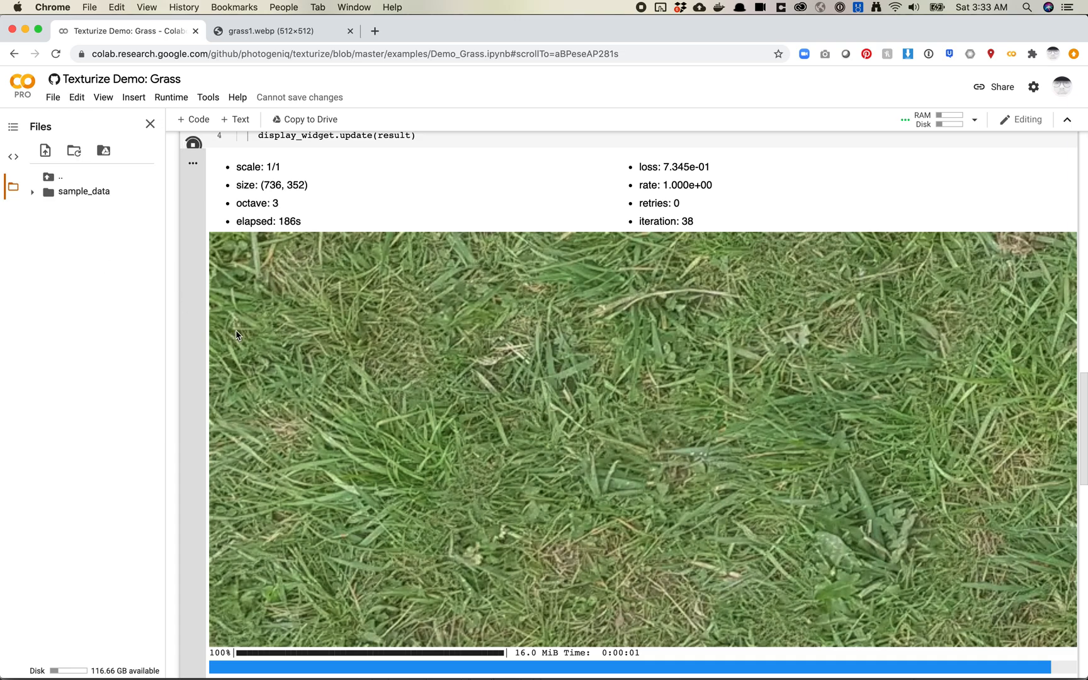
{"action": "left_click", "coordinate": [283, 31]}
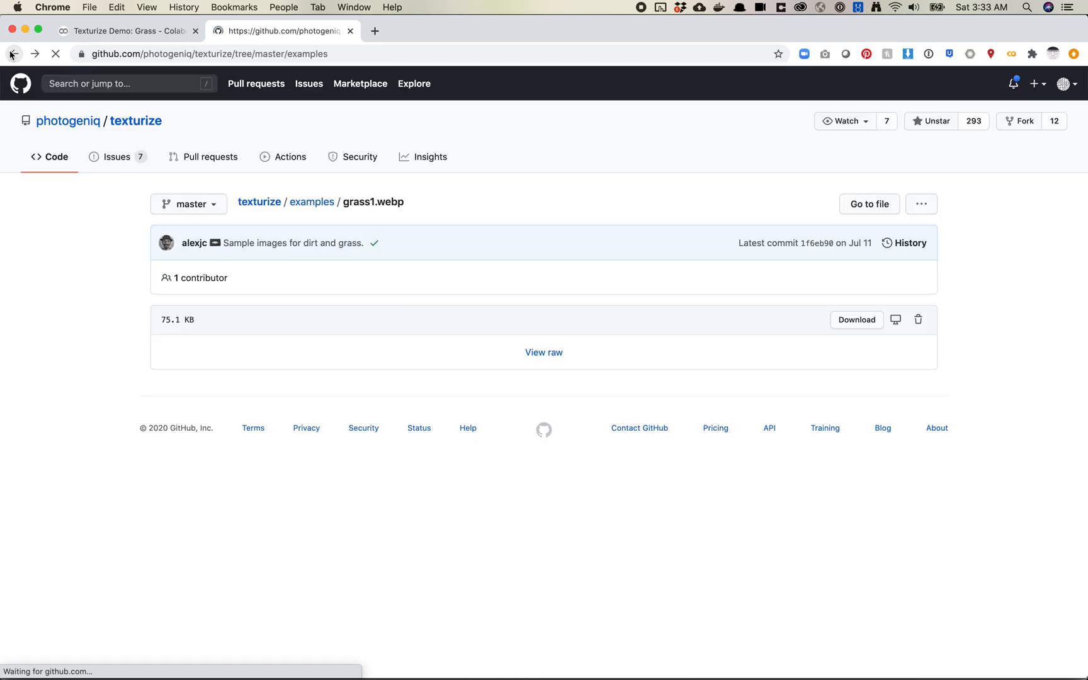
Browse the README's Remix, Mashup, Enhance and Remake examples, then return to the Grass notebook.
{"action": "left_click", "coordinate": [13, 54]}
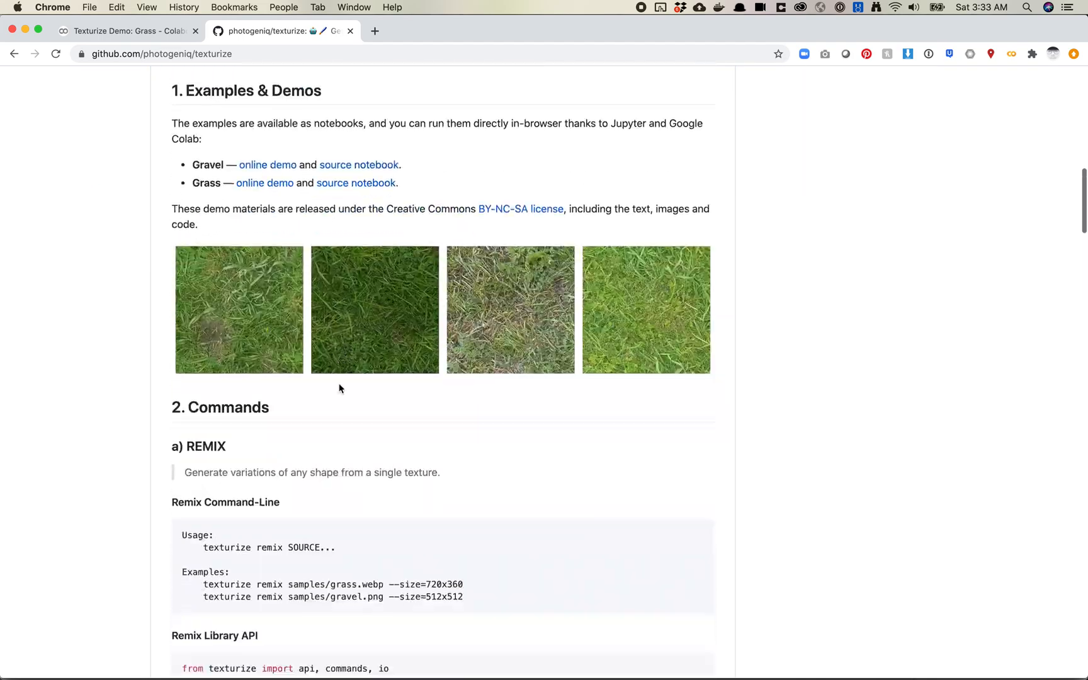
{"action": "scroll", "scroll_direction": "down", "scroll_amount": 3}
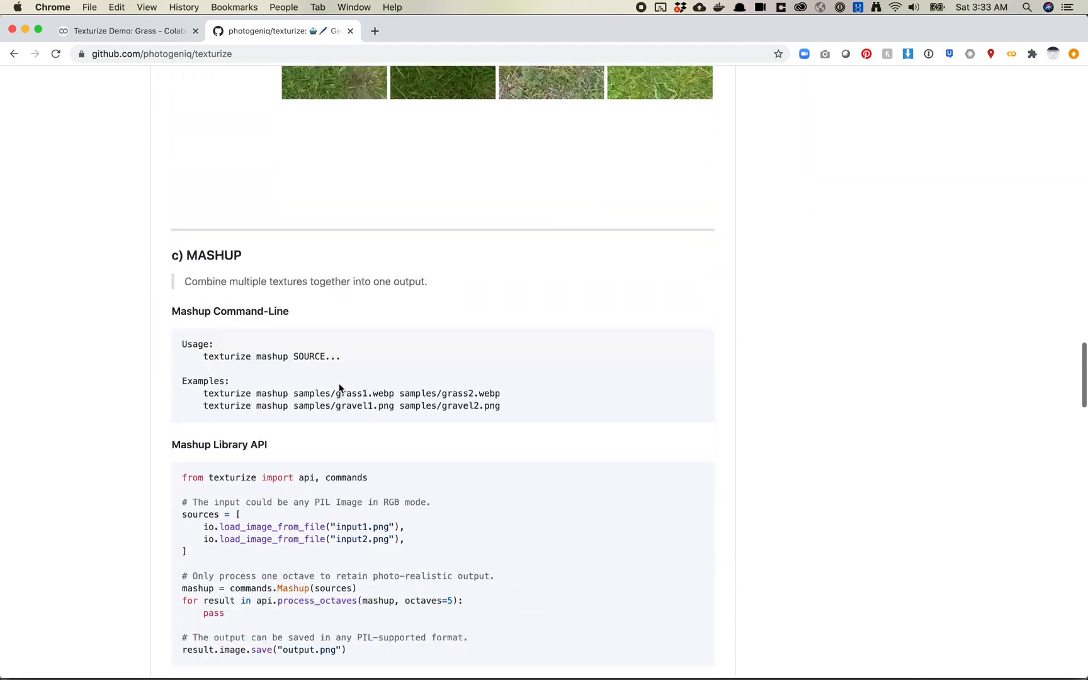
{"action": "scroll", "scroll_direction": "down", "scroll_amount": 3}
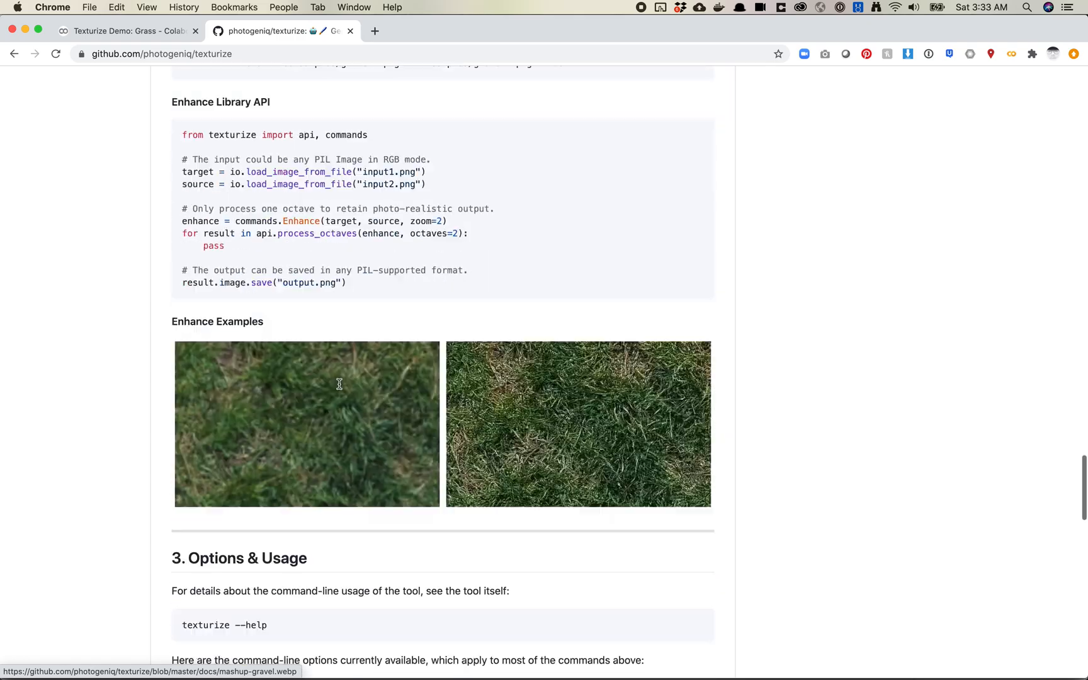
{"action": "scroll", "scroll_direction": "up", "scroll_amount": 3}
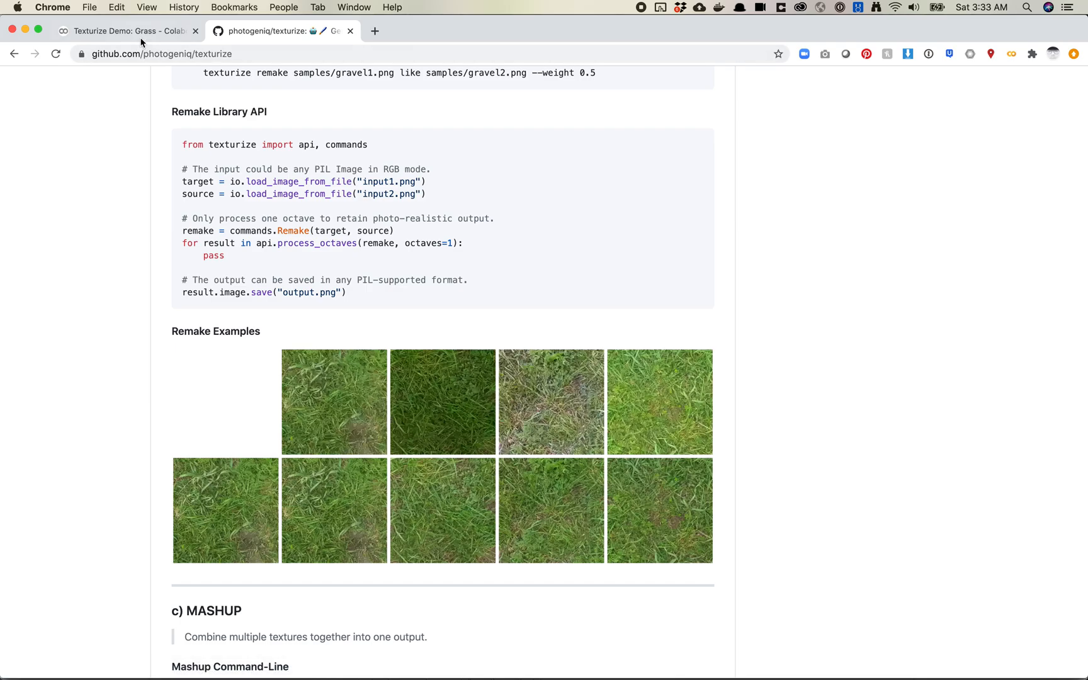
{"action": "left_click", "coordinate": [124, 30]}
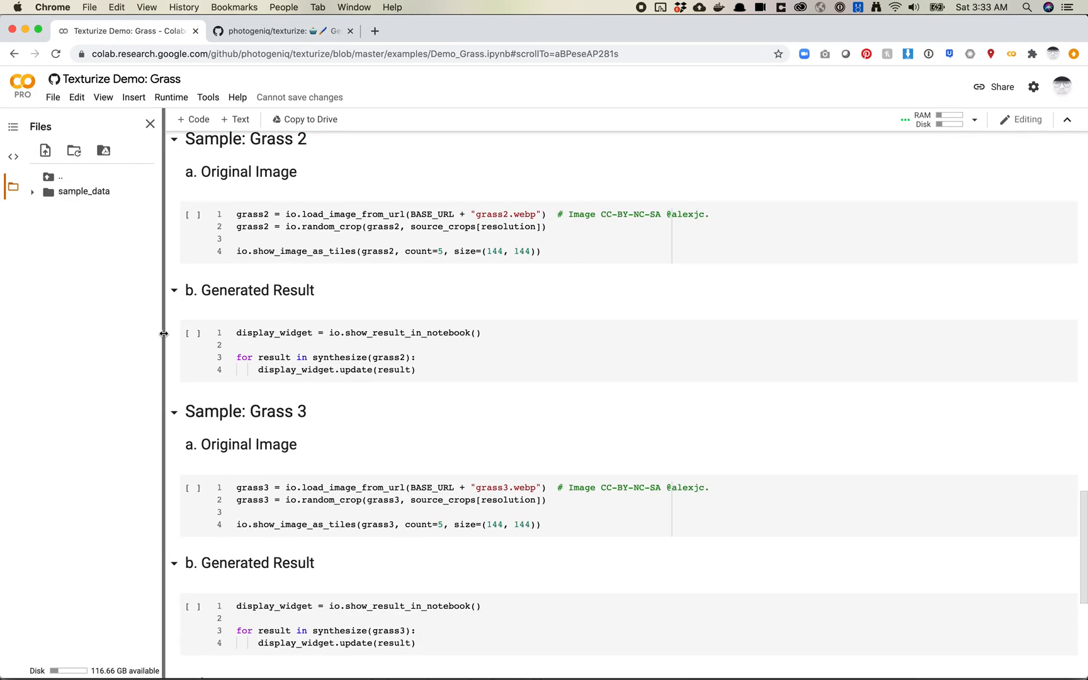
Scroll to the notebook's end and back to grass1 output at iteration 53, octave 3.
{"action": "scroll", "scroll_direction": "down", "scroll_amount": 3}
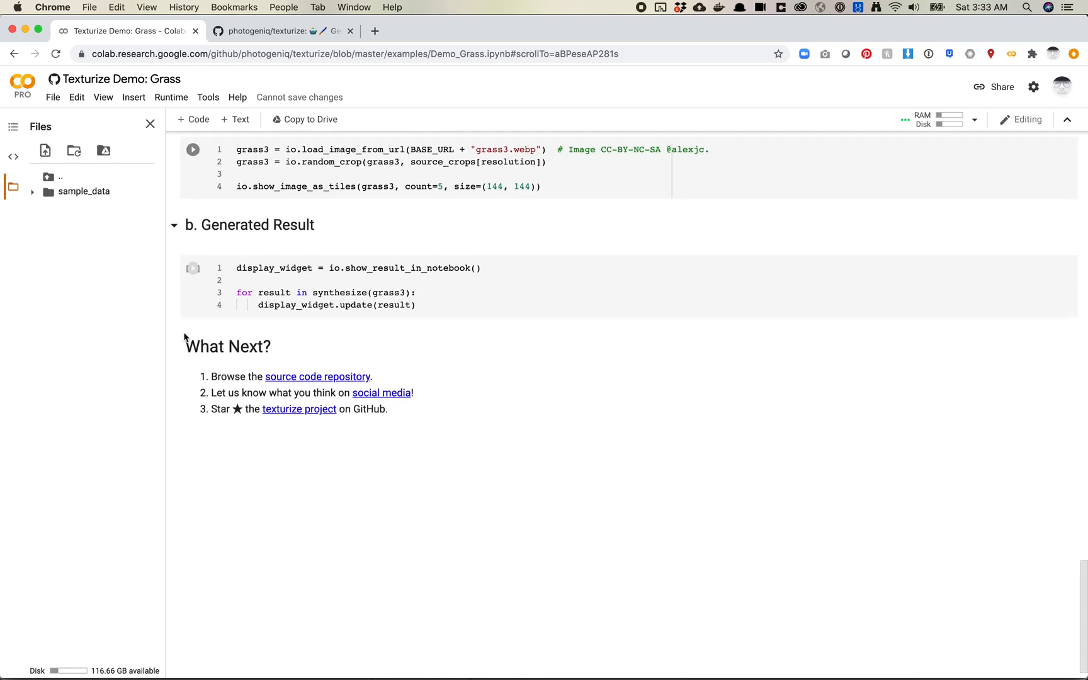
{"action": "scroll", "scroll_direction": "down", "scroll_amount": 3}
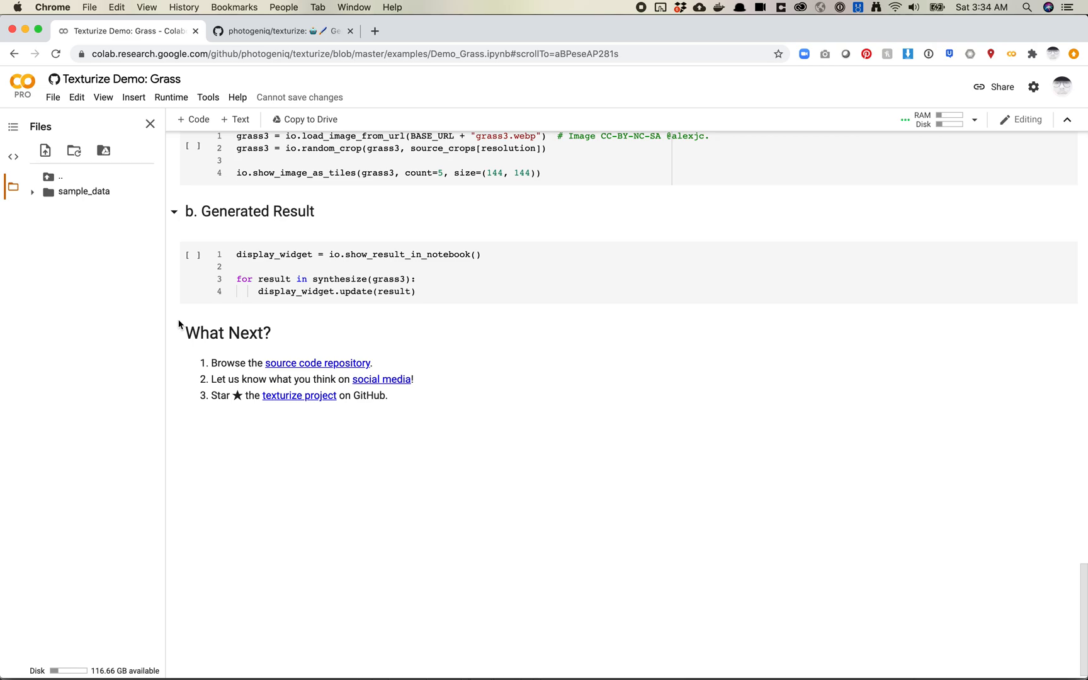
{"action": "scroll", "scroll_direction": "up", "scroll_amount": 3}
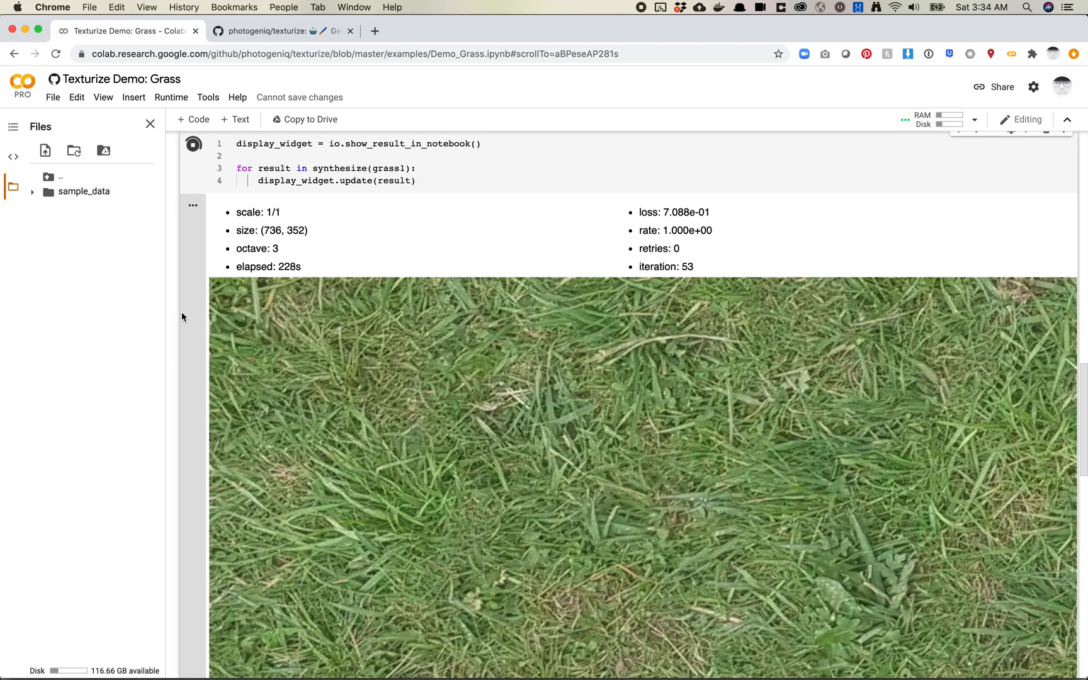
Highlight the 240s elapsed time at iteration 57, then scroll down to the Grass 2 cells.
{"action": "scroll", "scroll_direction": "down", "scroll_amount": 3}
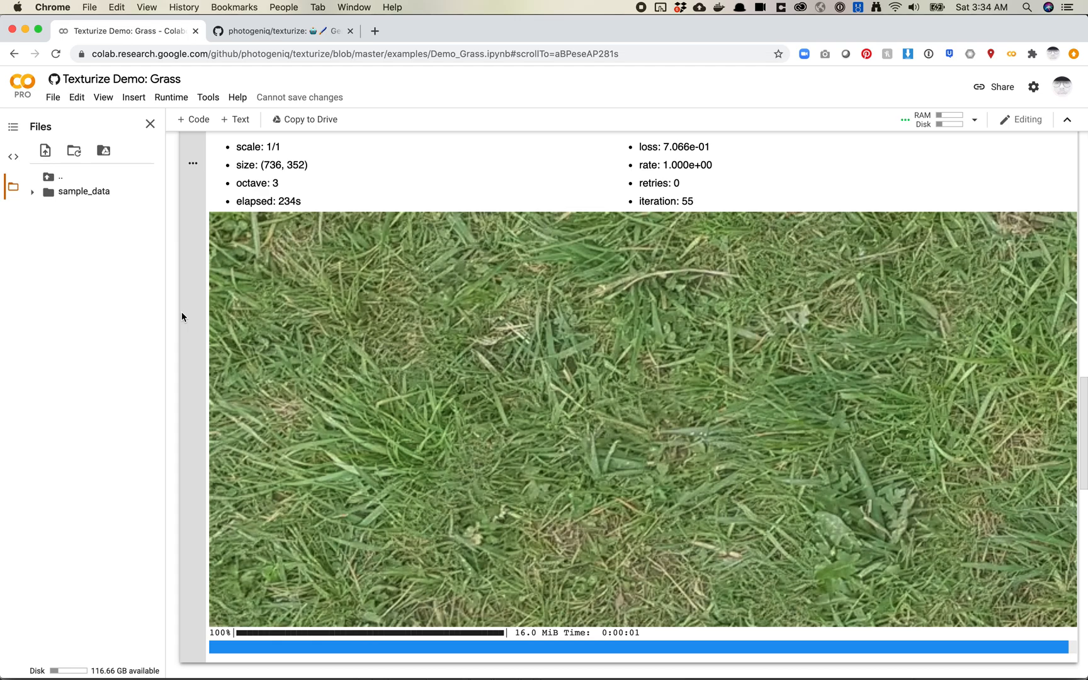
{"action": "mouse_move", "coordinate": [402, 367]}
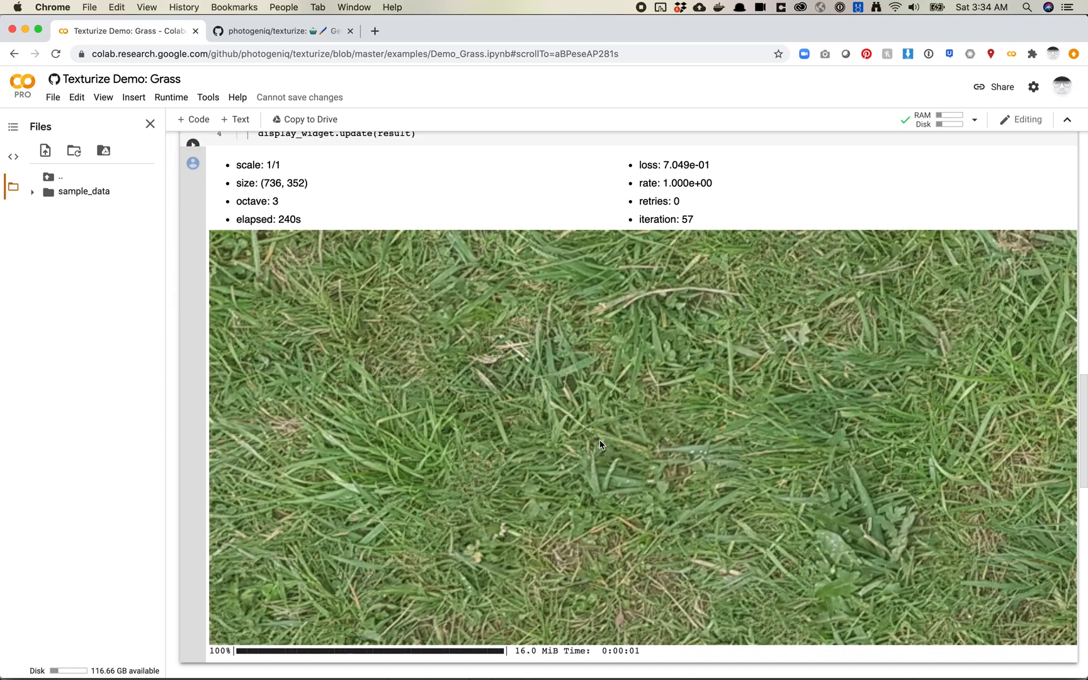
{"action": "mouse_move", "coordinate": [652, 443]}
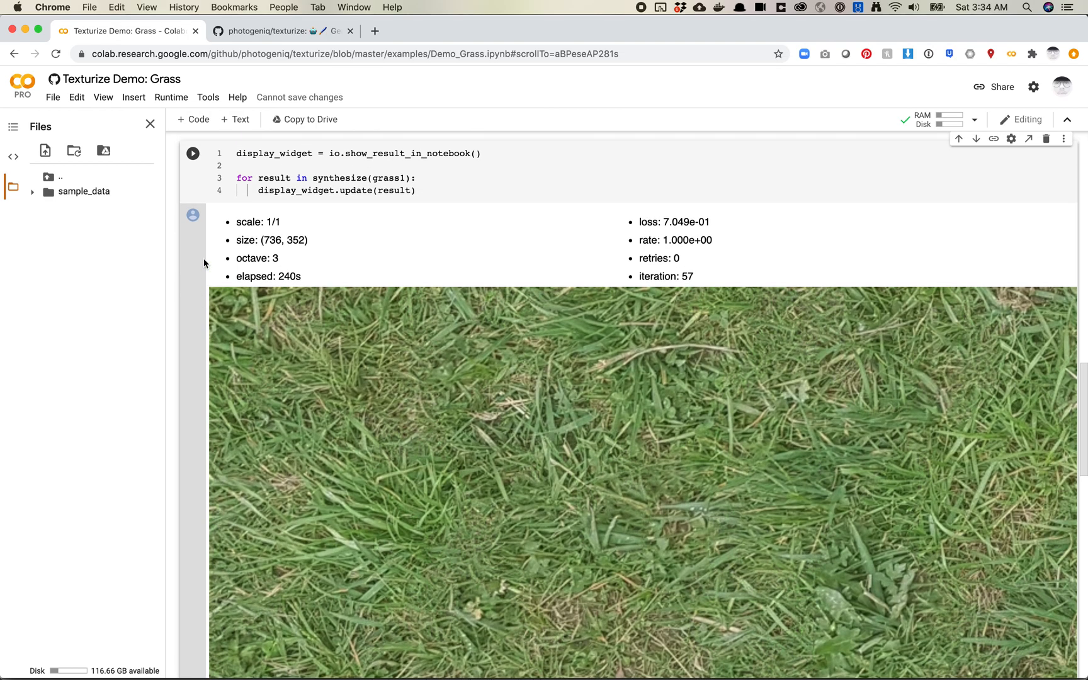
{"action": "mouse_move", "coordinate": [249, 295]}
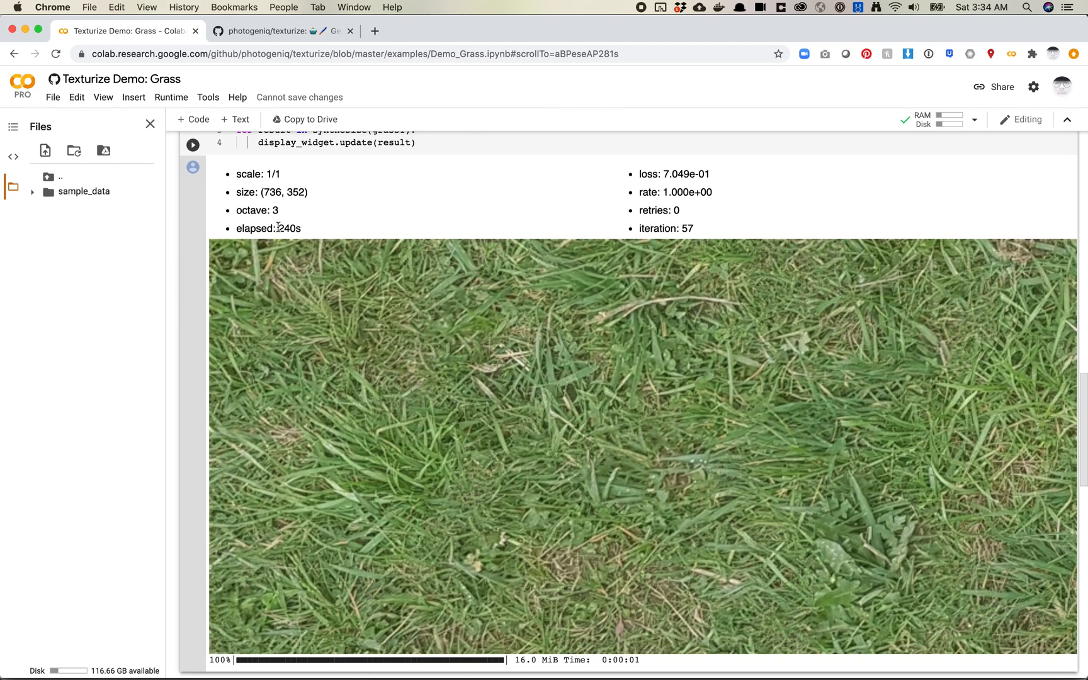
{"action": "double_click", "coordinate": [287, 227]}
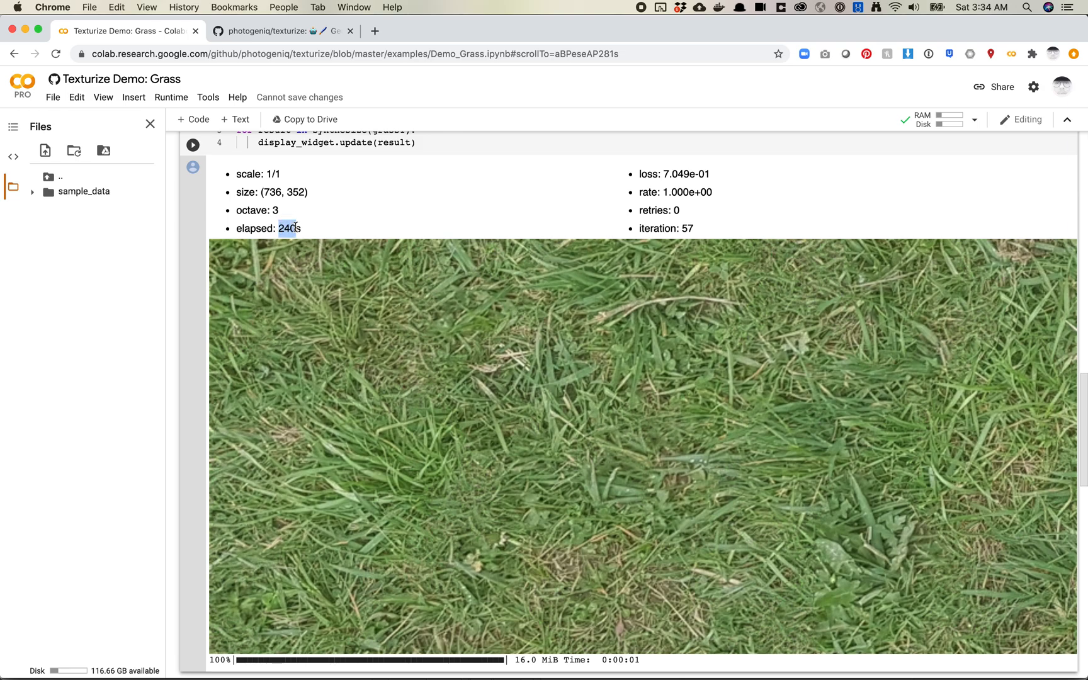
{"action": "scroll", "scroll_direction": "down", "scroll_amount": 3}
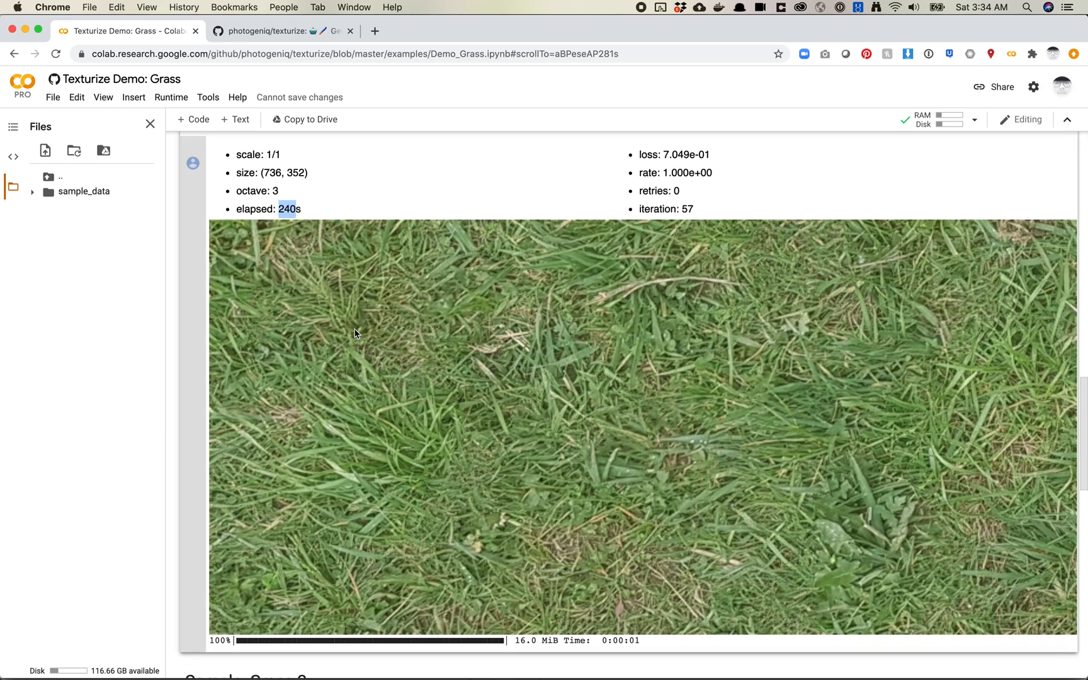
{"action": "scroll", "scroll_direction": "down", "scroll_amount": 3}
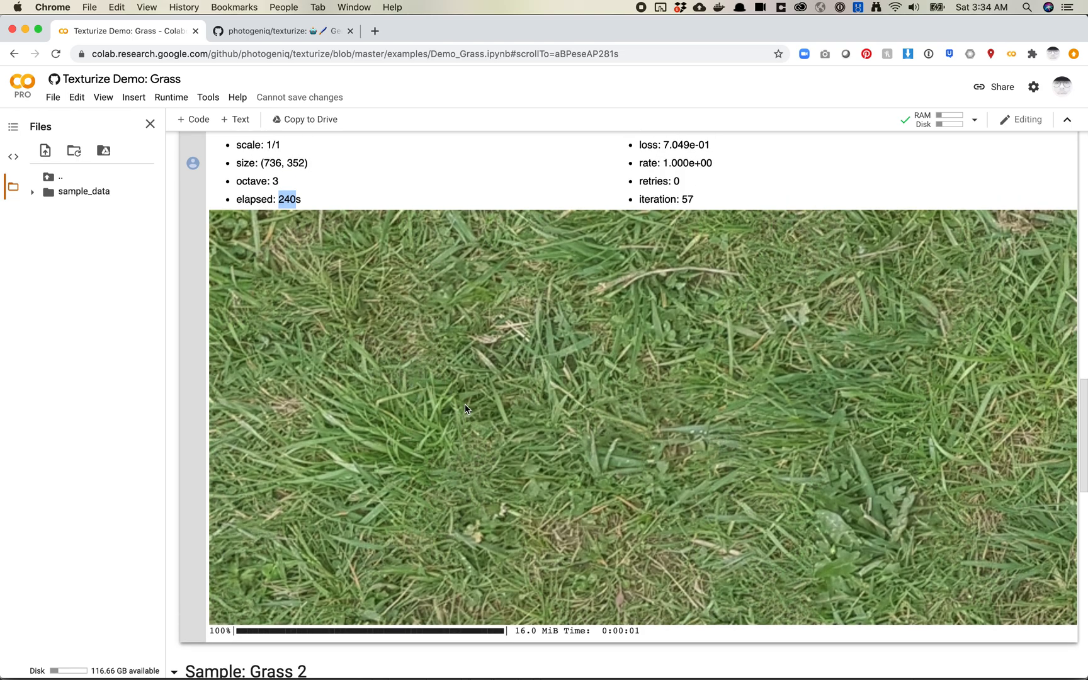
{"action": "scroll", "scroll_direction": "down", "scroll_amount": 3}
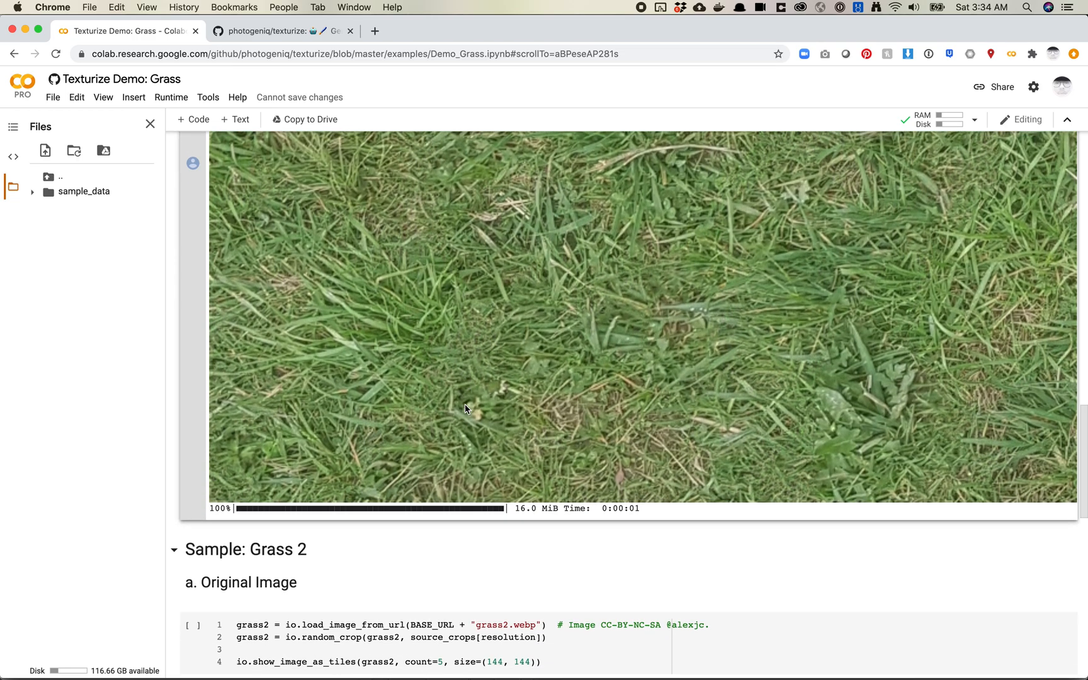
{"action": "scroll", "scroll_direction": "down", "scroll_amount": 3}
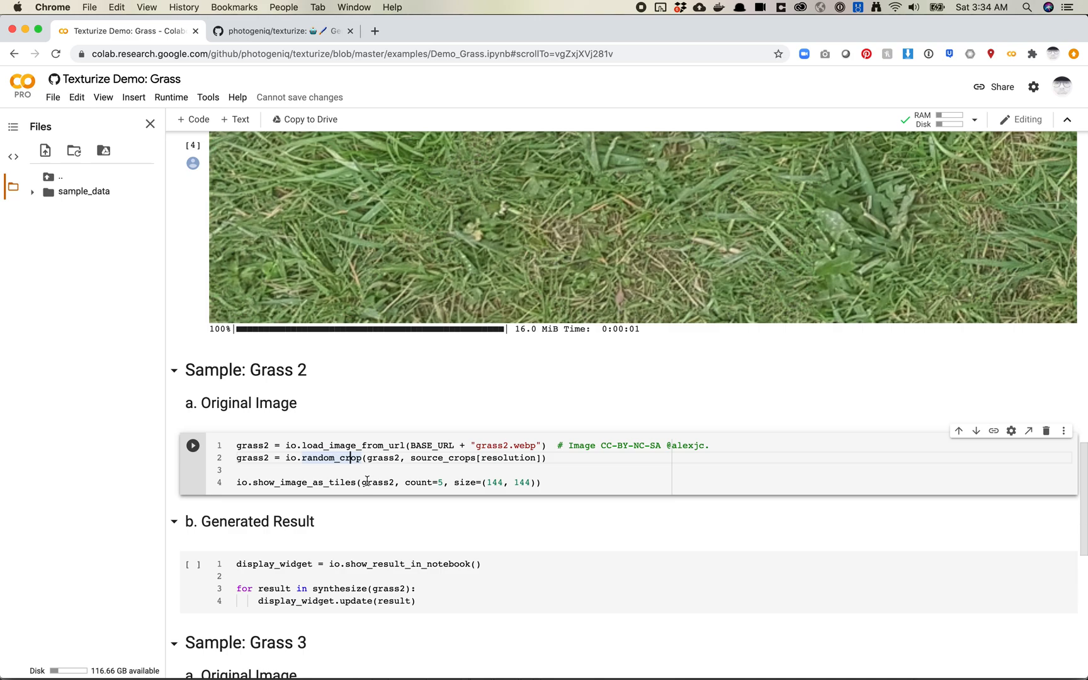
Scroll through the Grass 2 and Grass 3 sample cells, then switch to the texturize GitHub tab.
{"action": "scroll", "scroll_direction": "down", "scroll_amount": 3}
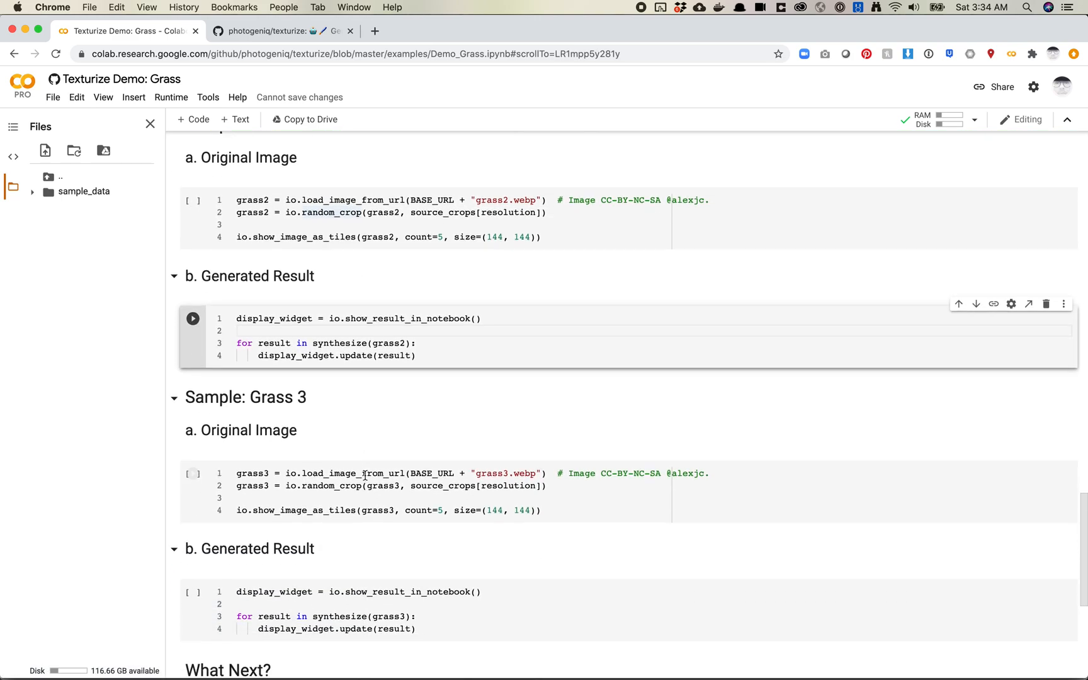
{"action": "scroll", "scroll_direction": "down", "scroll_amount": 3}
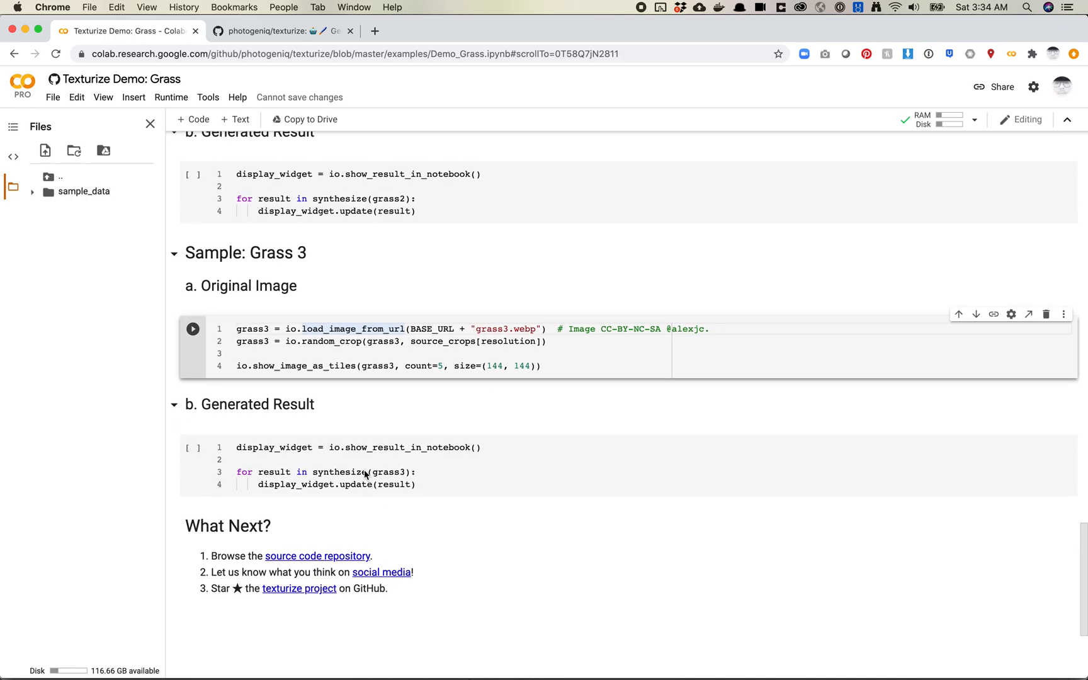
{"action": "scroll", "scroll_direction": "down", "scroll_amount": 3}
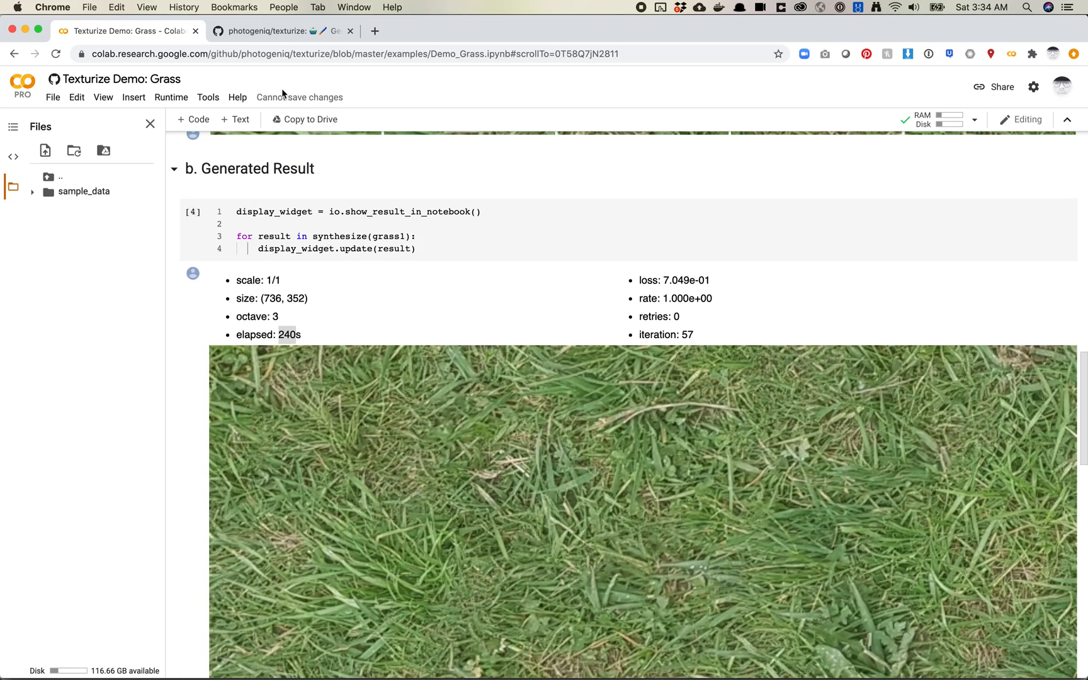
{"action": "left_click", "coordinate": [278, 31]}
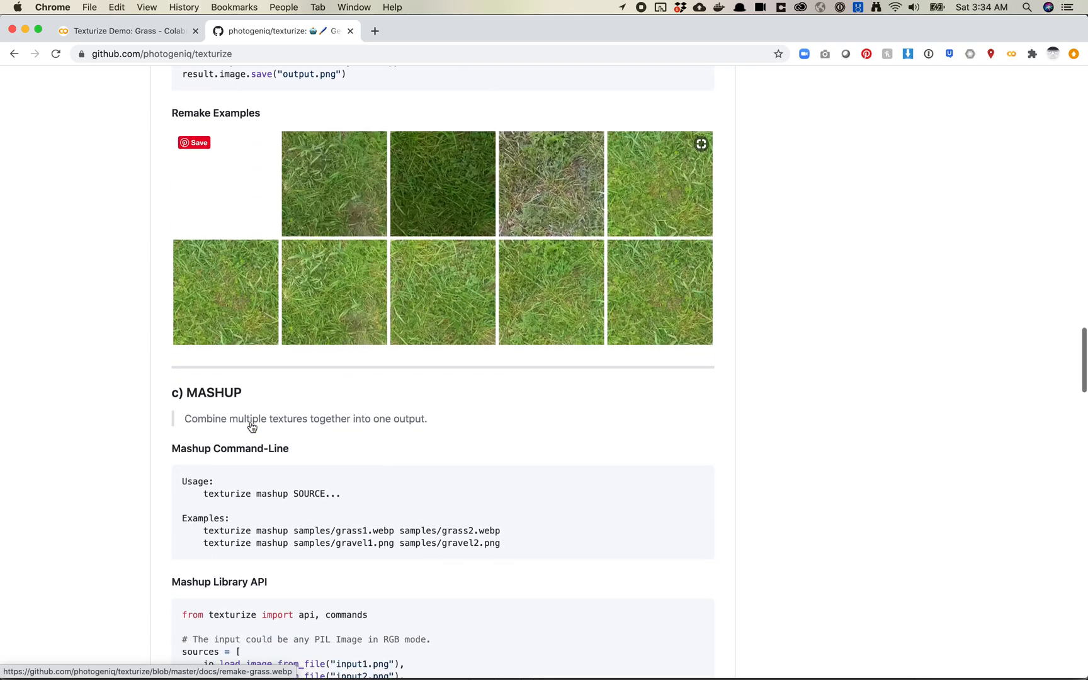
Read the README's Mashup, Enhance, Options & Usage and Installation sections, then return to Colab.
{"action": "scroll", "scroll_direction": "down", "scroll_amount": 3}
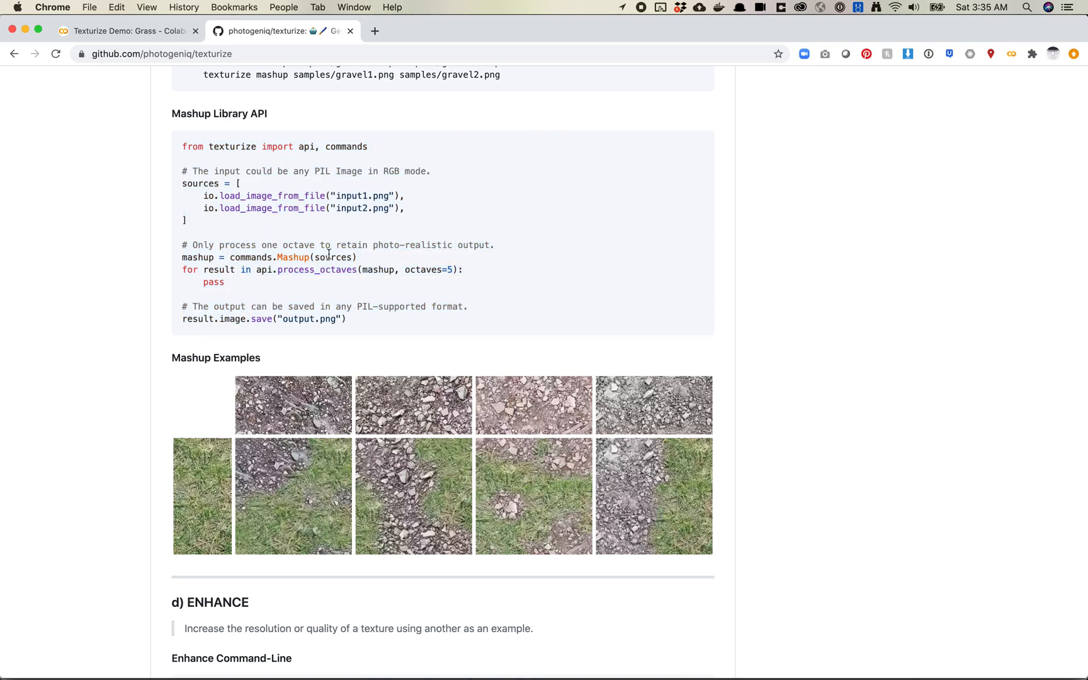
{"action": "scroll", "scroll_direction": "down", "scroll_amount": 3}
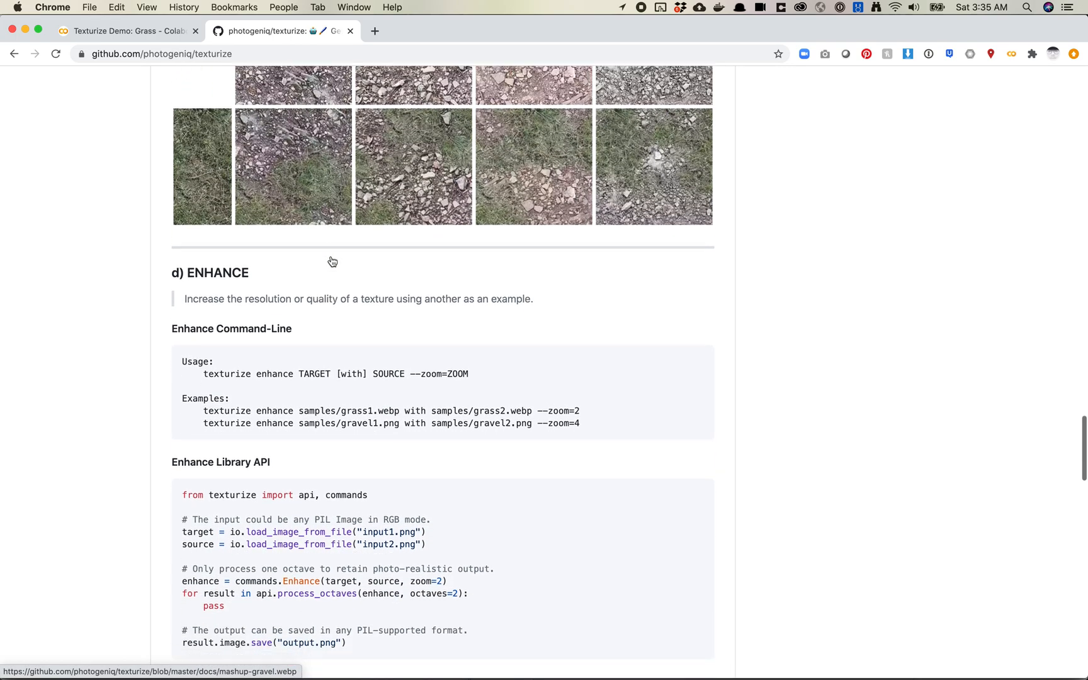
{"action": "scroll", "scroll_direction": "down", "scroll_amount": 3}
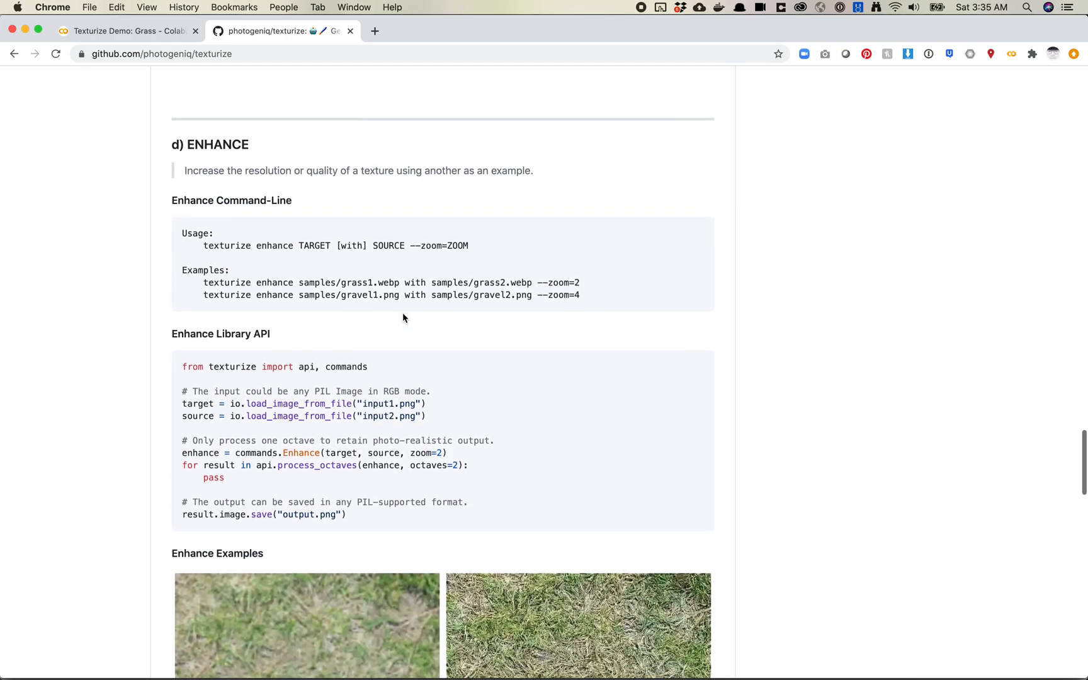
{"action": "scroll", "scroll_direction": "down", "scroll_amount": 3}
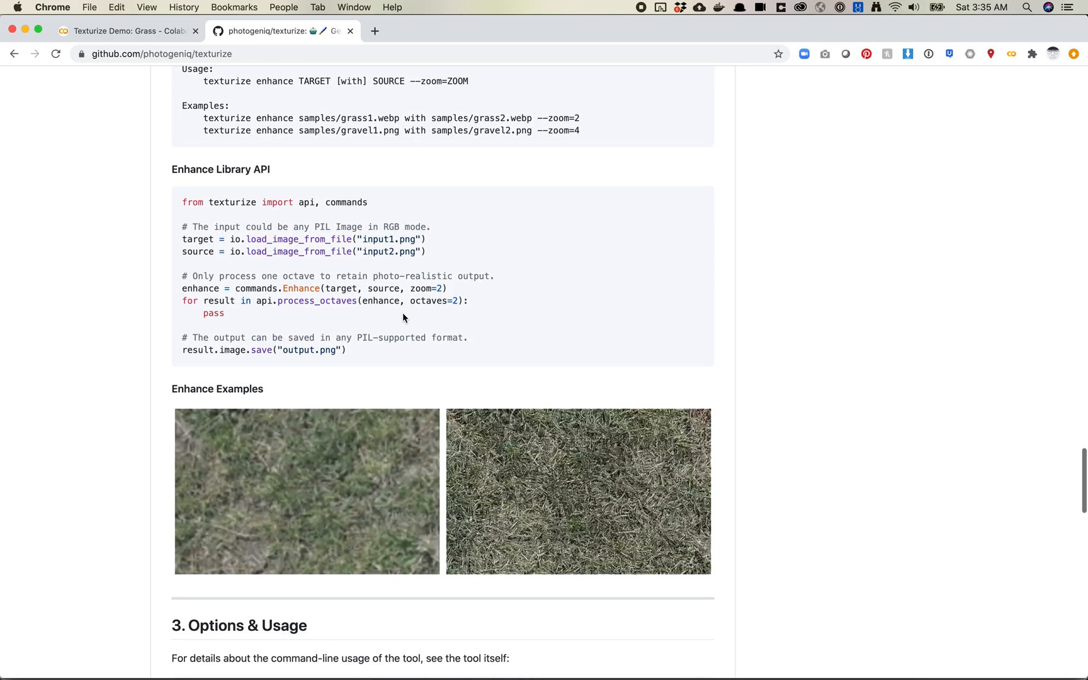
{"action": "scroll", "scroll_direction": "down", "scroll_amount": 3}
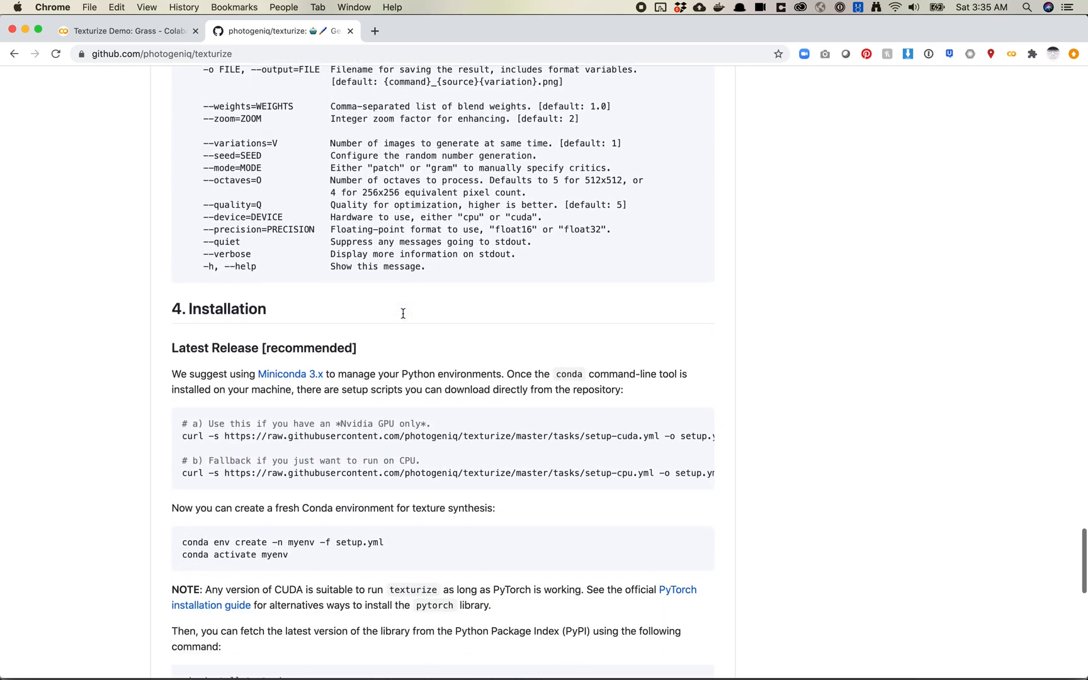
{"action": "scroll", "scroll_direction": "down", "scroll_amount": 3}
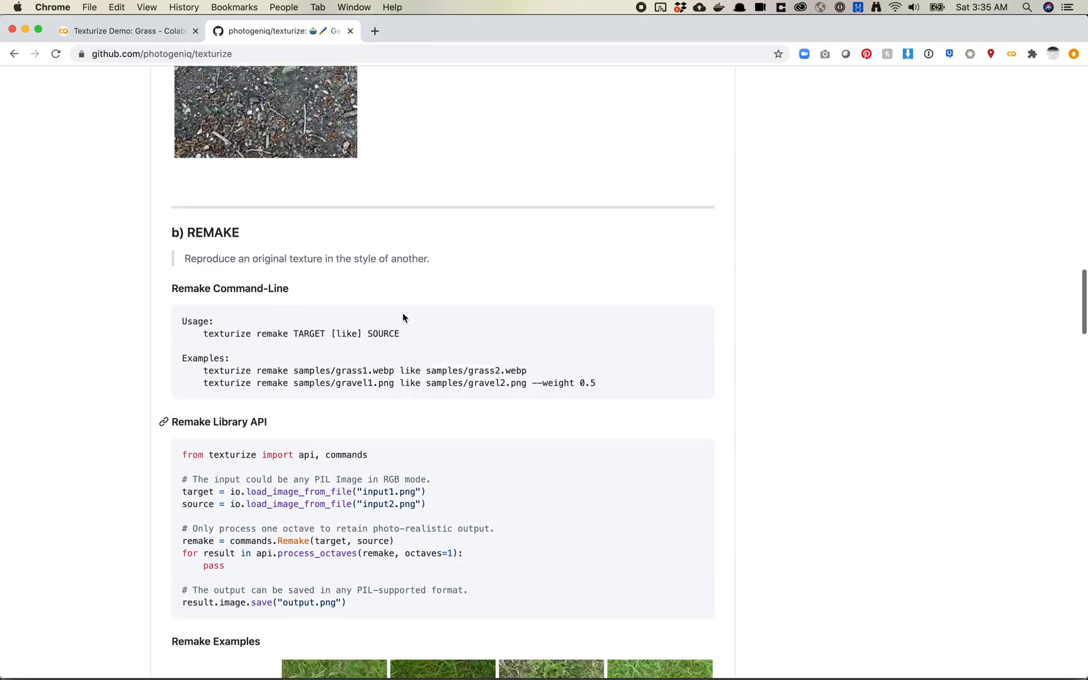
{"action": "left_click", "coordinate": [125, 31]}
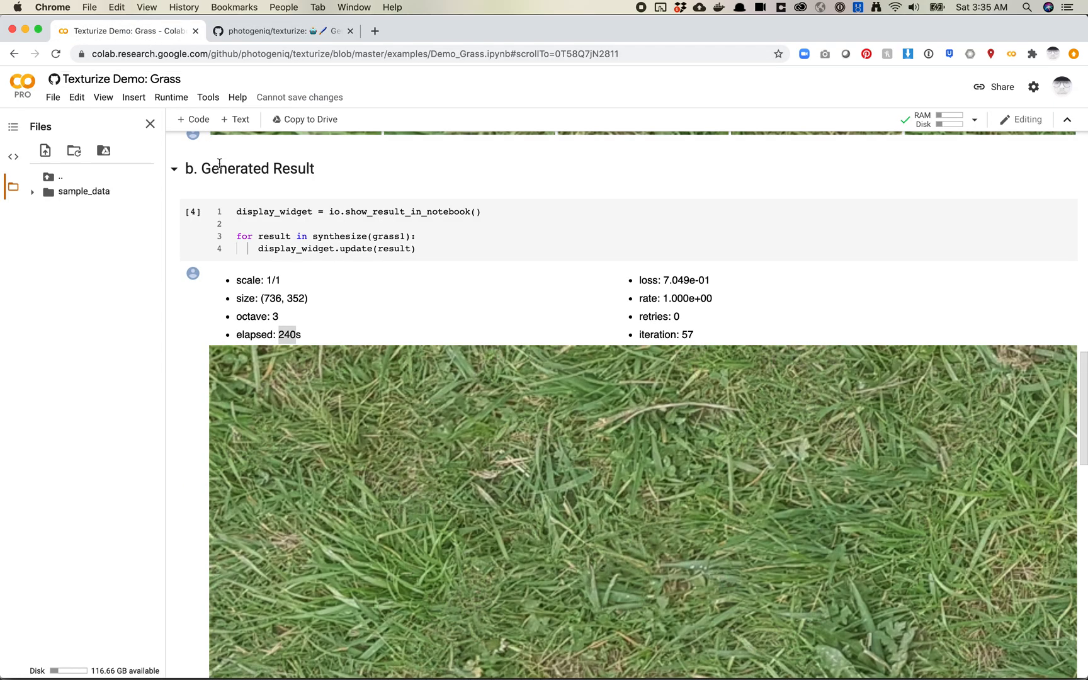
Highlight the 'from texturize import api, commands, io' line in the top install cell.
{"action": "left_click", "coordinate": [326, 236]}
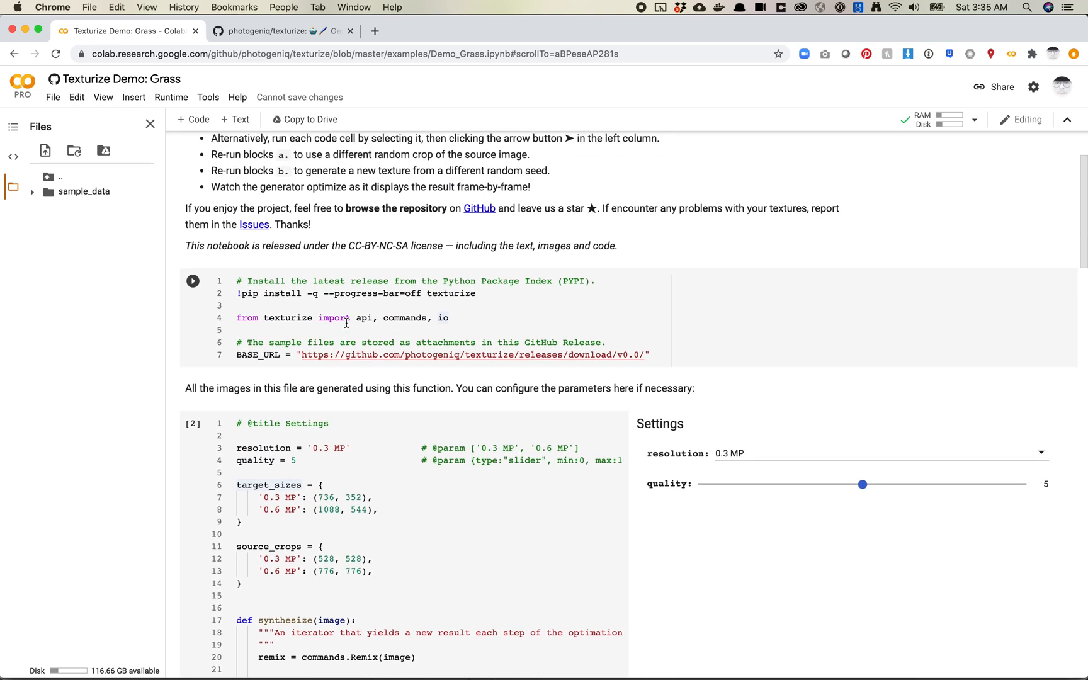
{"action": "left_click", "coordinate": [402, 305]}
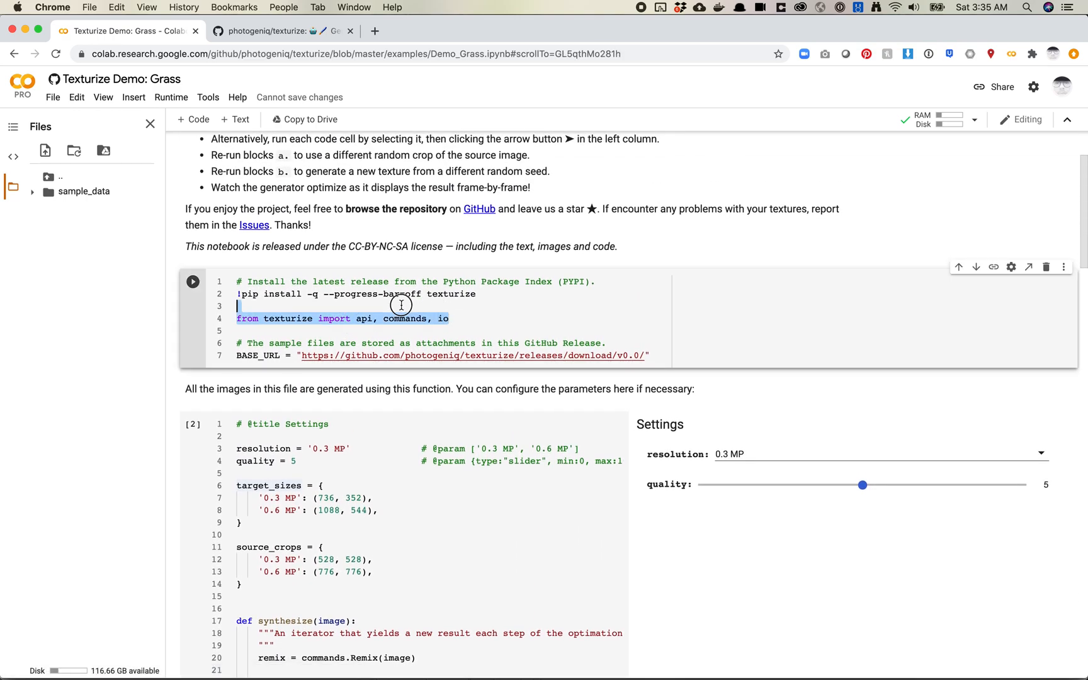